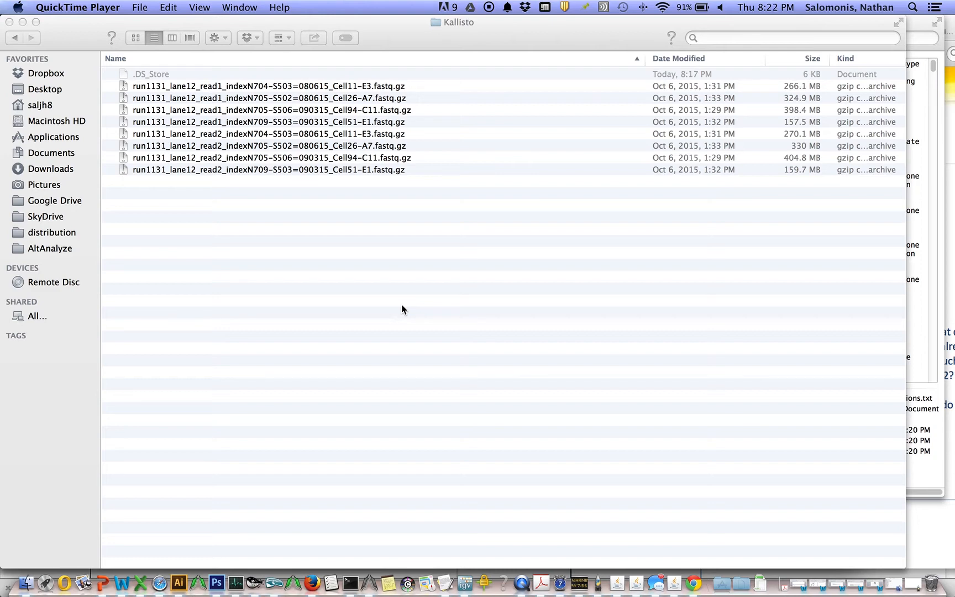
mouse_move(363, 359)
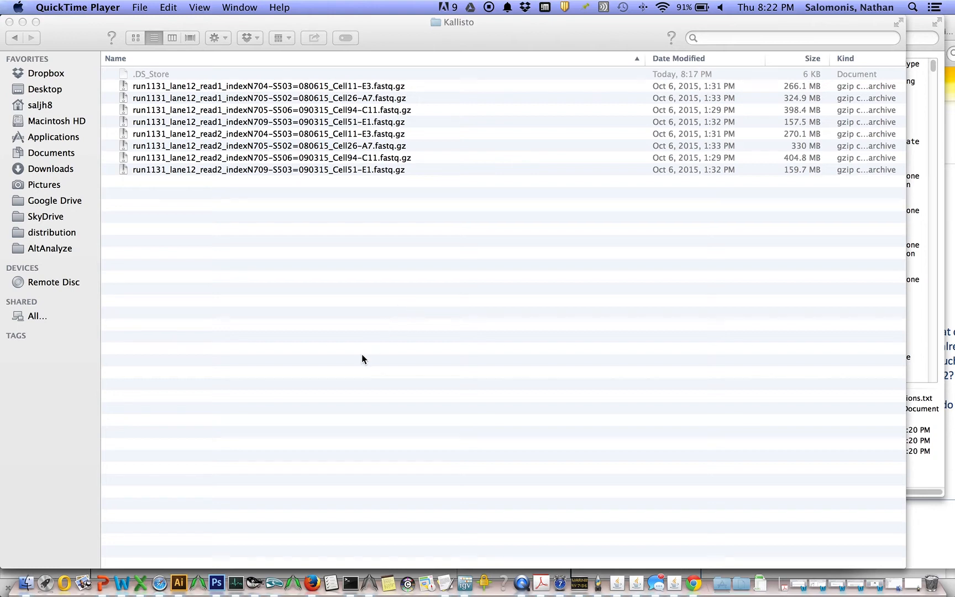
mouse_move(292, 584)
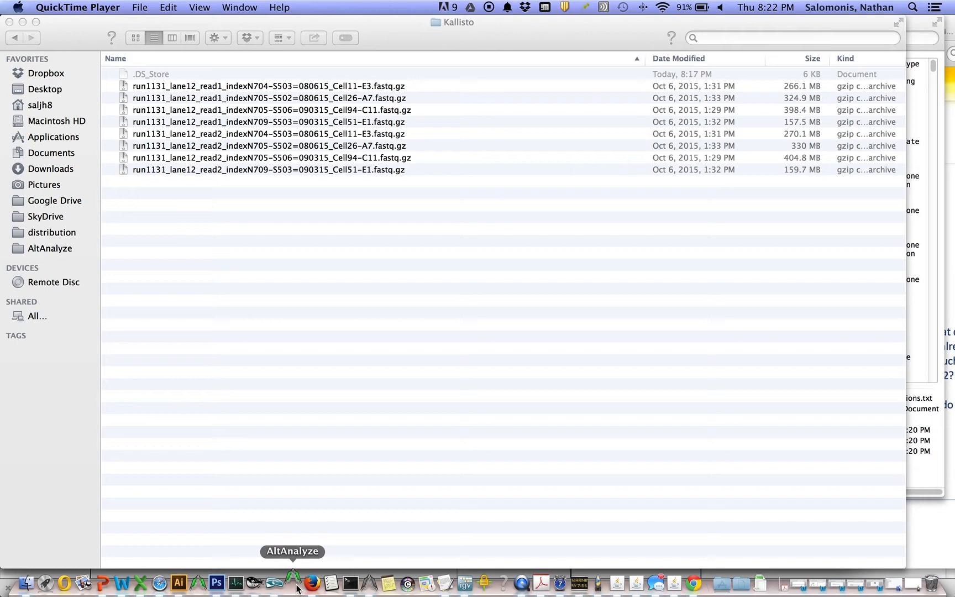
Launch AltAnalyze and begin a new analysis
click(292, 582)
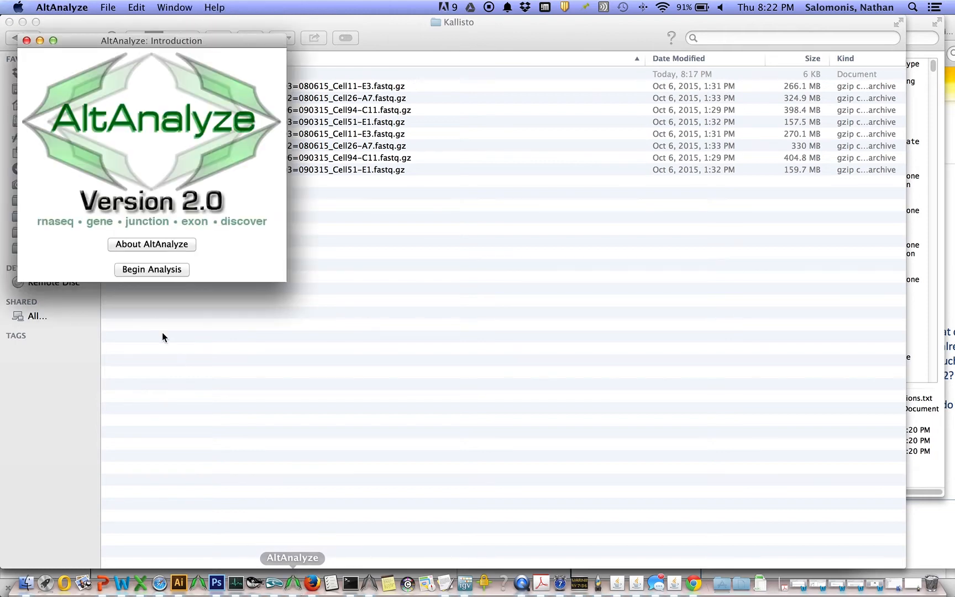
click(151, 270)
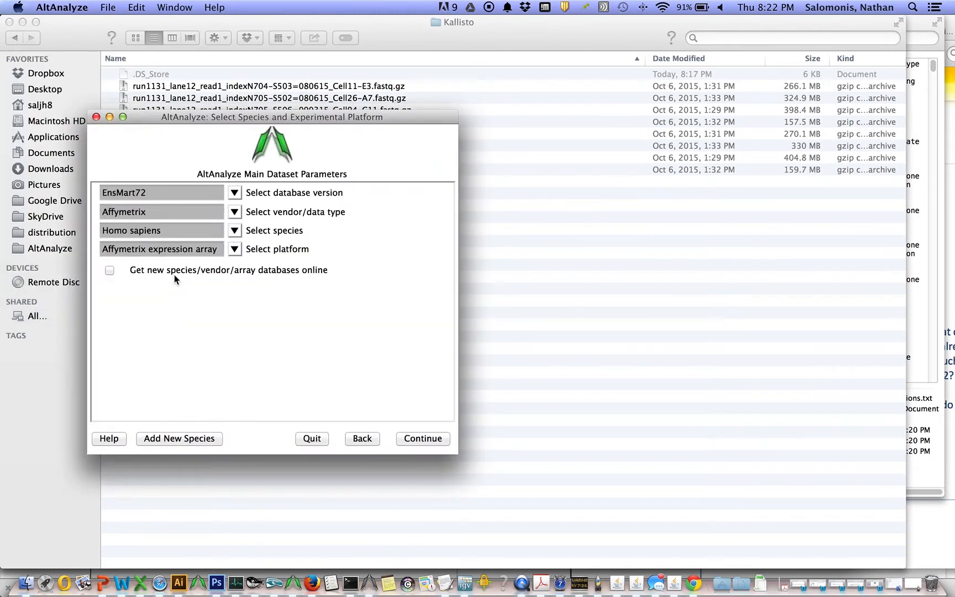
Set the data type to RNASeq and the species to Mus musculus, then continue
click(234, 211)
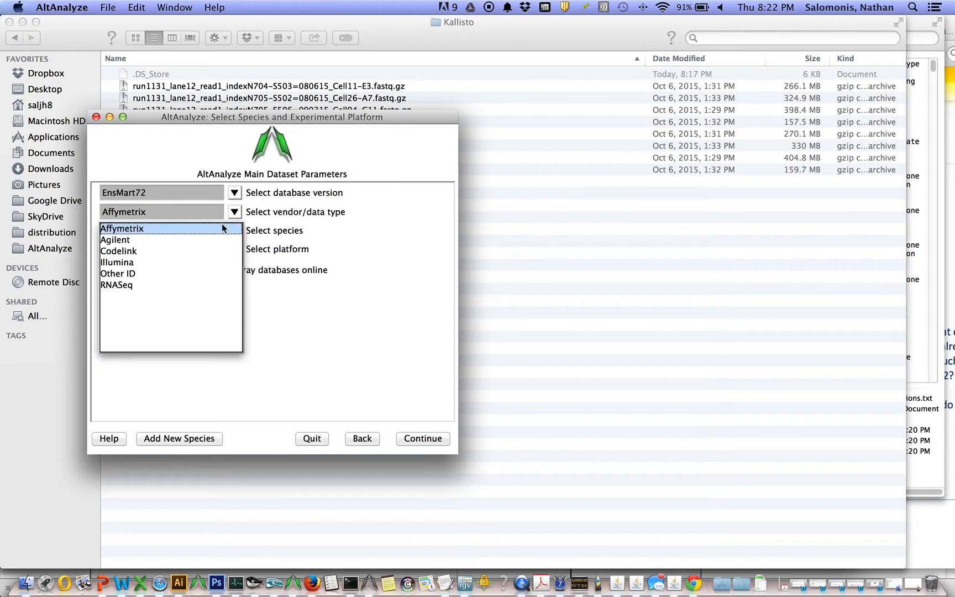
click(117, 284)
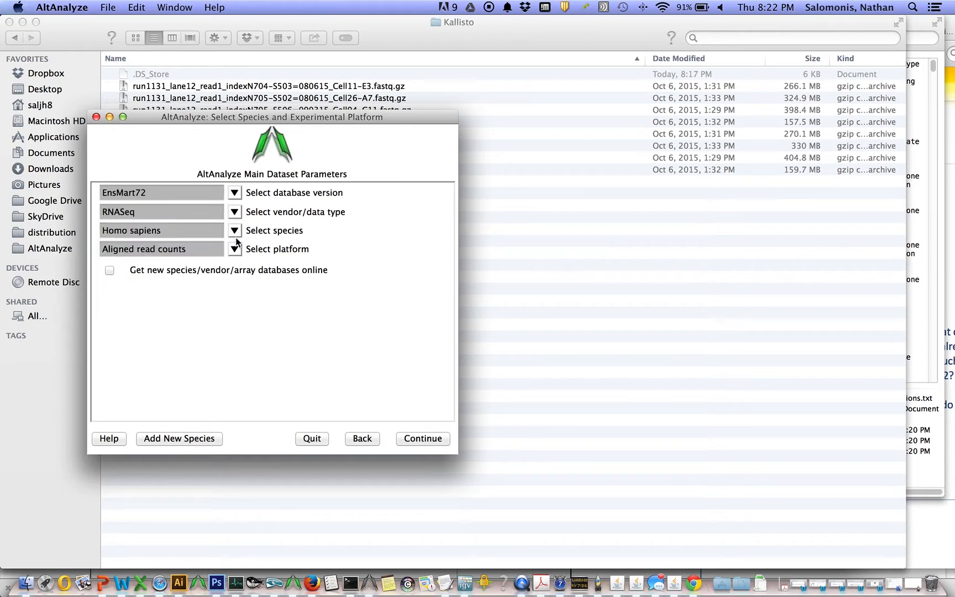
click(234, 230)
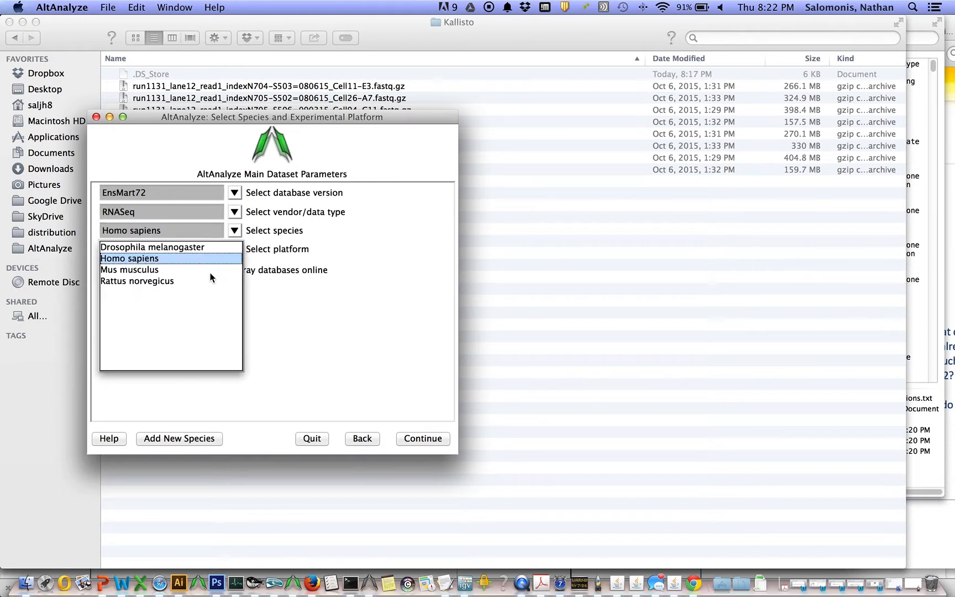
click(130, 269)
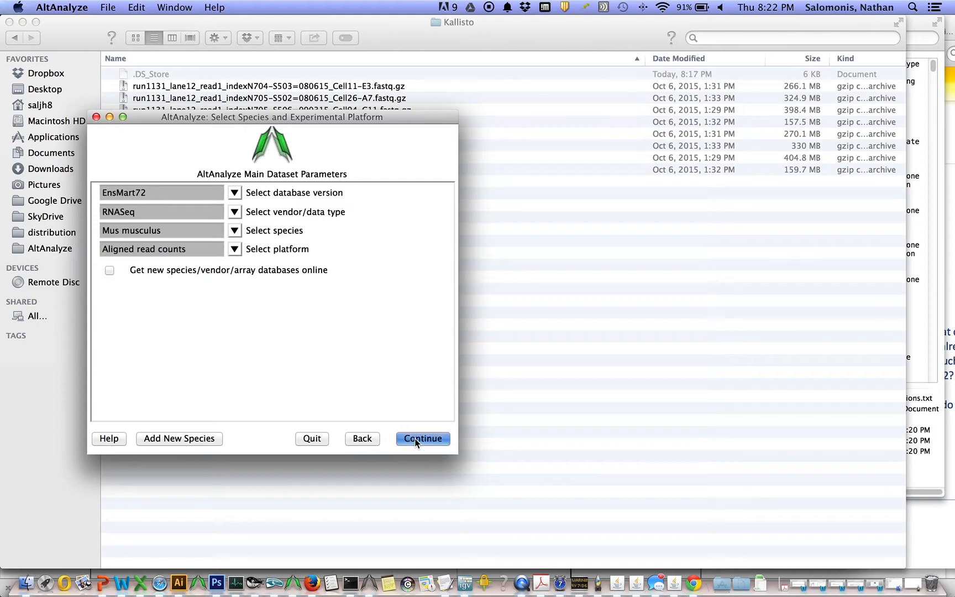
click(422, 439)
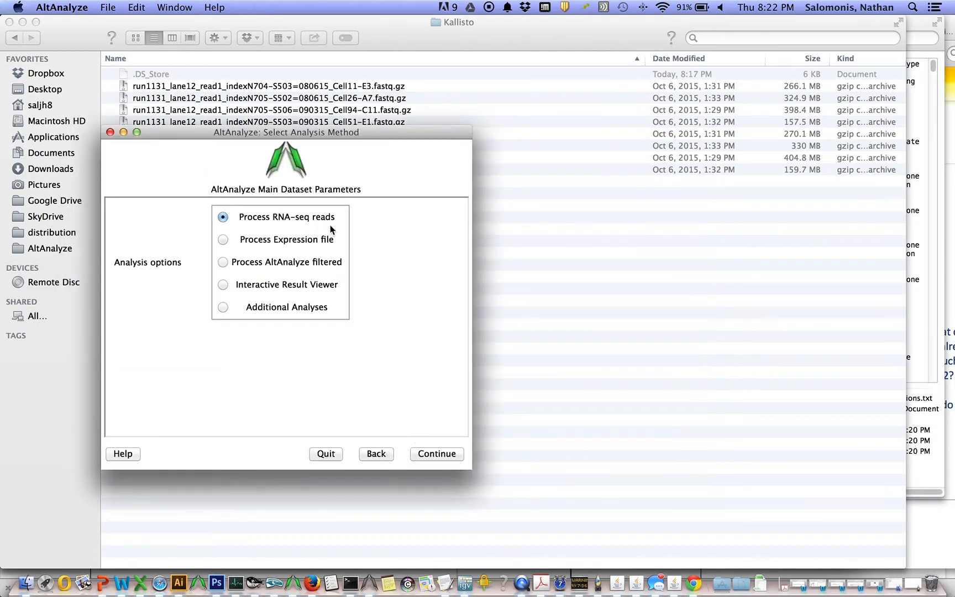
Choose to process RNA-seq reads and name the dataset 'disease'
click(437, 453)
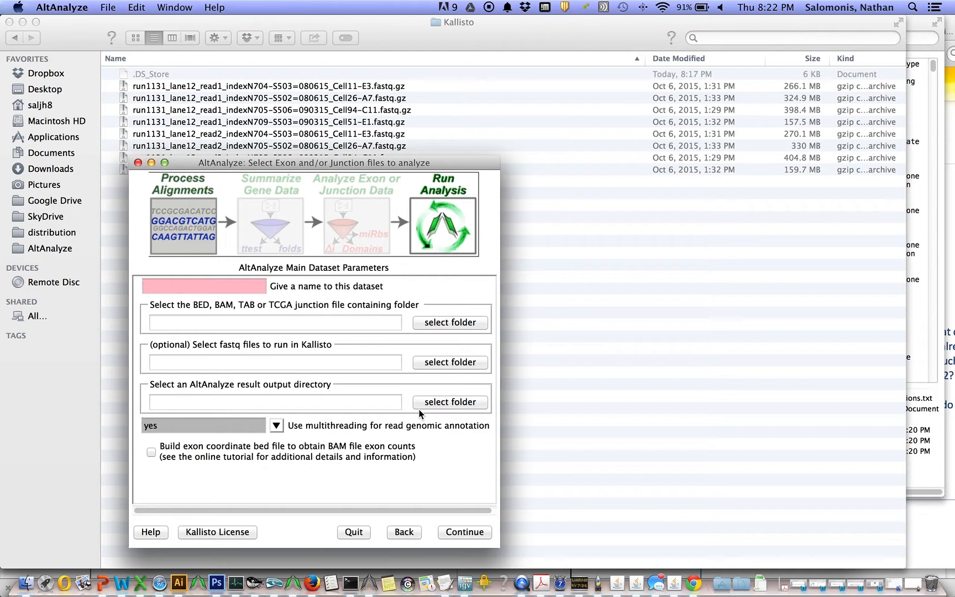
click(203, 285)
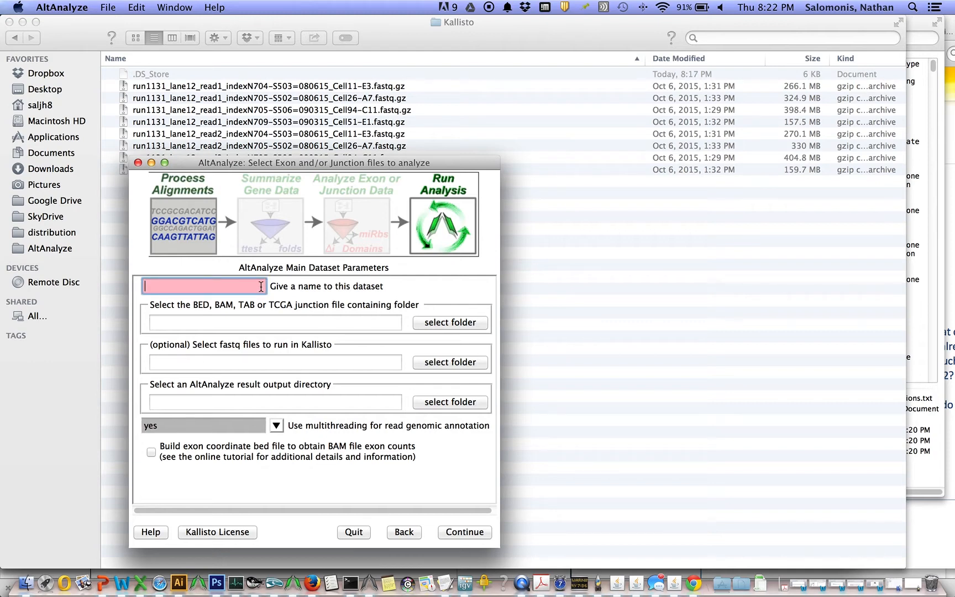
text(disease)
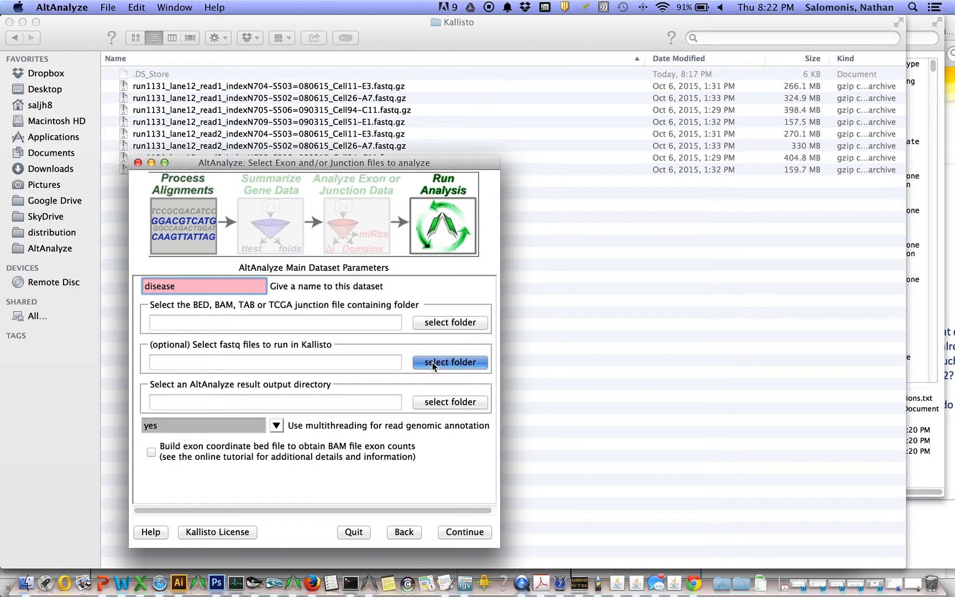
Use the Kallisto fastq folder as input and output directory and continue
click(450, 361)
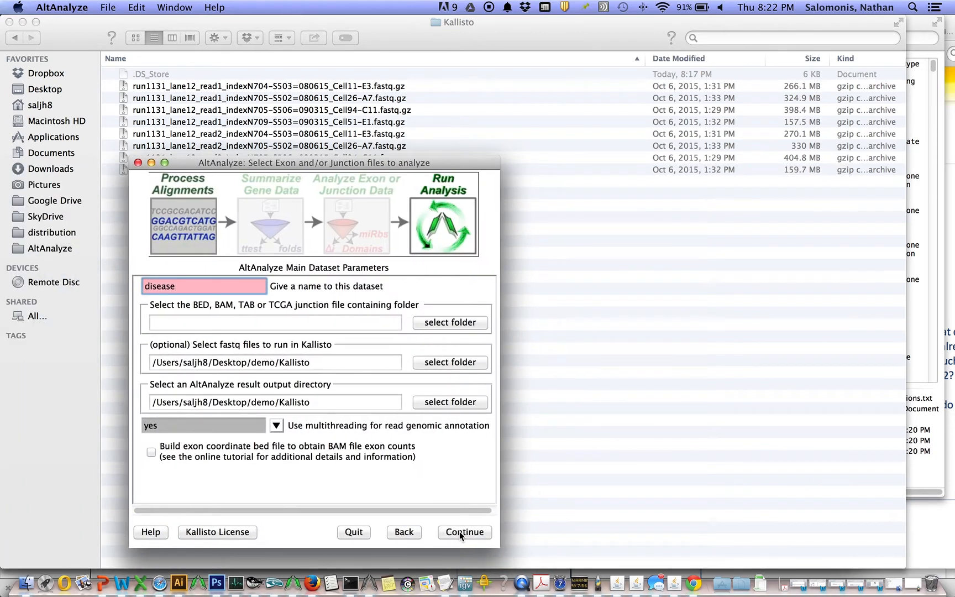
click(204, 285)
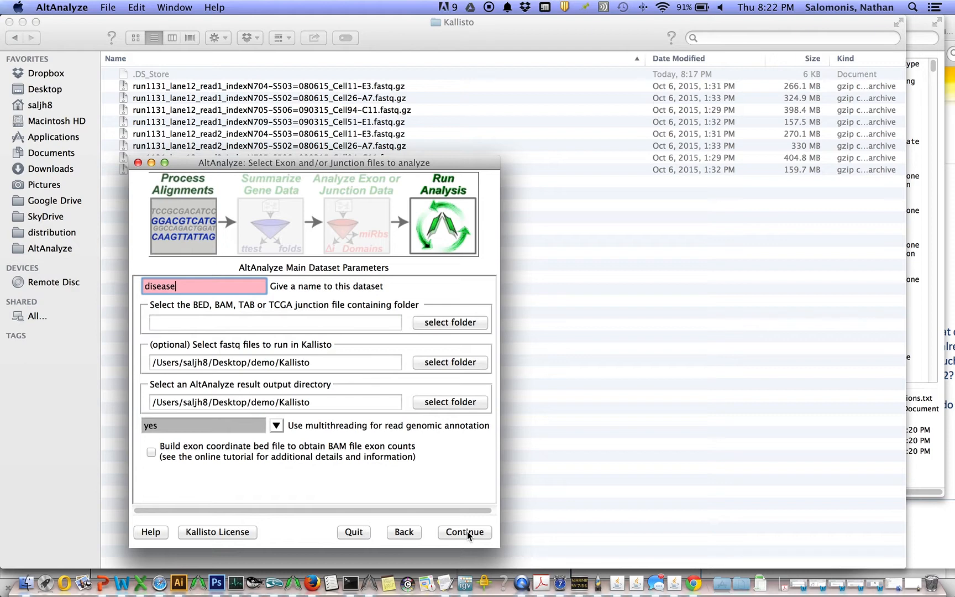
click(463, 532)
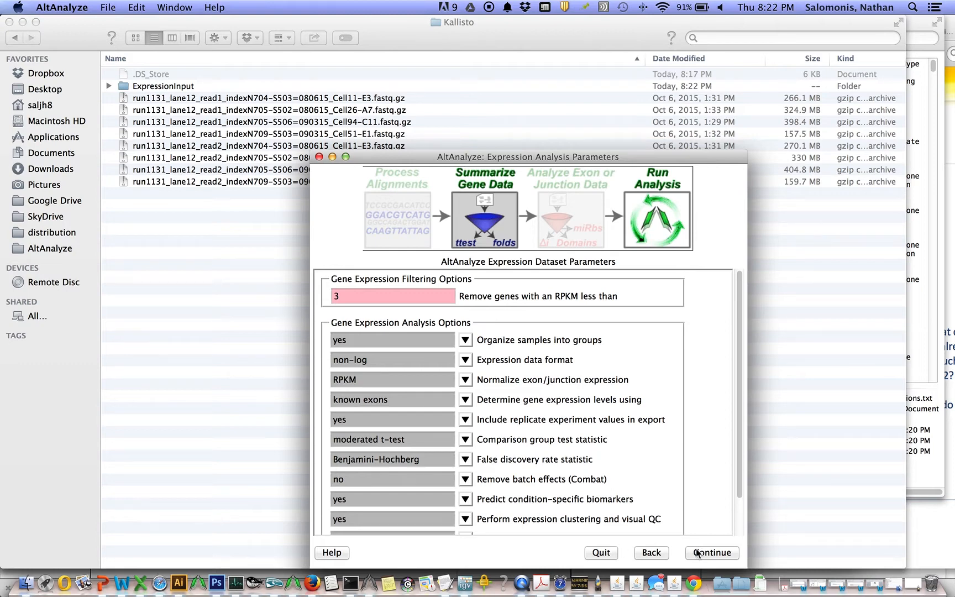
Accept the default expression analysis and GO-Elite pathway settings
click(710, 553)
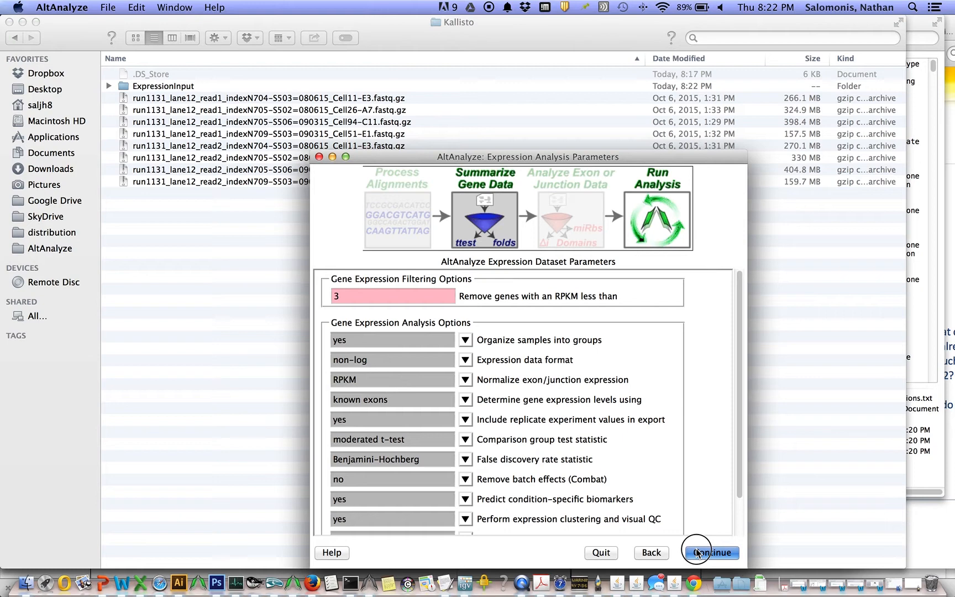
click(709, 552)
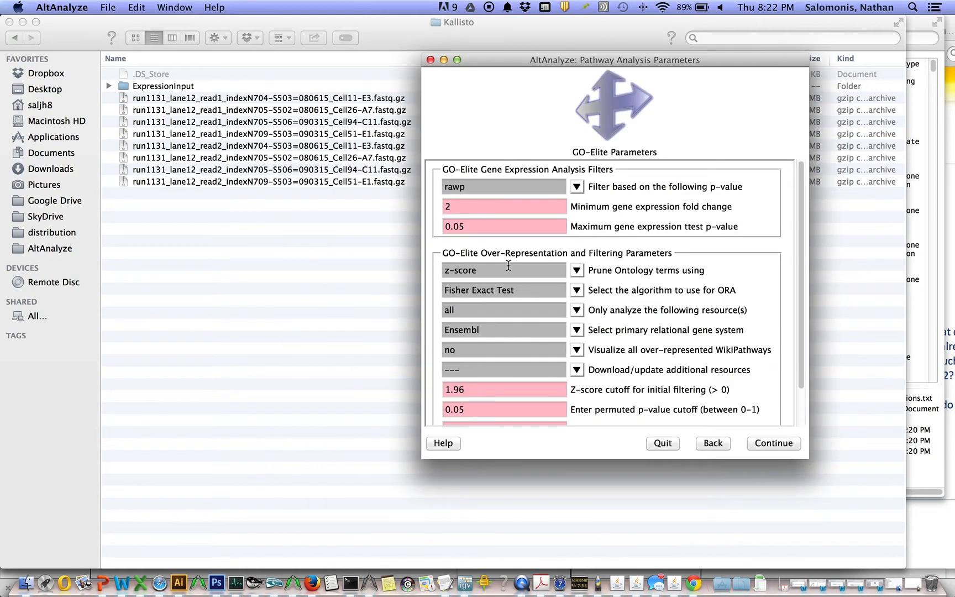
mouse_move(582, 334)
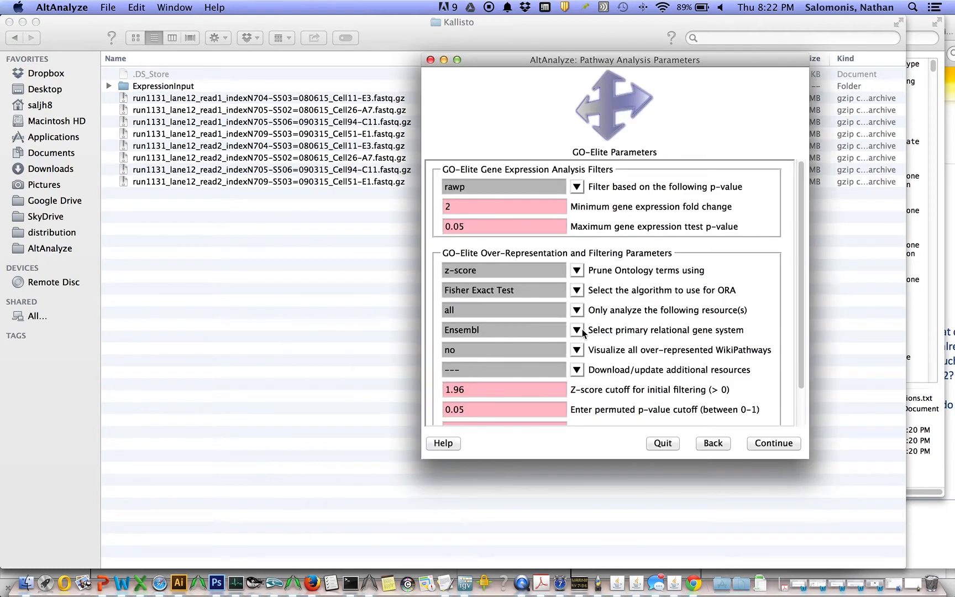
click(576, 310)
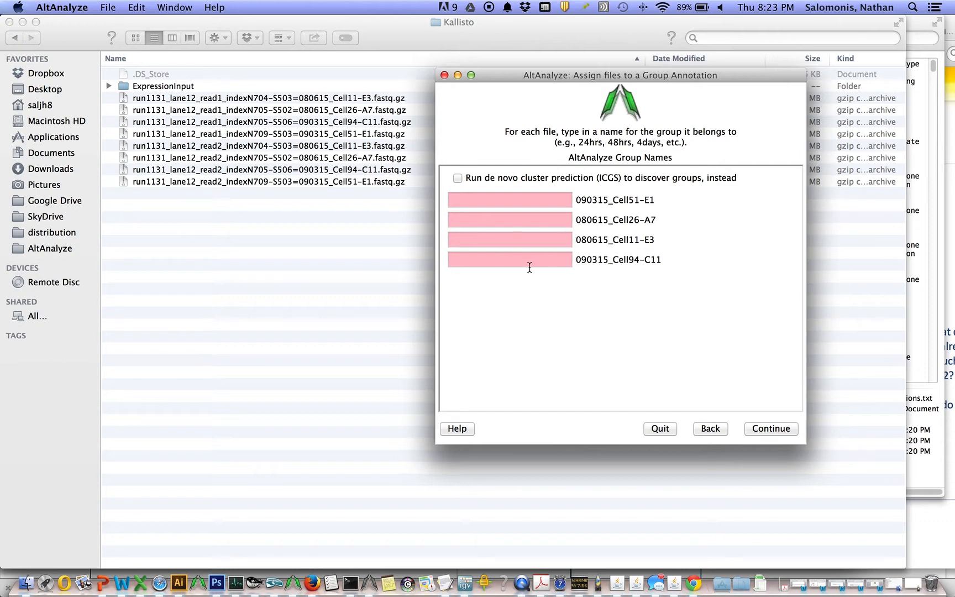
mouse_move(536, 225)
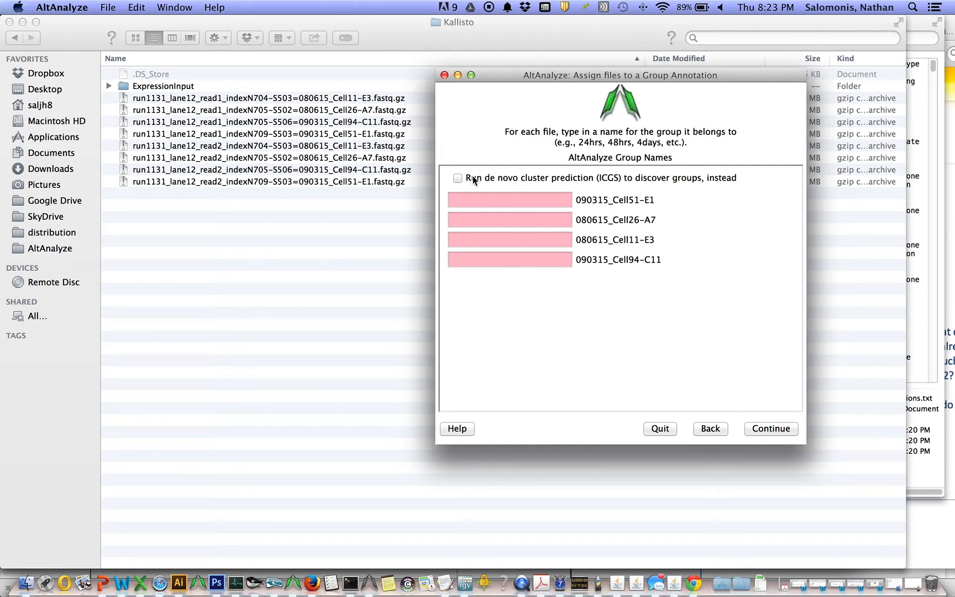
Turn on de novo ICGS cluster prediction to discover sample groups
click(457, 177)
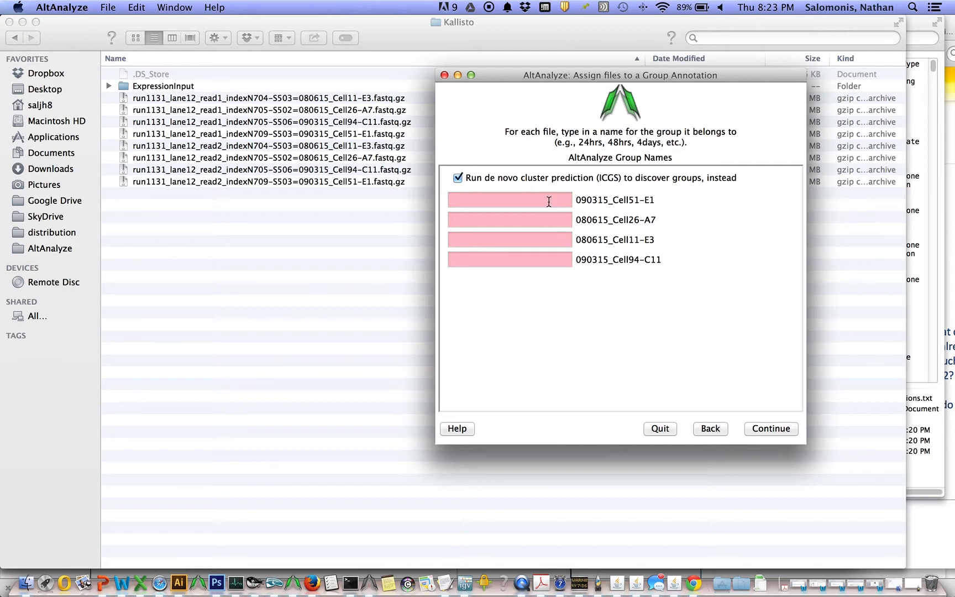
mouse_move(551, 252)
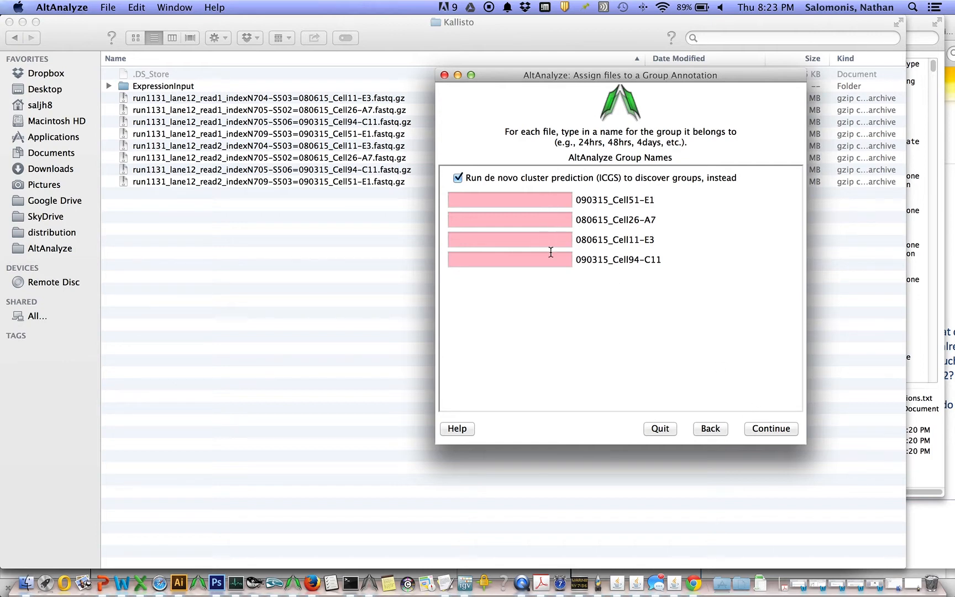
mouse_move(783, 337)
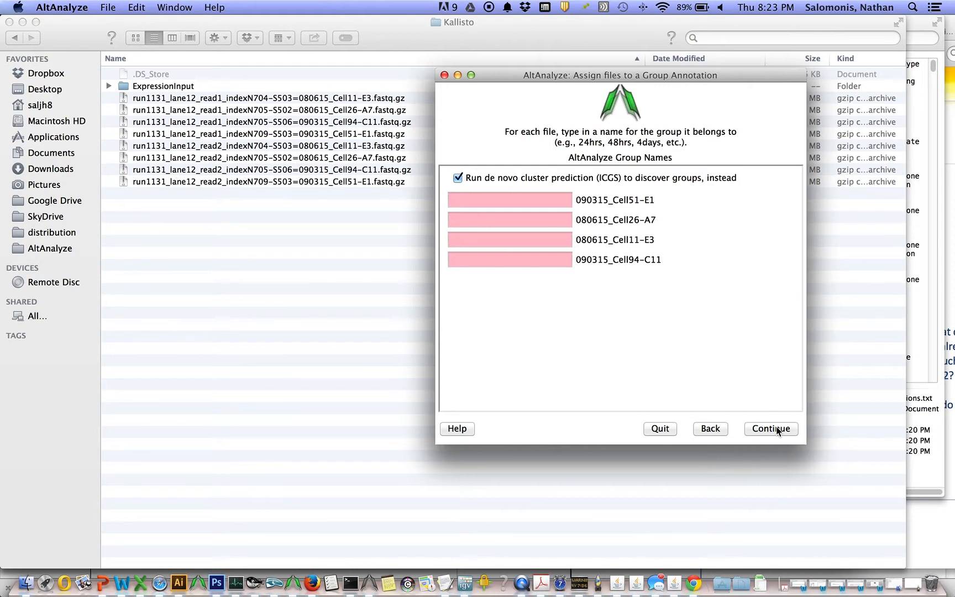
Proceed to group prediction settings with fold change cutoff 1 and read-count cutoff 0
click(769, 427)
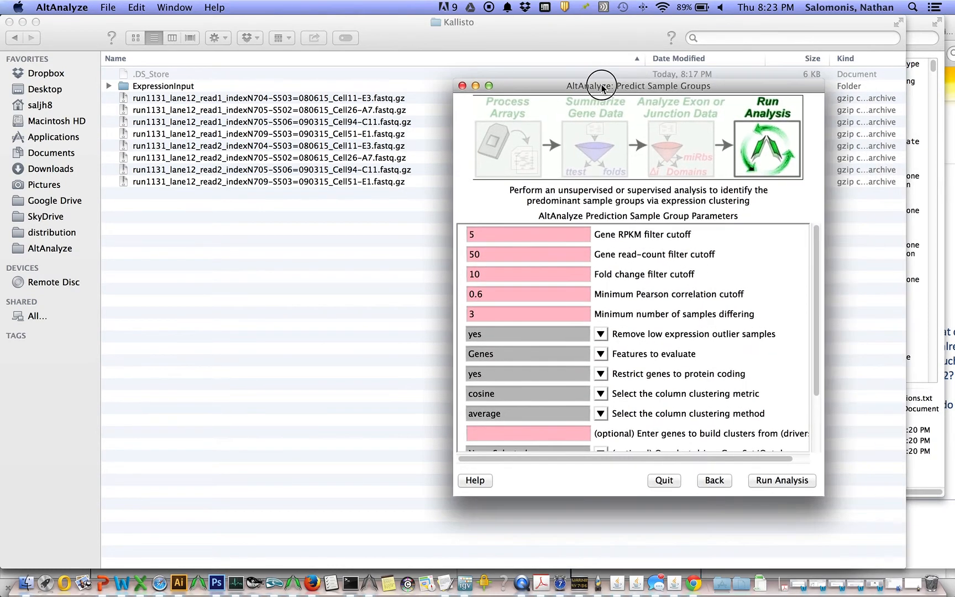
drag(603, 85, 612, 57)
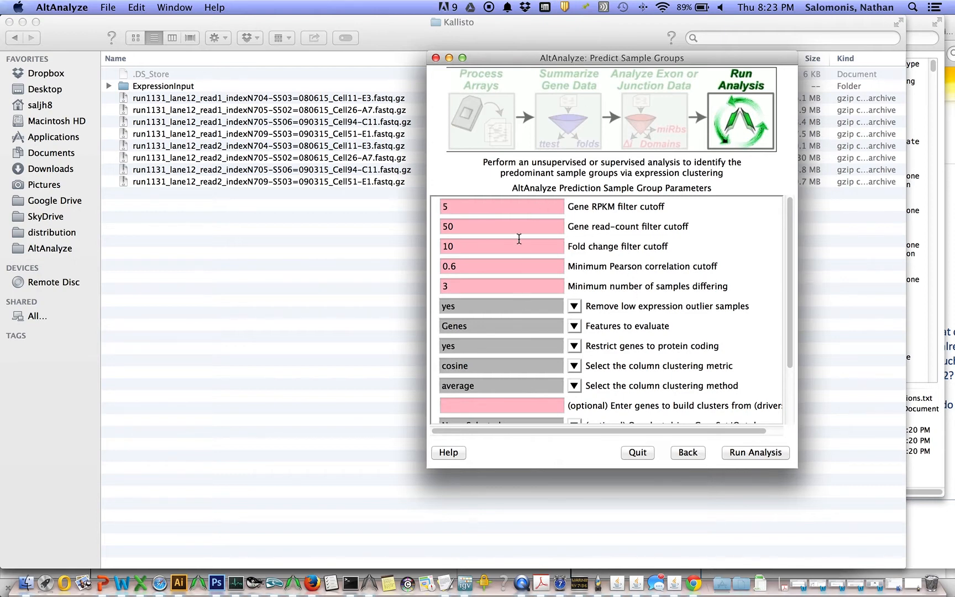
click(500, 246)
text(4)
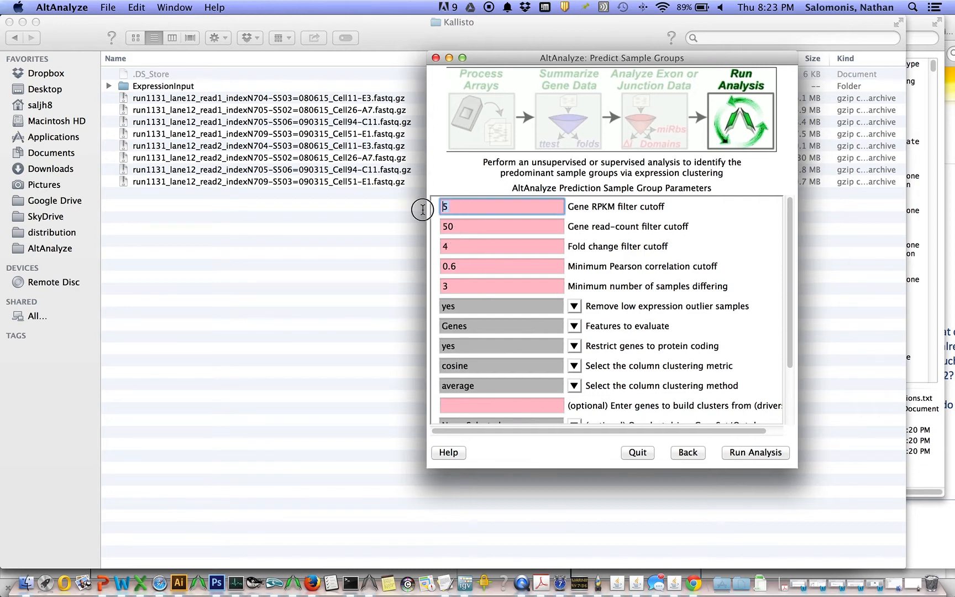
text(1)
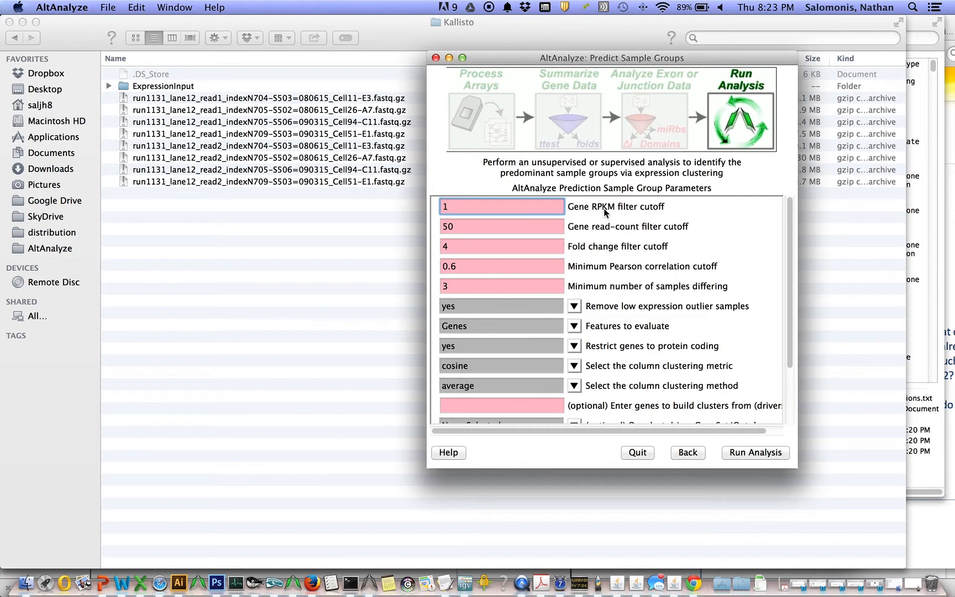
click(501, 226)
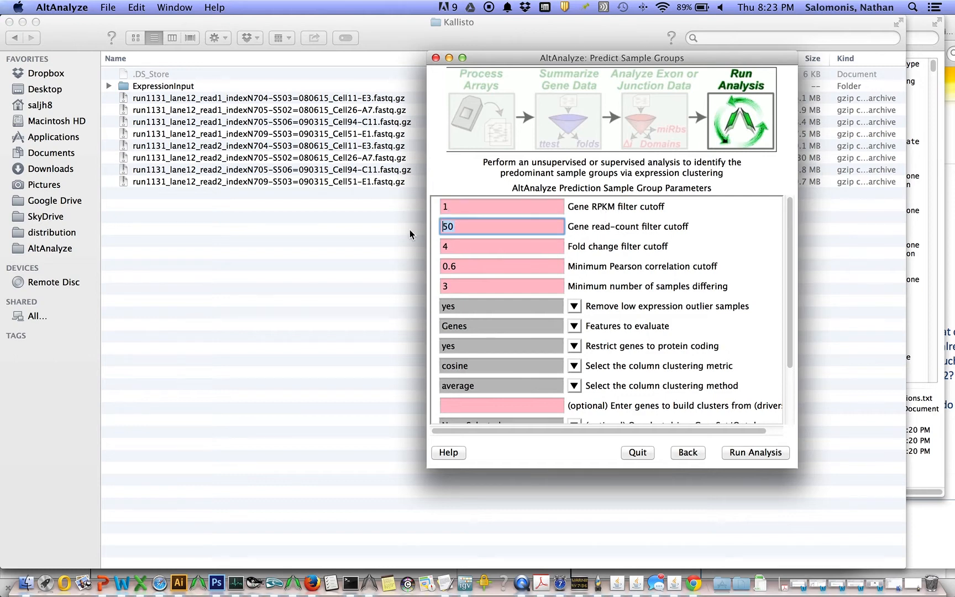
text(0)
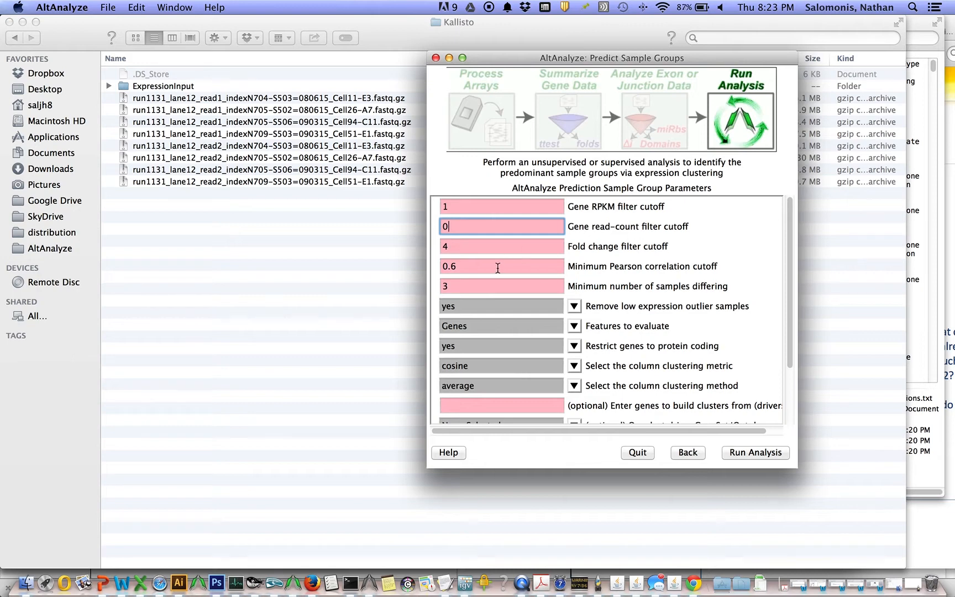
mouse_move(496, 268)
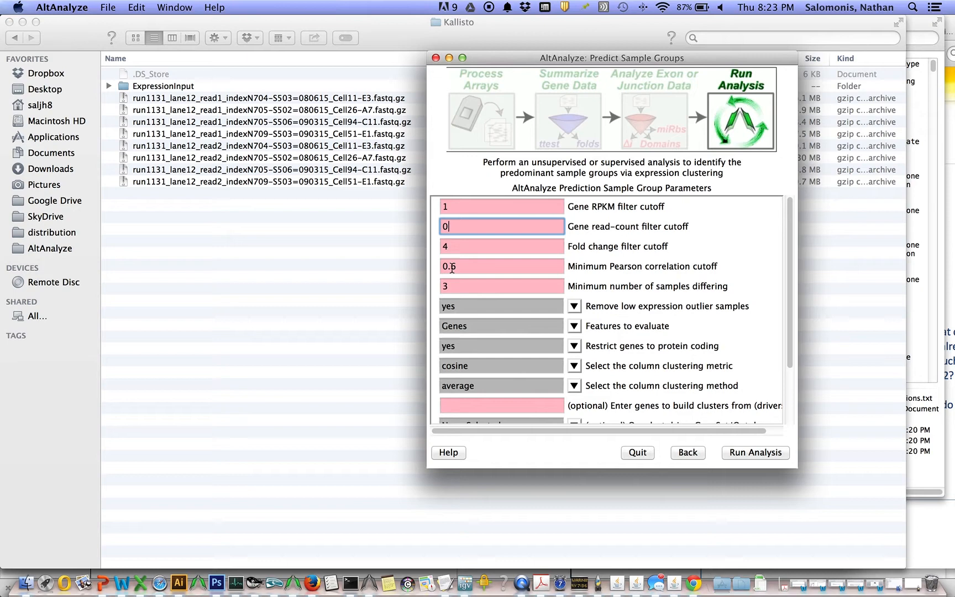
Set Pearson cutoff 0.4, minimum 2 differing samples, hopach clustering and conservative cell cycle removal
text(0.4)
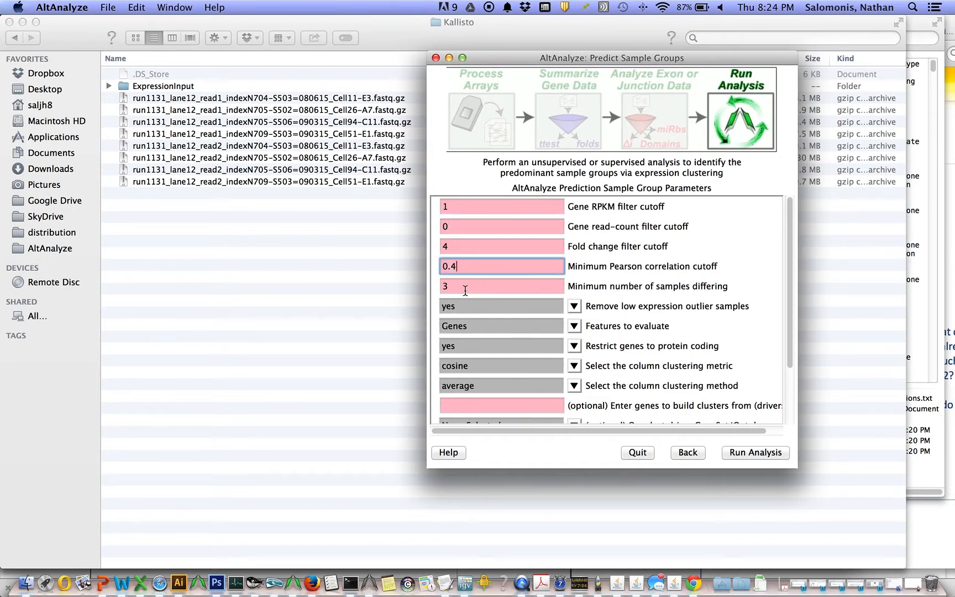
click(499, 285)
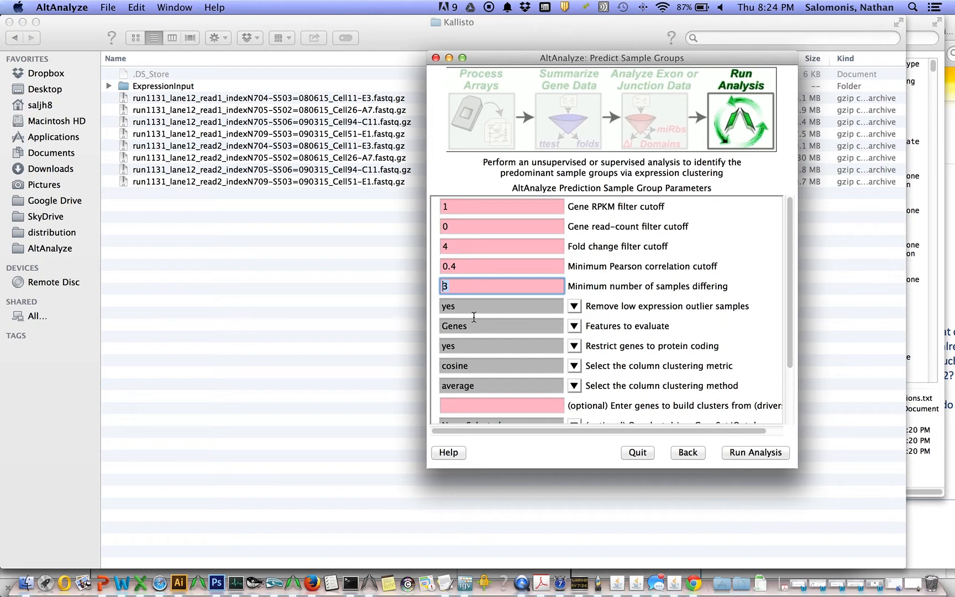
text(2)
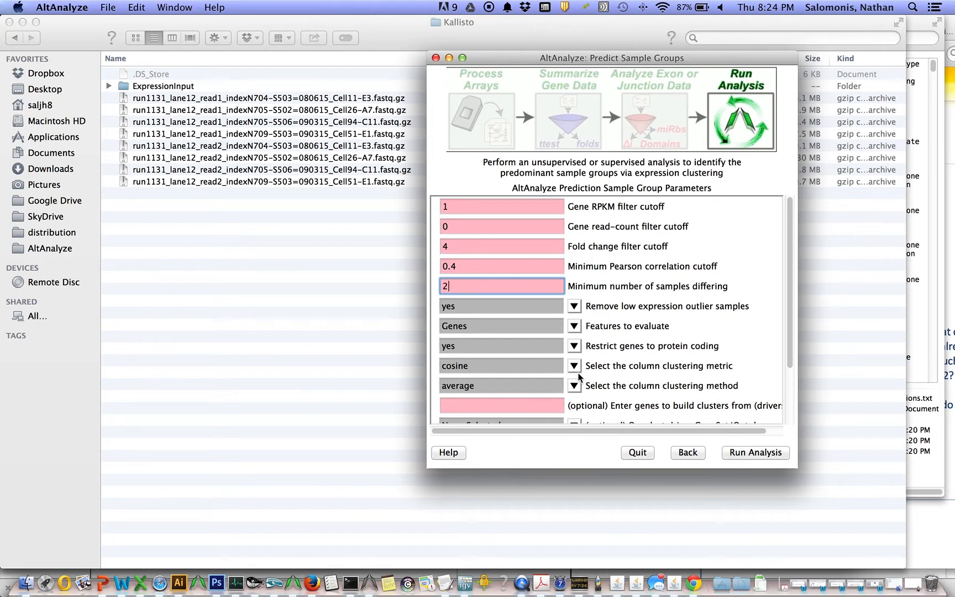
click(573, 385)
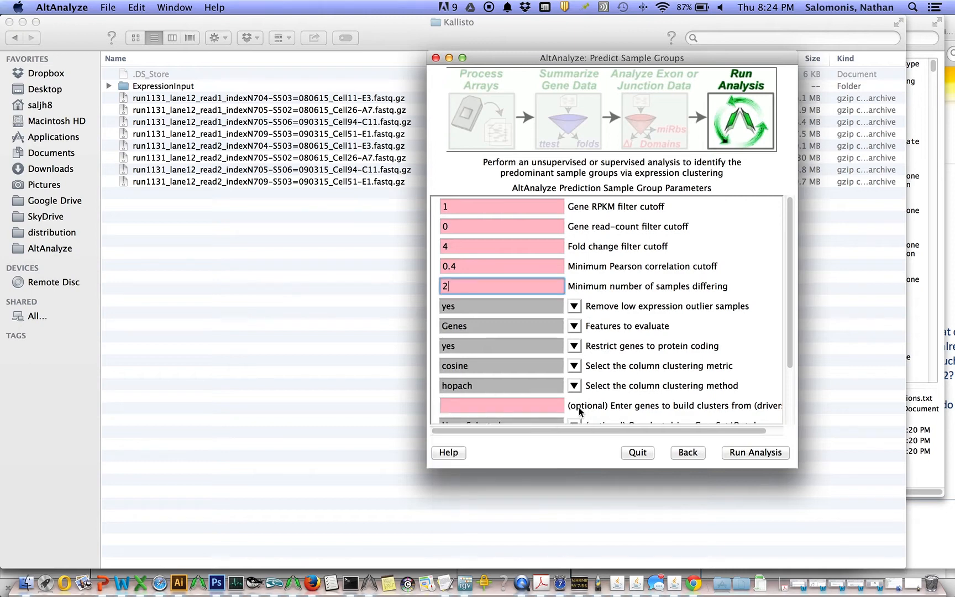
mouse_move(790, 339)
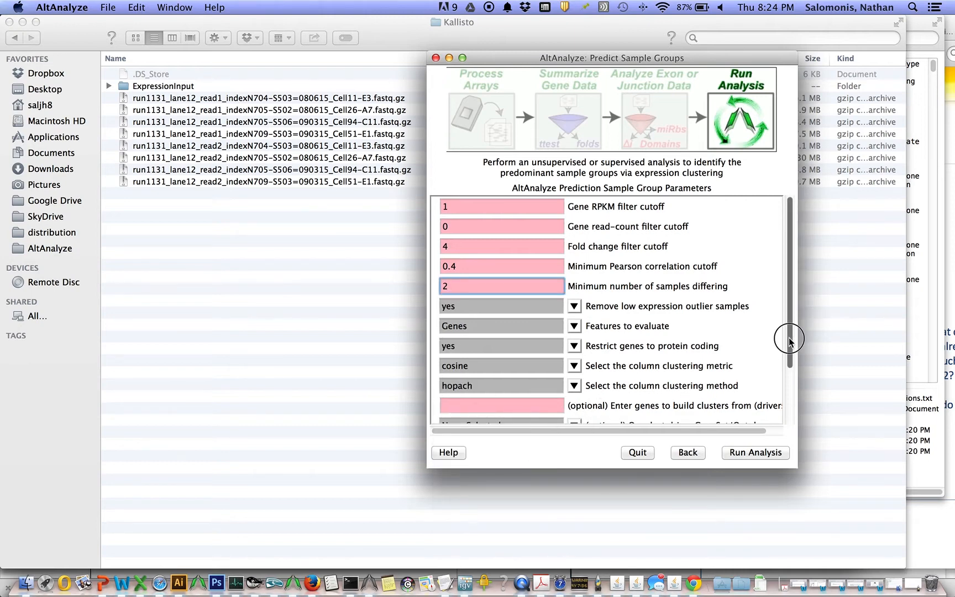
scroll(down, 3)
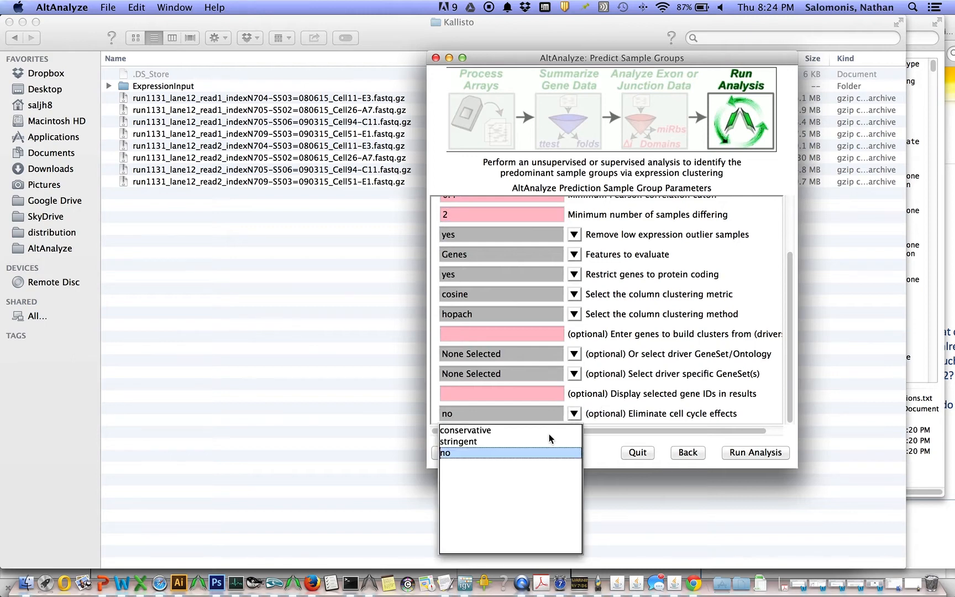
mouse_move(549, 439)
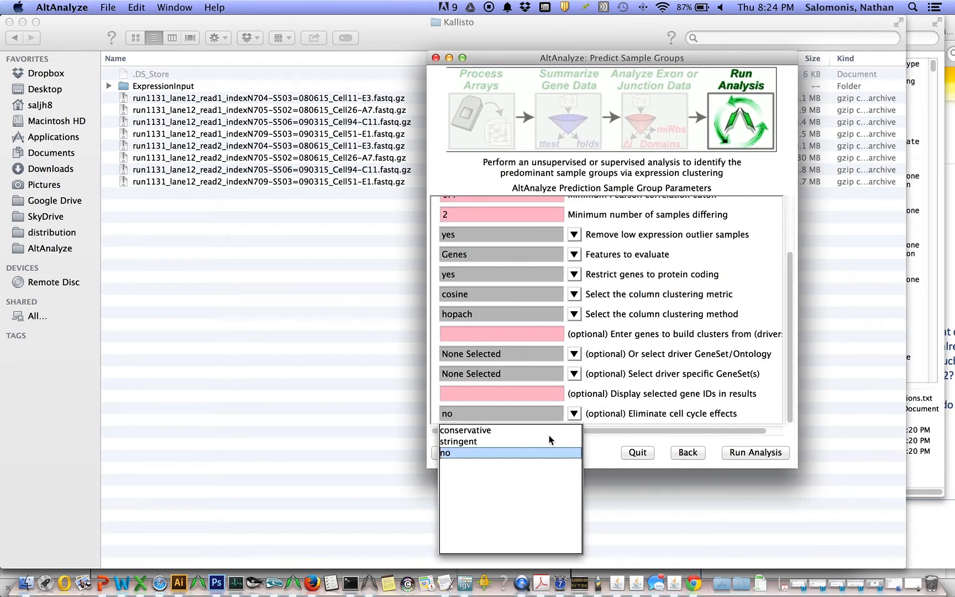
mouse_move(542, 433)
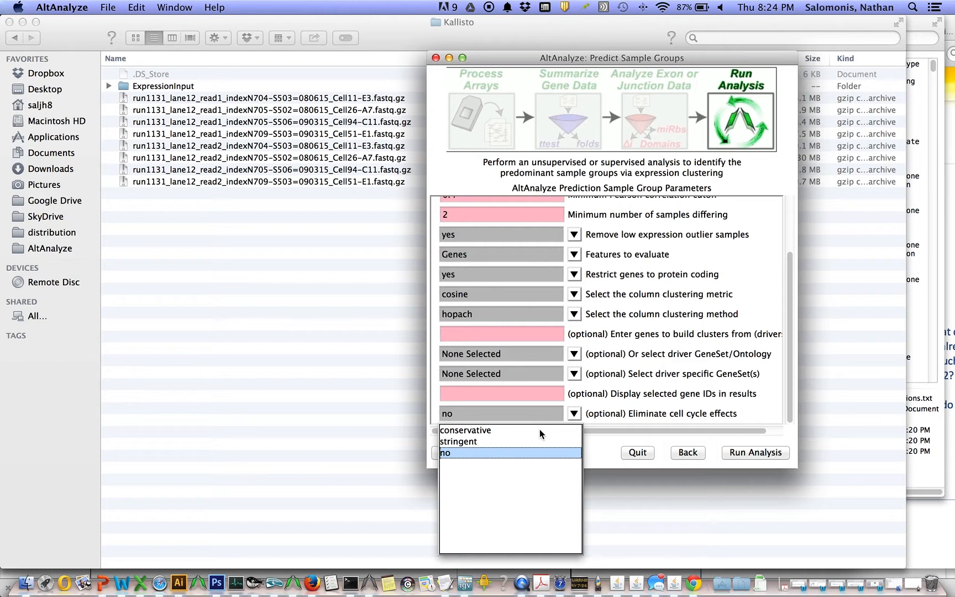
click(466, 430)
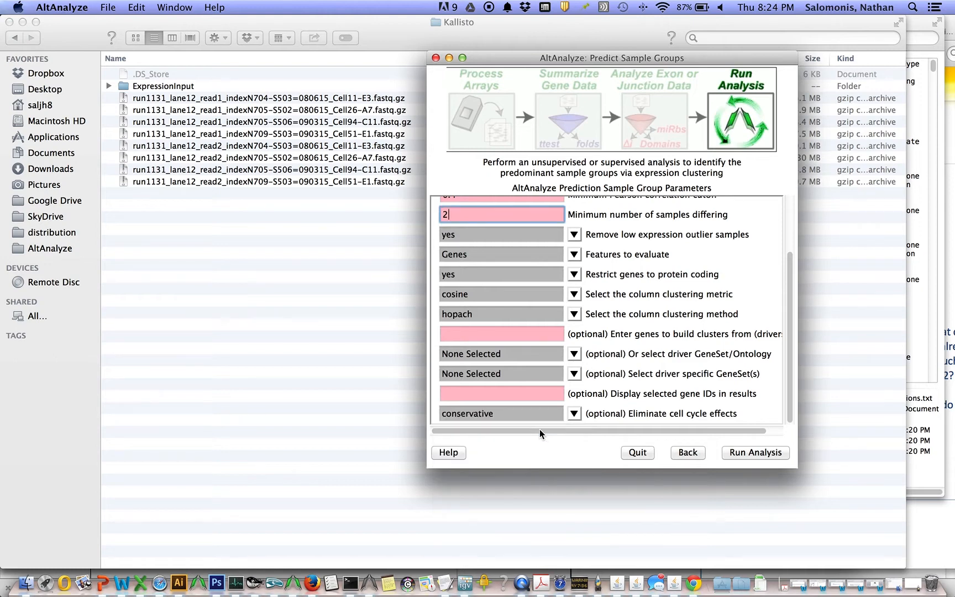
mouse_move(795, 427)
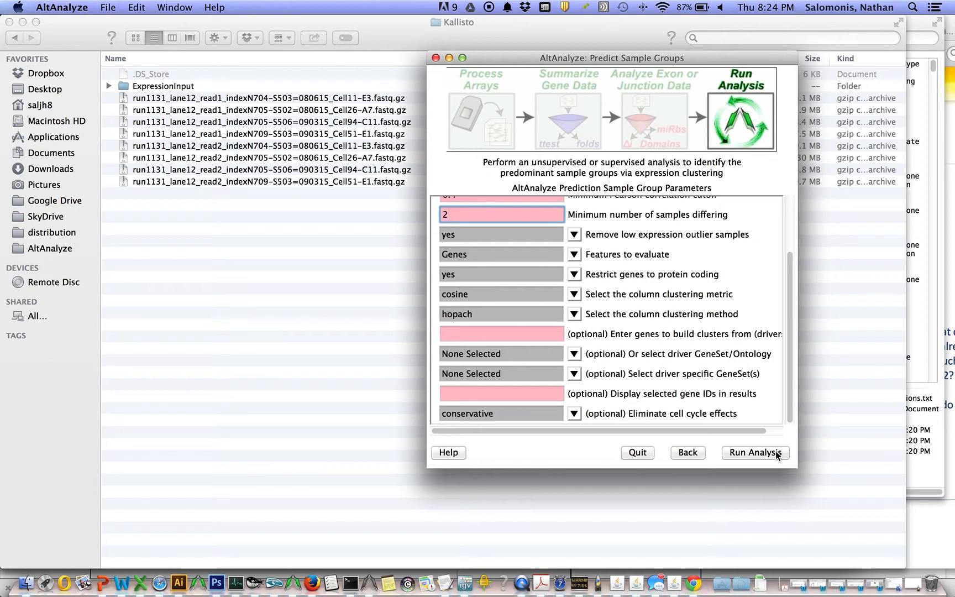
Run the sample group prediction so kallisto starts processing samples
click(754, 452)
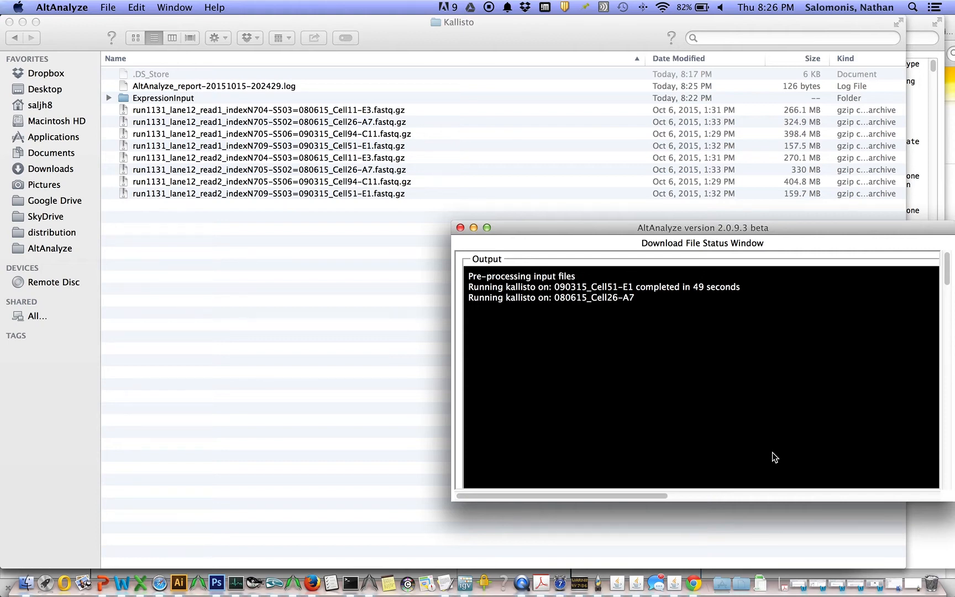
mouse_move(680, 360)
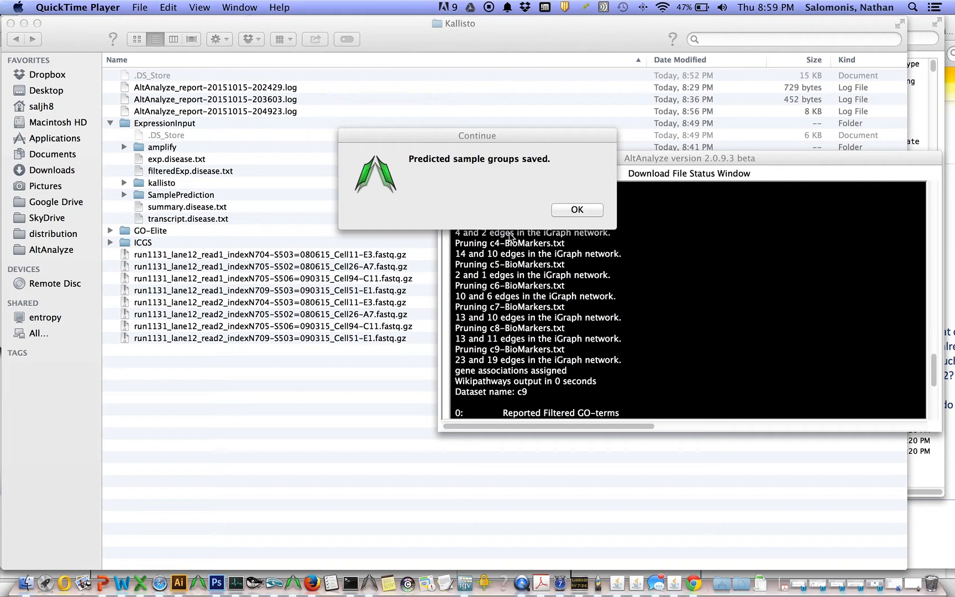
mouse_move(527, 230)
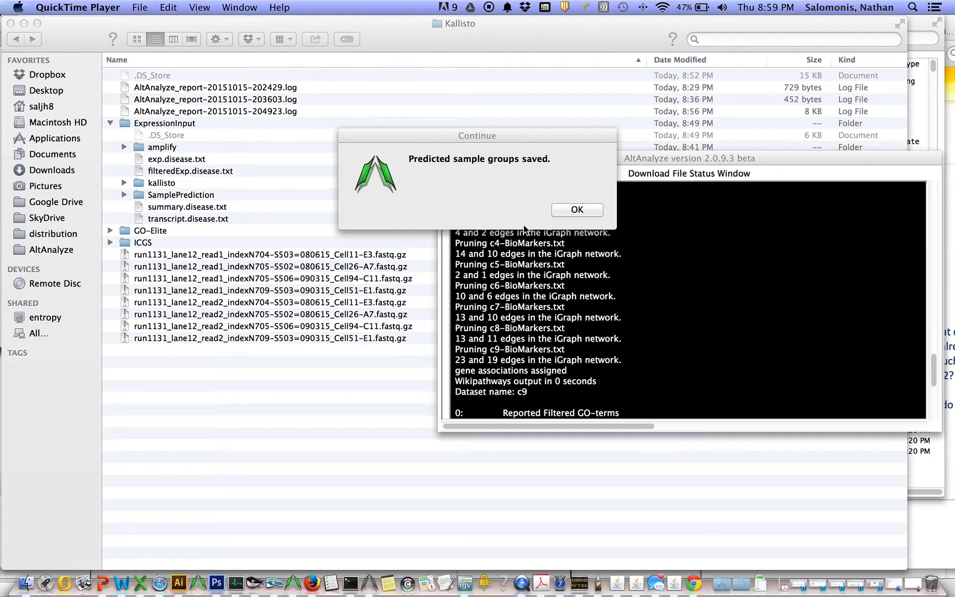
mouse_move(587, 210)
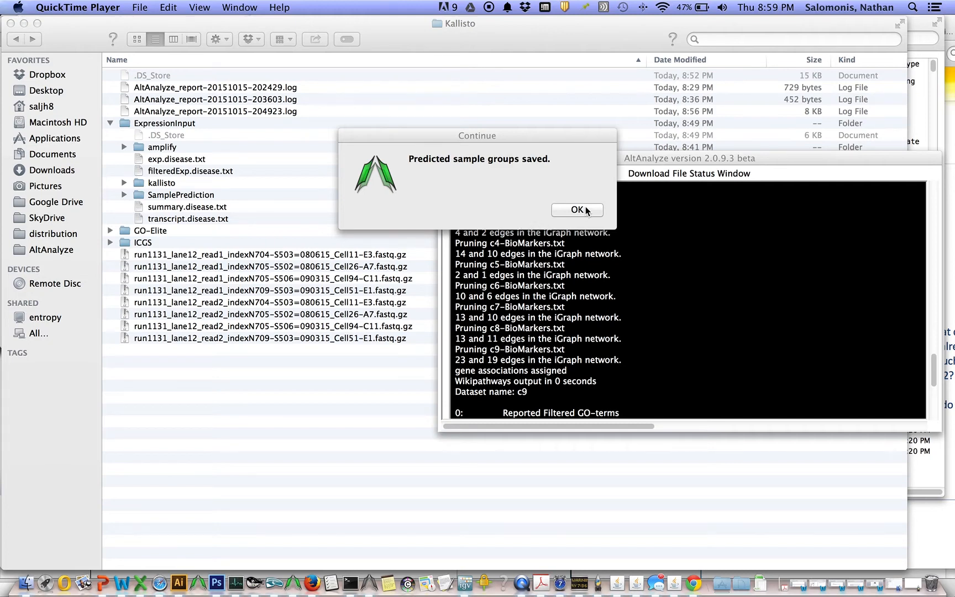
Dismiss the saved groups notice and scroll through the cluster heatmap thumbnails
click(576, 210)
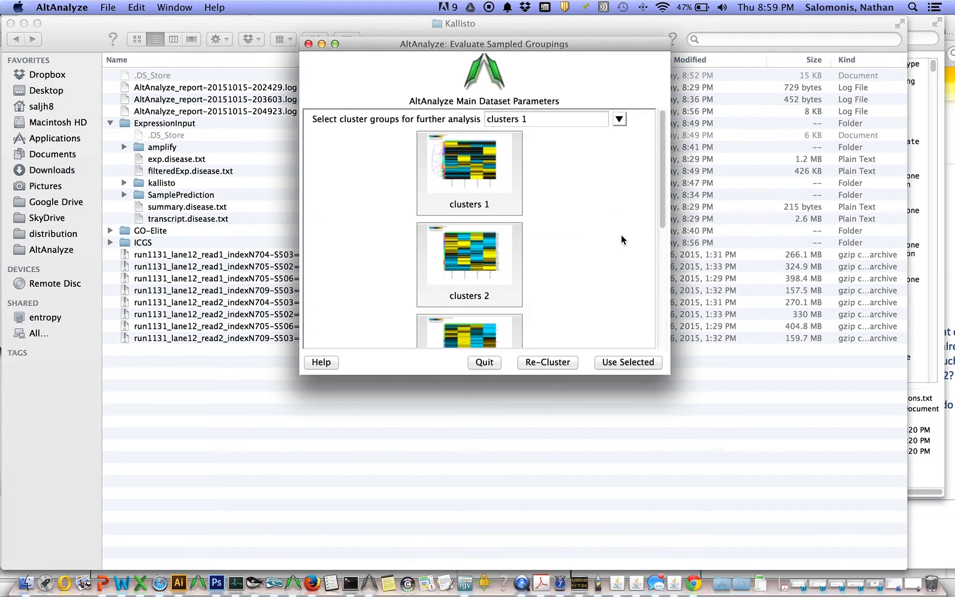
mouse_move(637, 248)
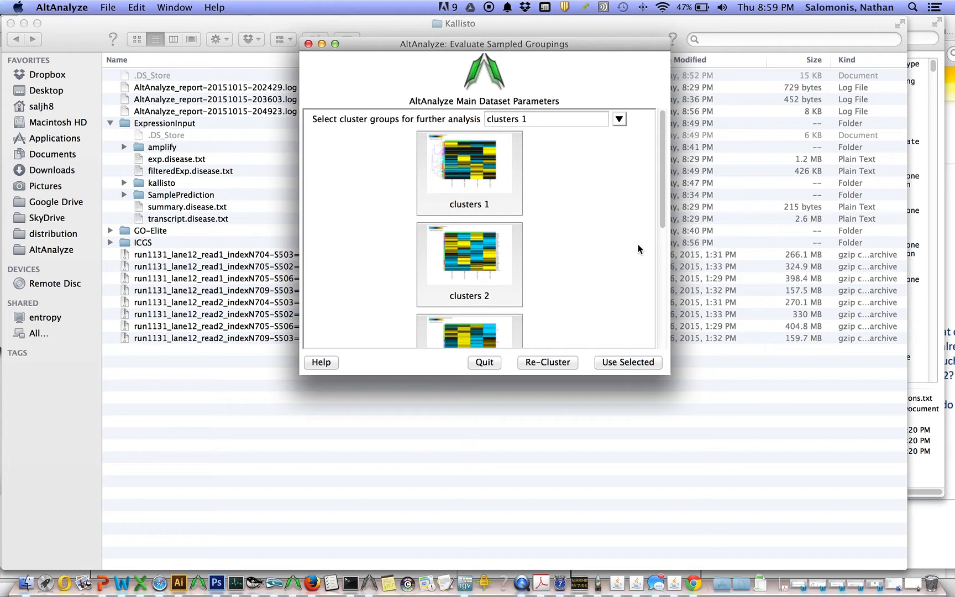
mouse_move(640, 248)
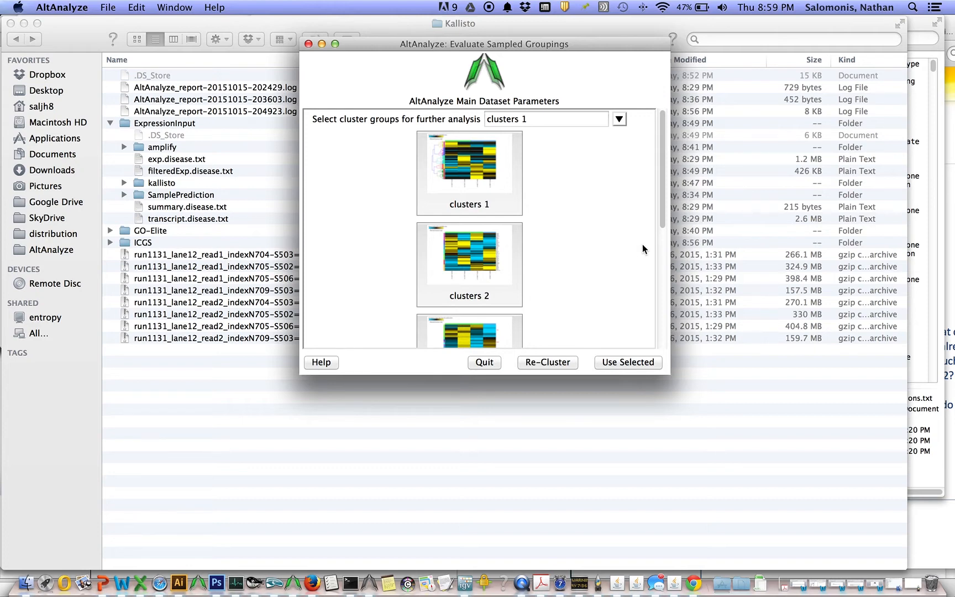
scroll(down, 3)
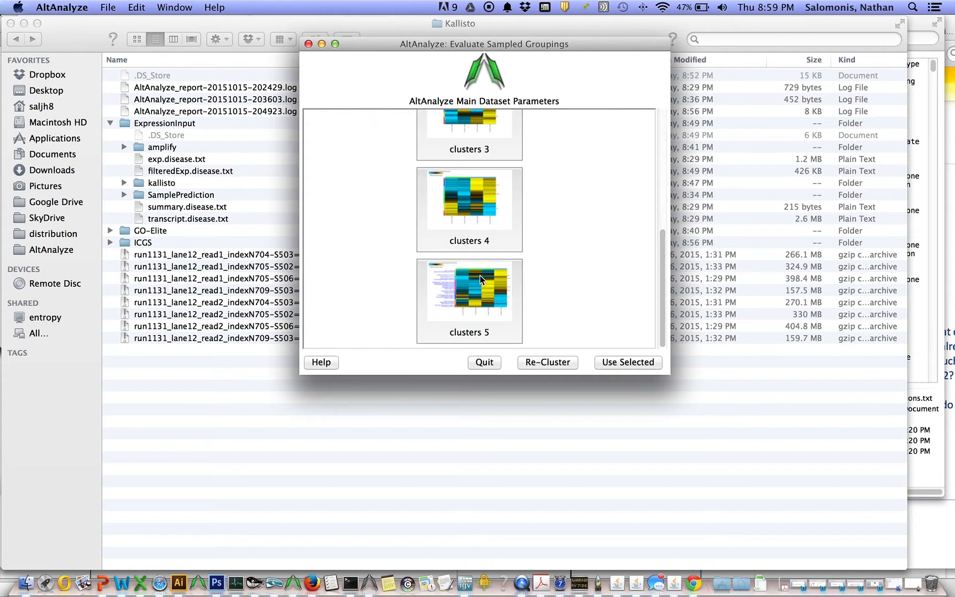
mouse_move(492, 294)
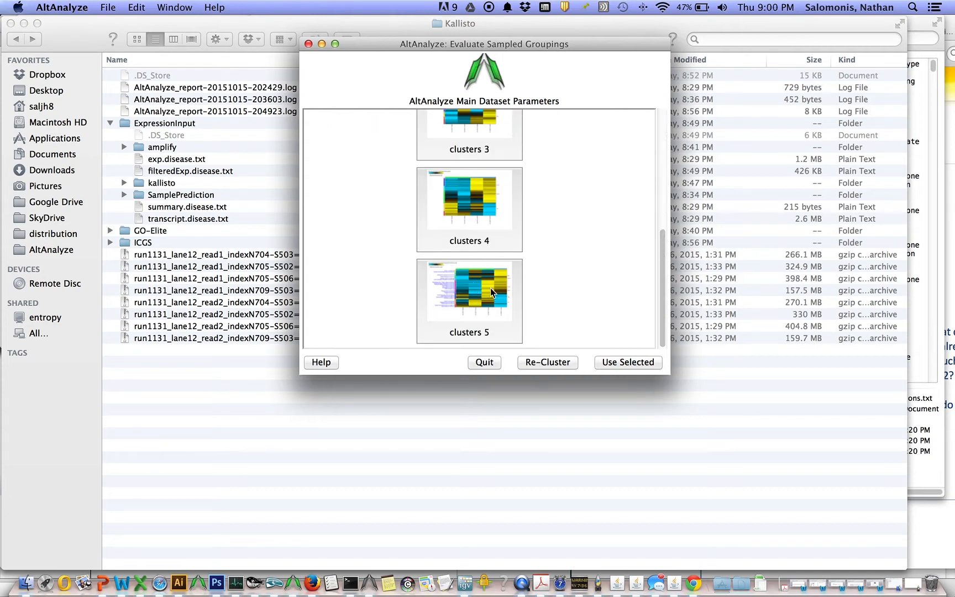
mouse_move(488, 313)
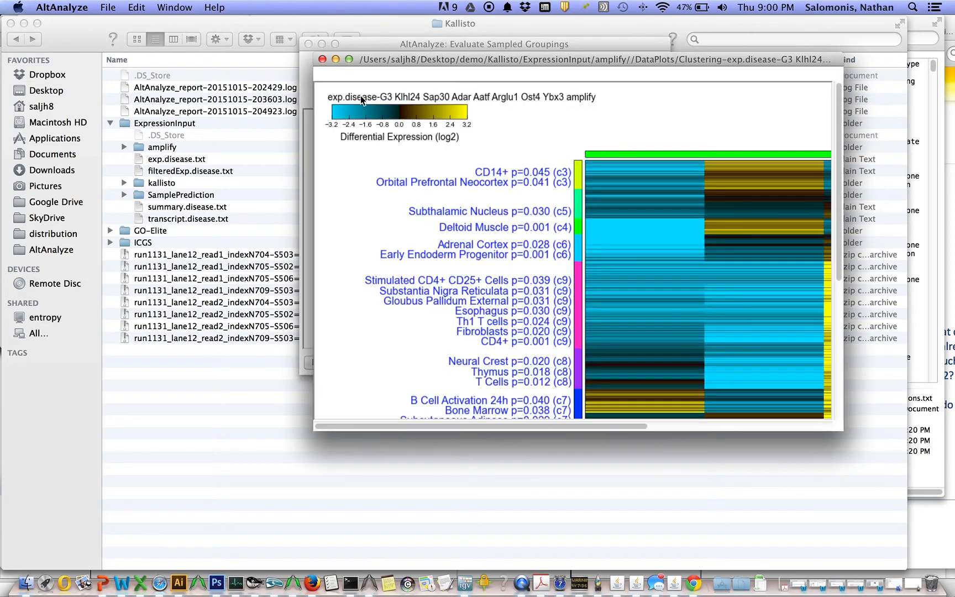
click(350, 58)
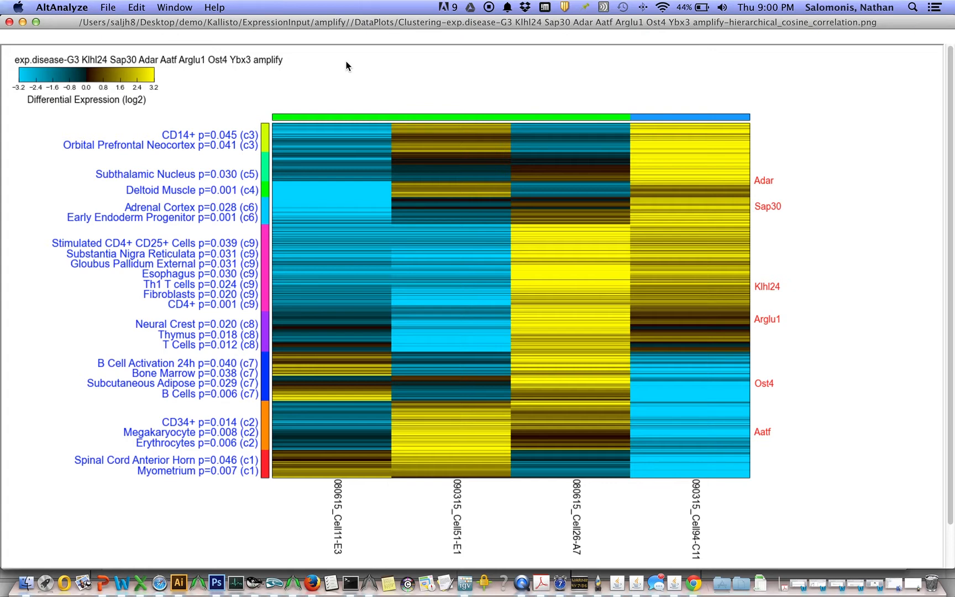
mouse_move(330, 375)
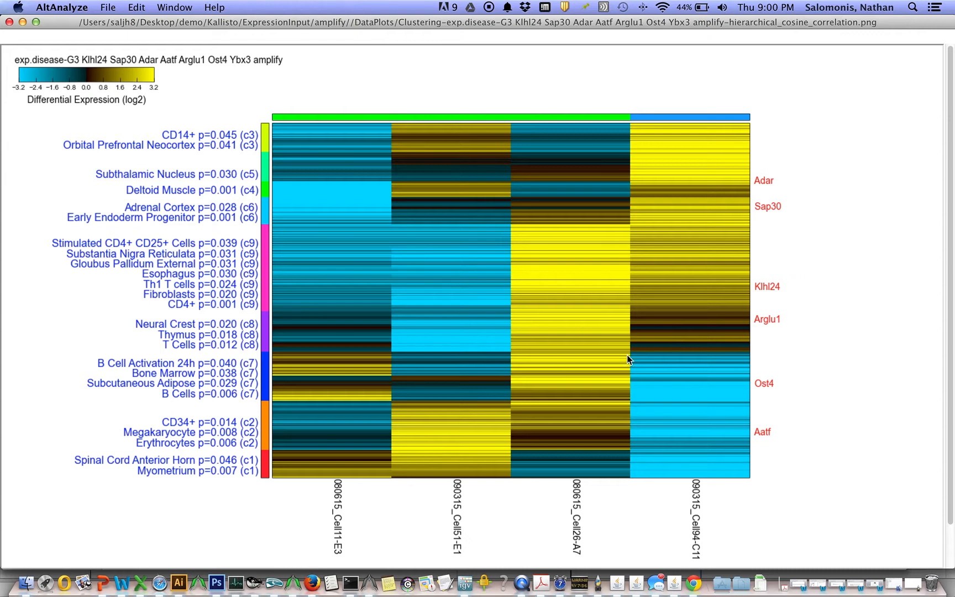
mouse_move(419, 392)
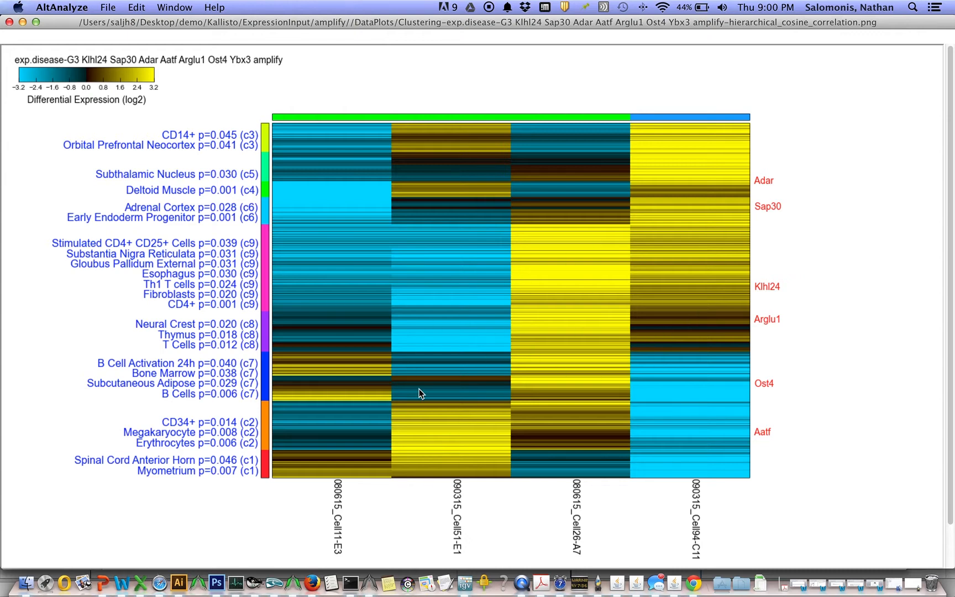
mouse_move(802, 167)
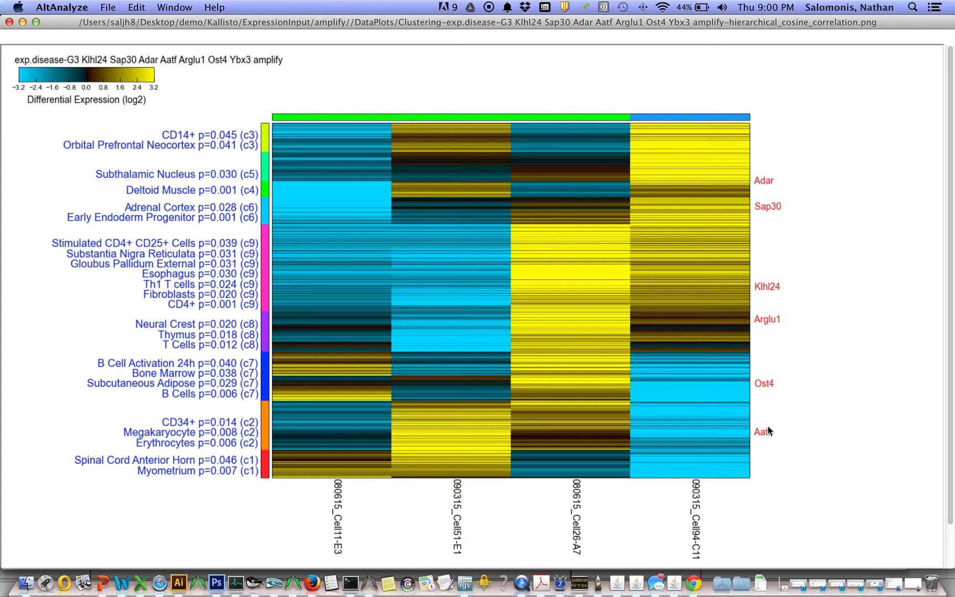
mouse_move(758, 417)
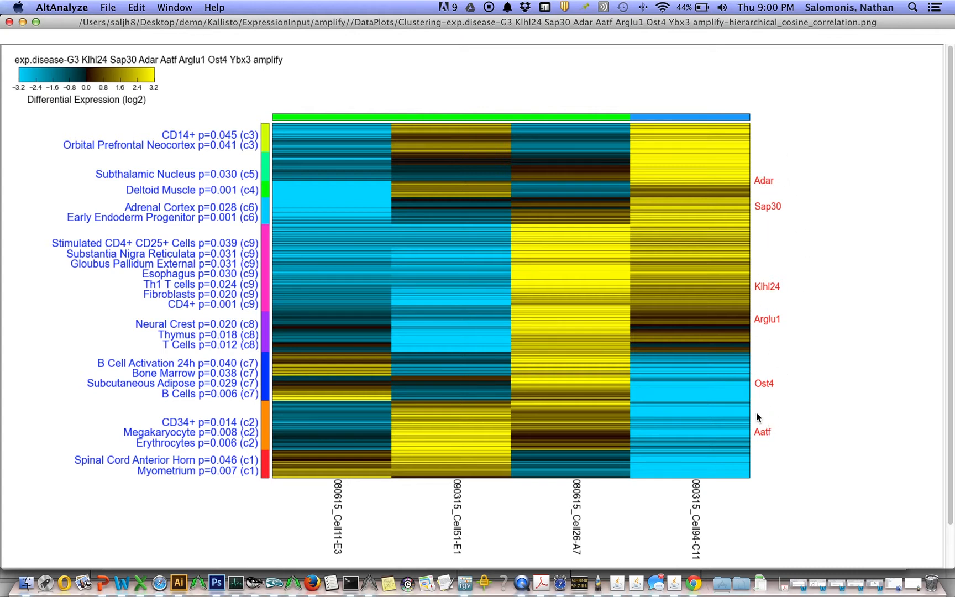
mouse_move(773, 187)
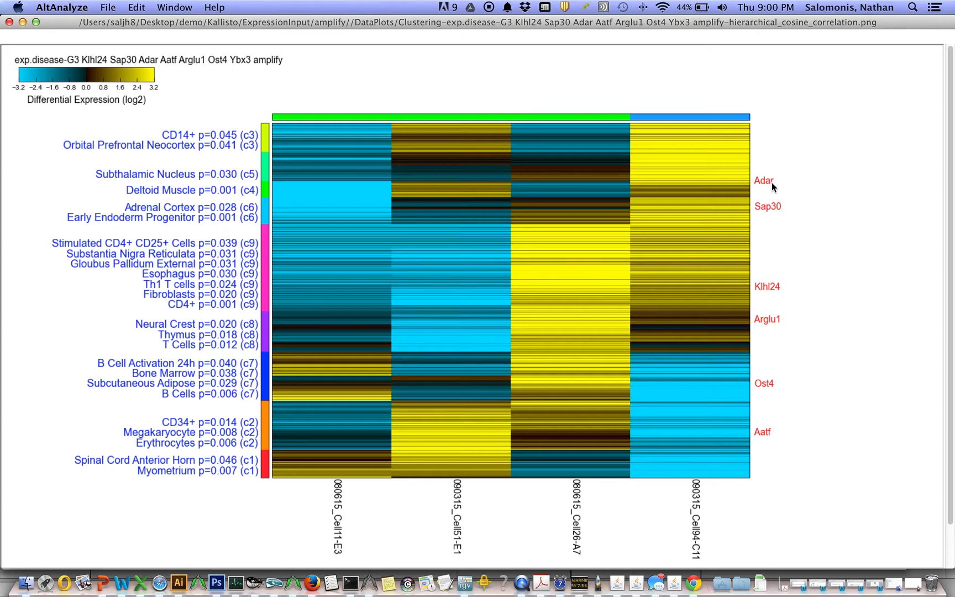
mouse_move(749, 185)
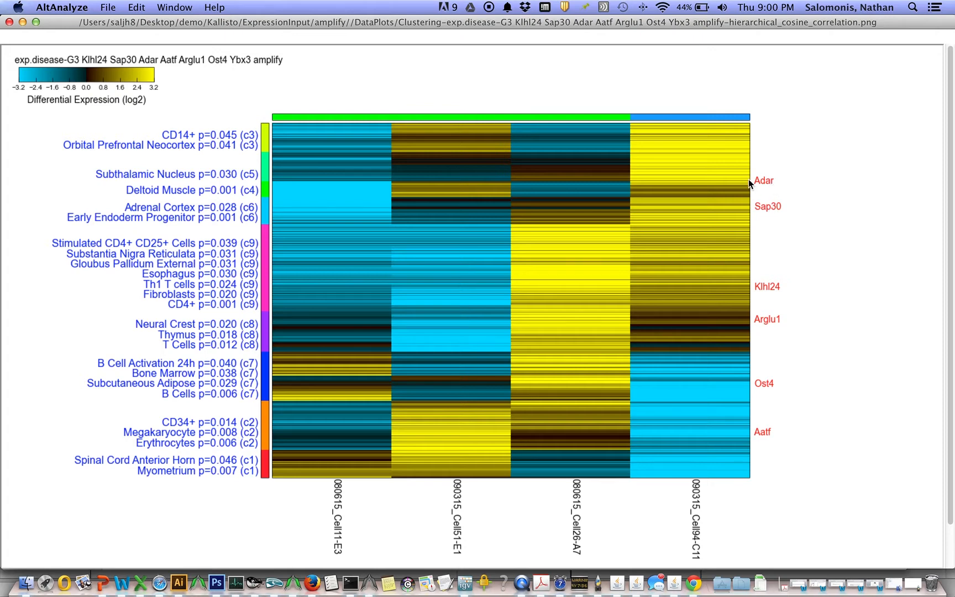
mouse_move(766, 188)
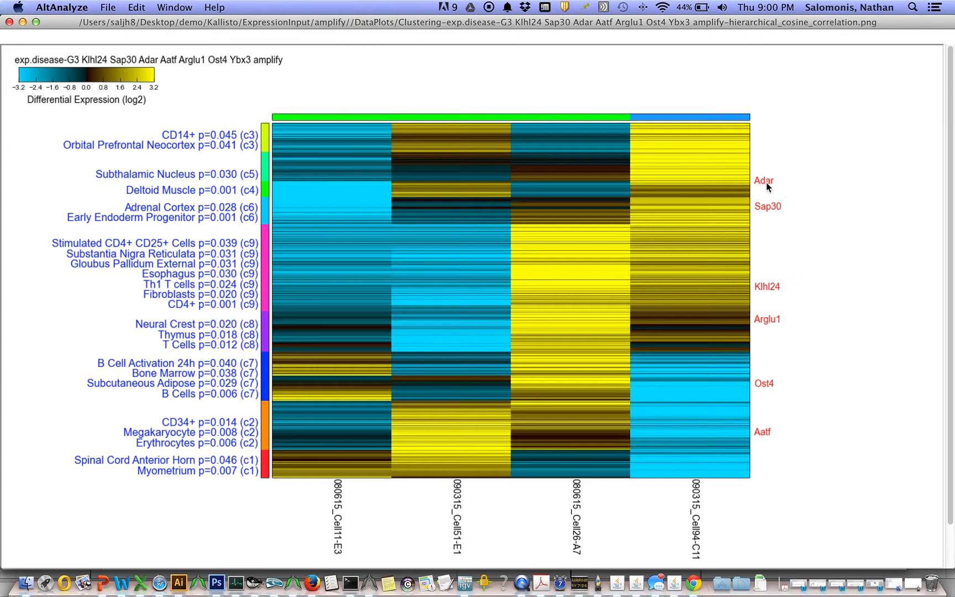
mouse_move(758, 186)
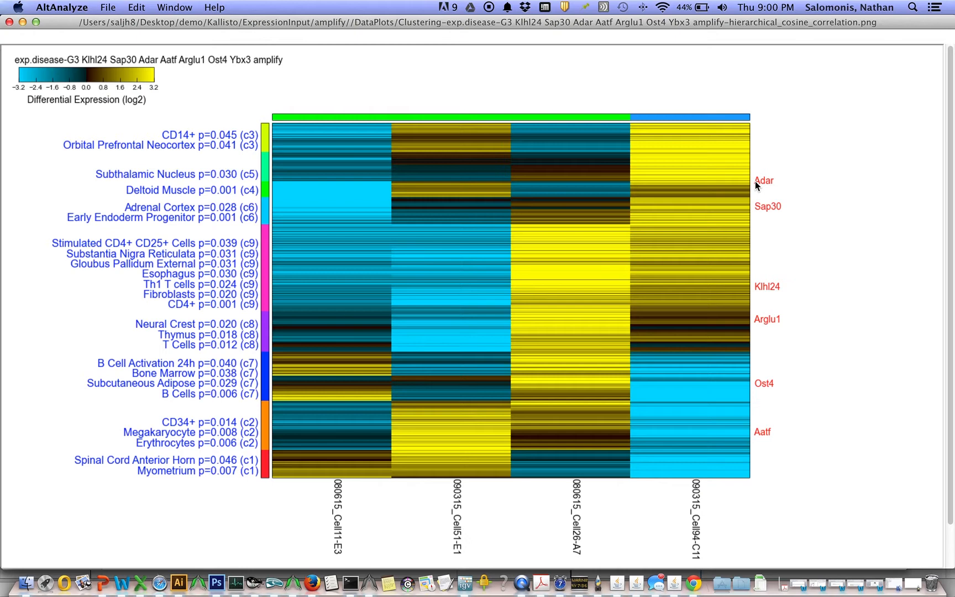
mouse_move(772, 186)
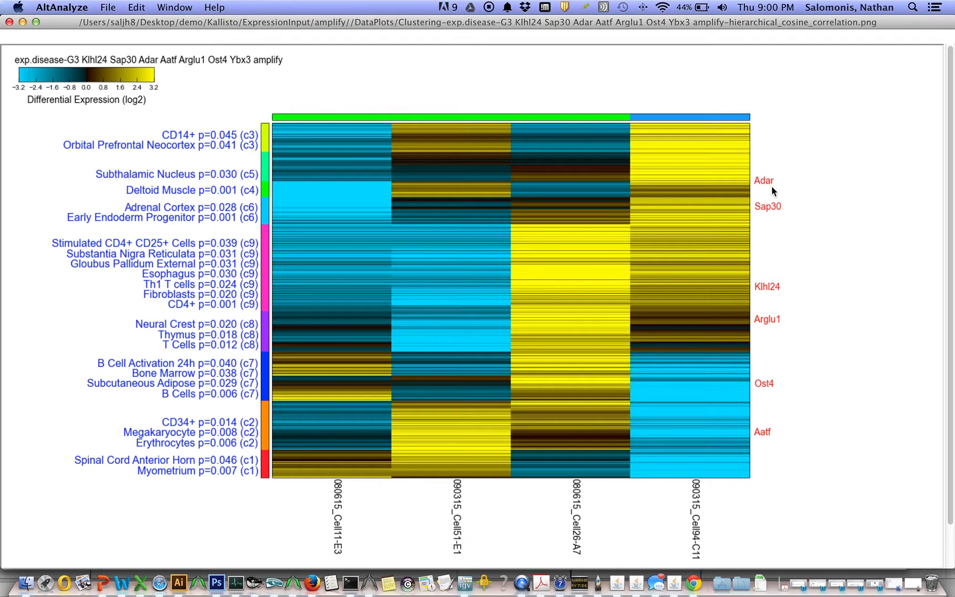
mouse_move(527, 361)
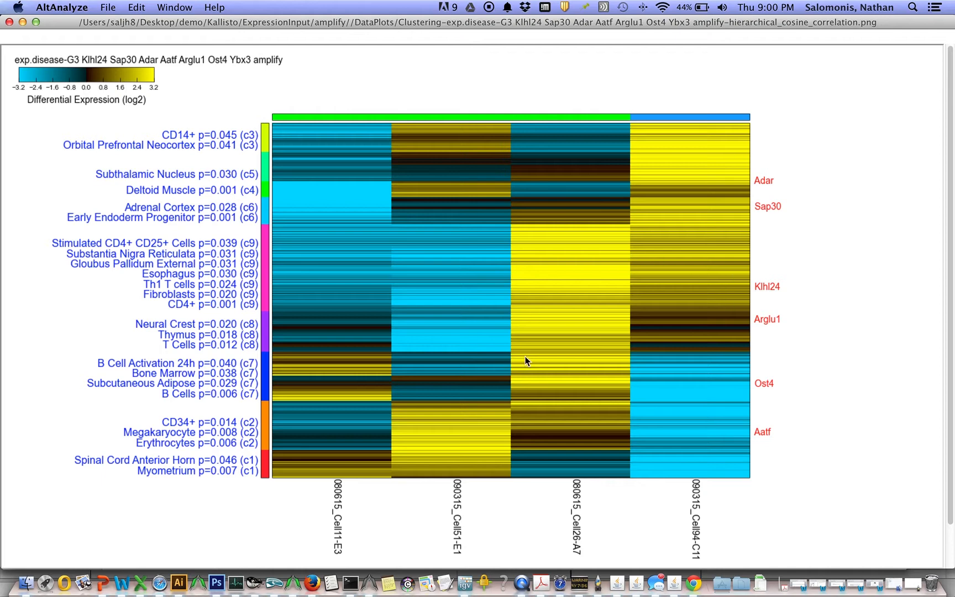
mouse_move(798, 451)
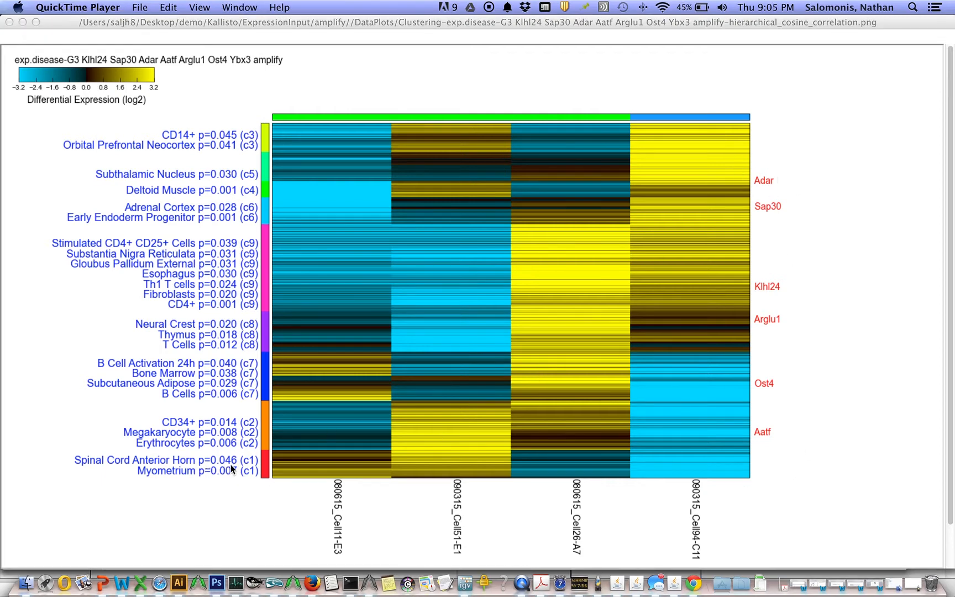
mouse_move(240, 478)
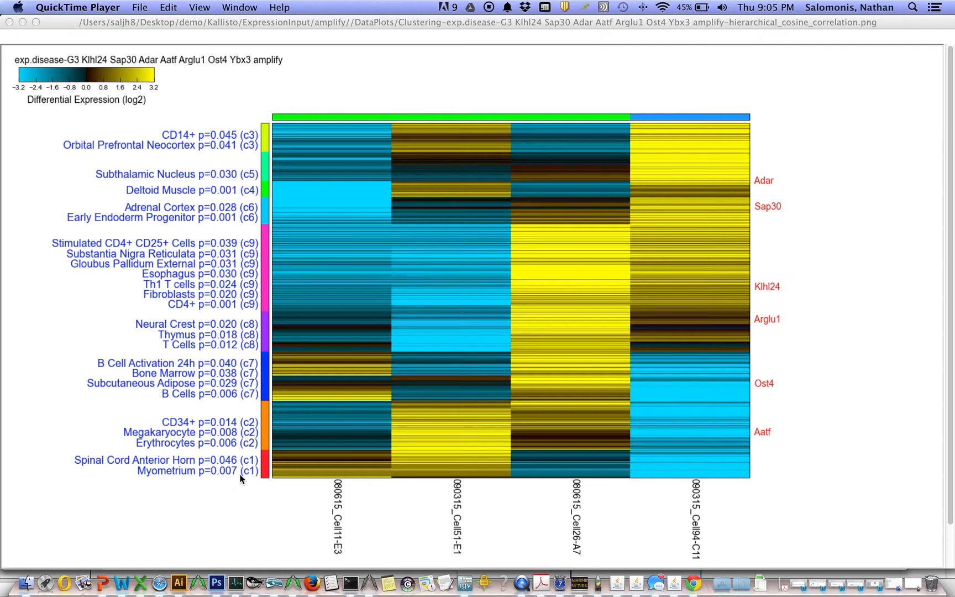
mouse_move(181, 482)
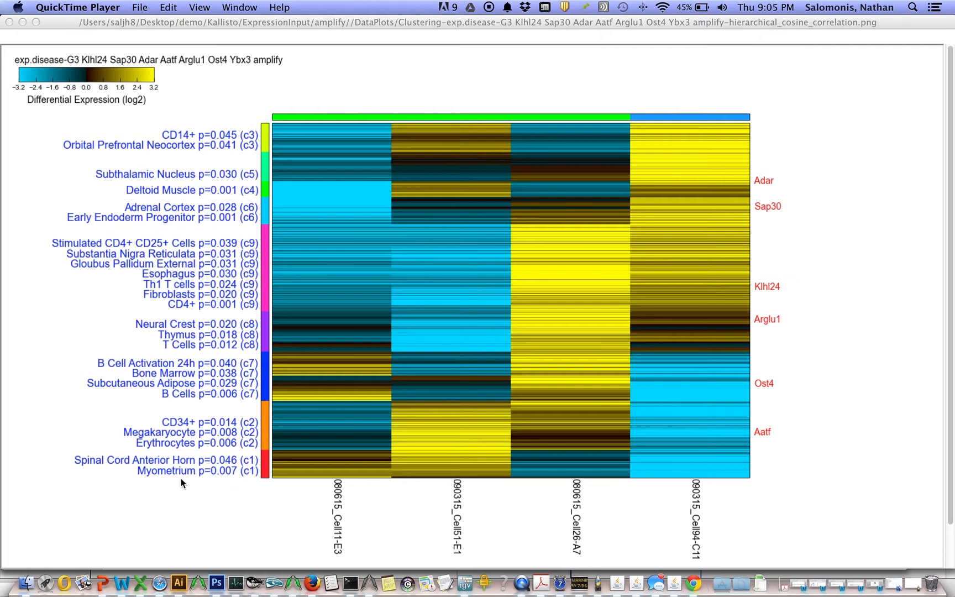
mouse_move(156, 479)
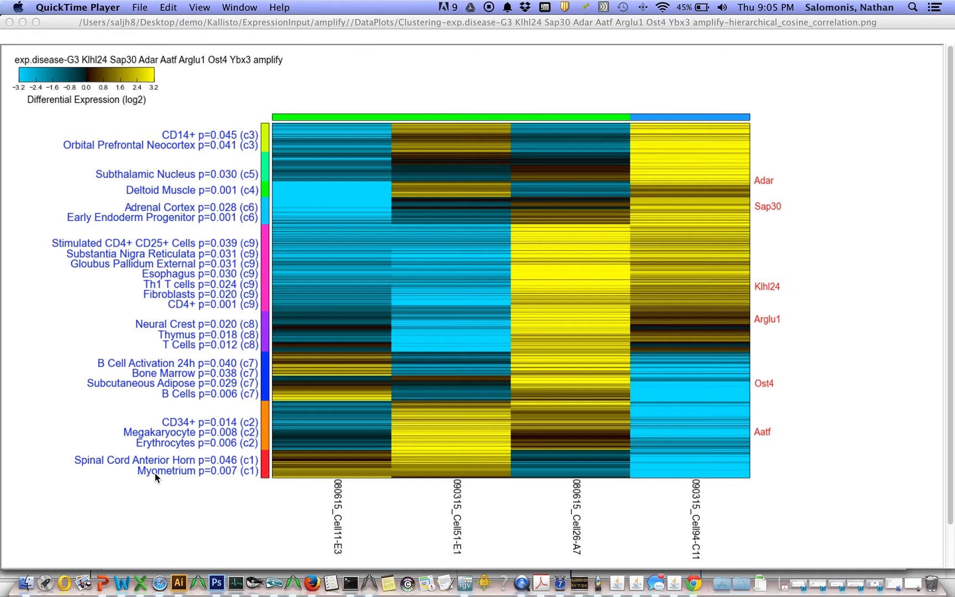
mouse_move(225, 476)
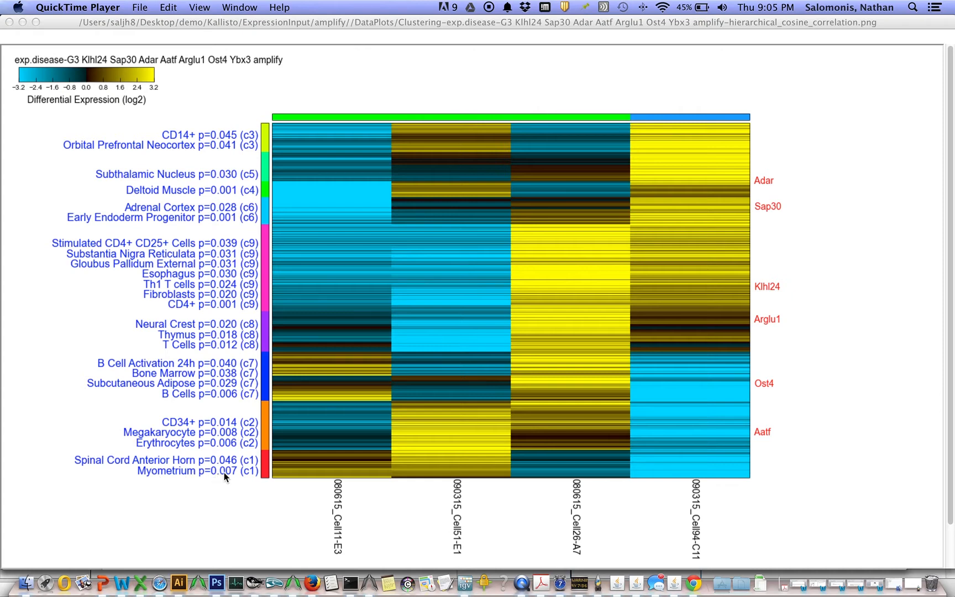
mouse_move(238, 476)
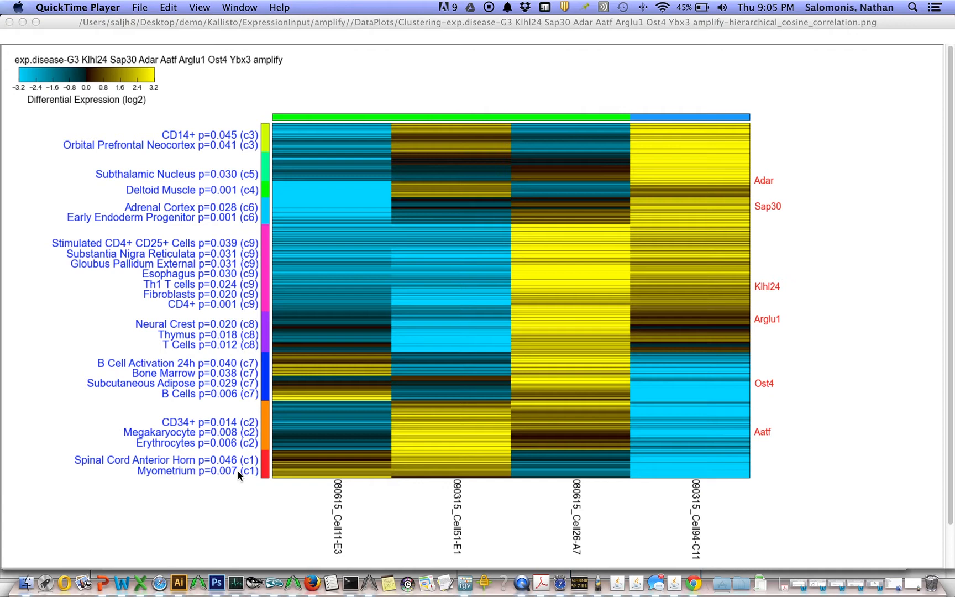
mouse_move(247, 474)
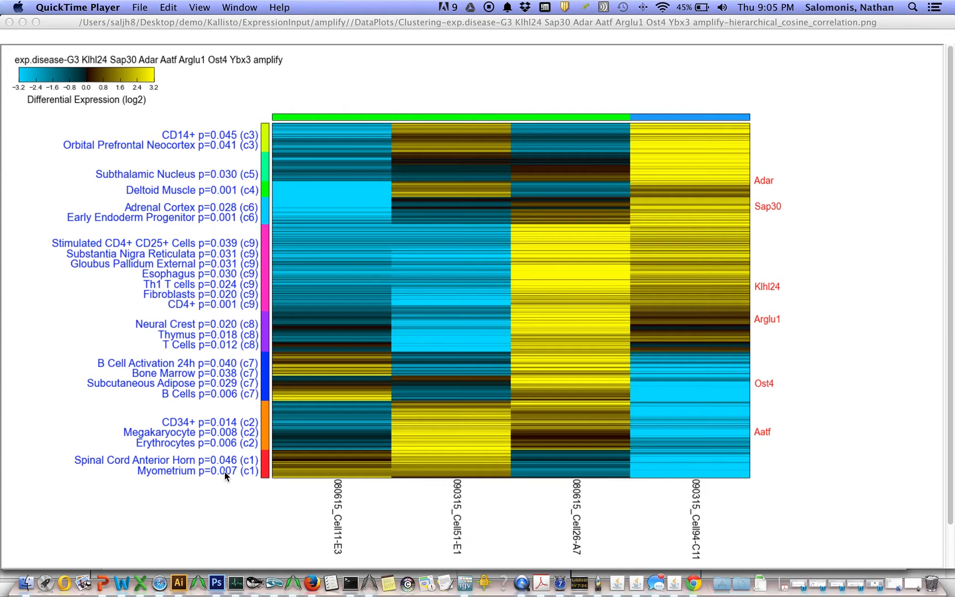
mouse_move(265, 481)
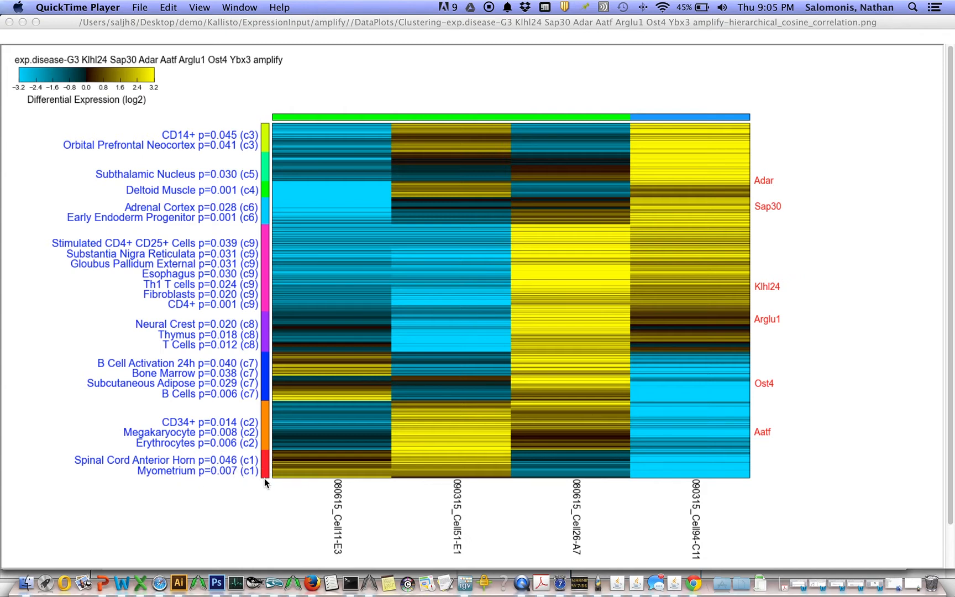
mouse_move(213, 489)
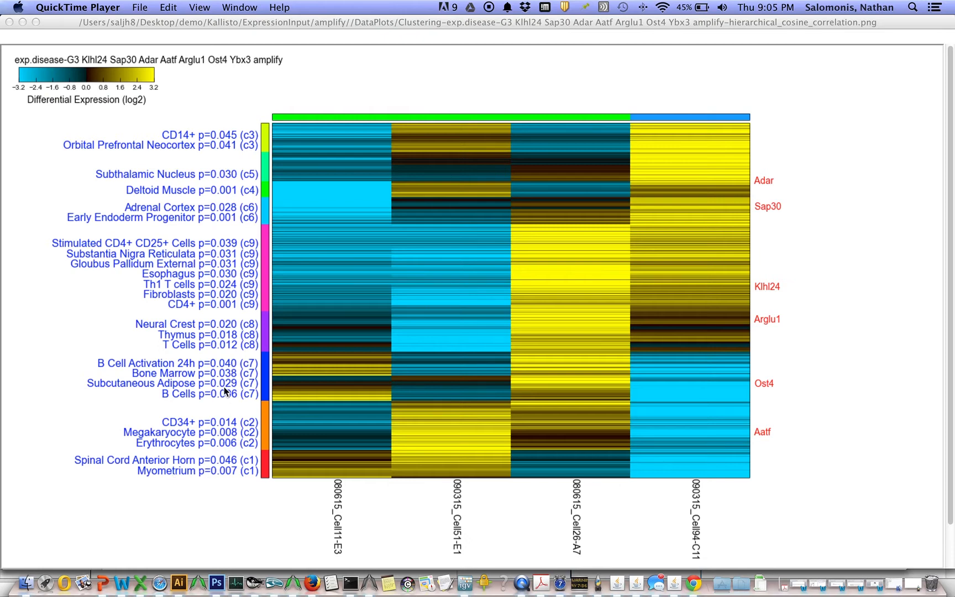
mouse_move(57, 60)
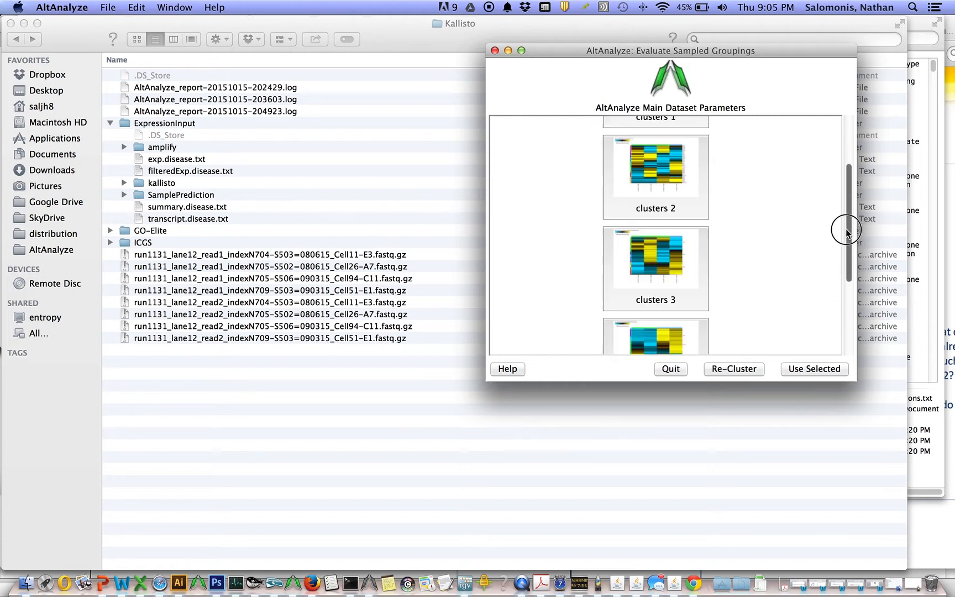
Scroll the grouping thumbnails and enlarge the G2 Klhl24 Sap30 Aatf heatmap
scroll(down, 3)
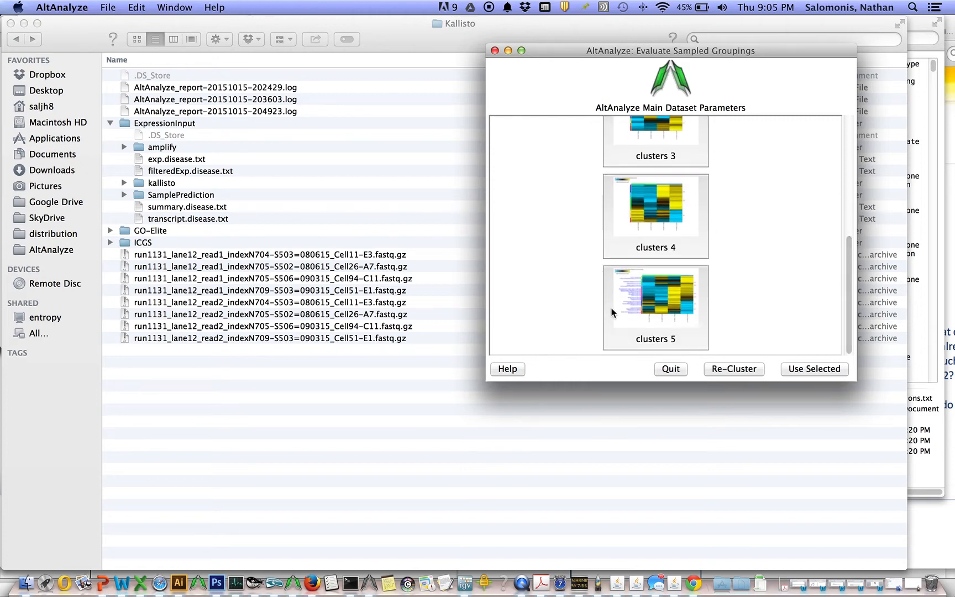
mouse_move(839, 313)
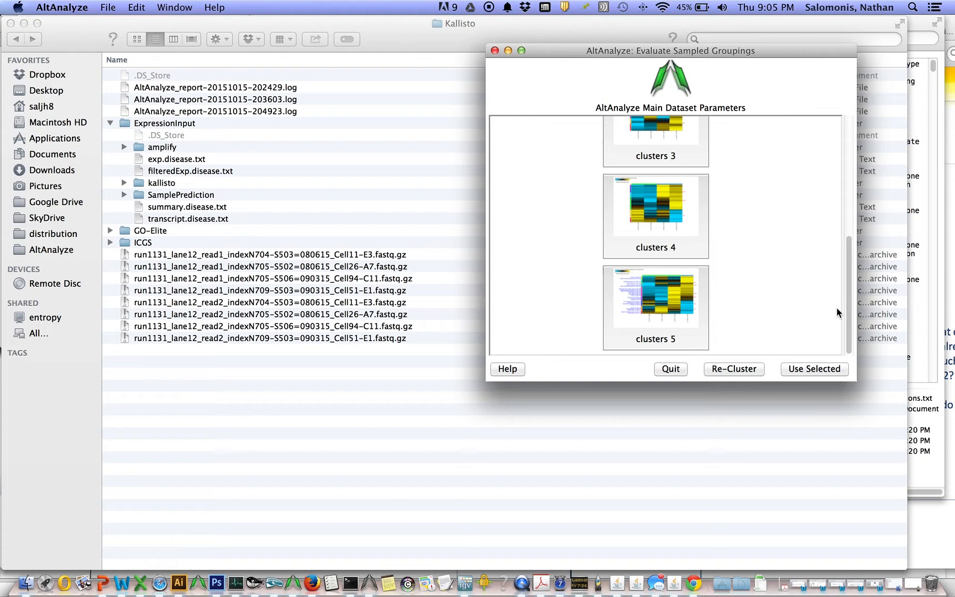
drag(851, 311, 851, 284)
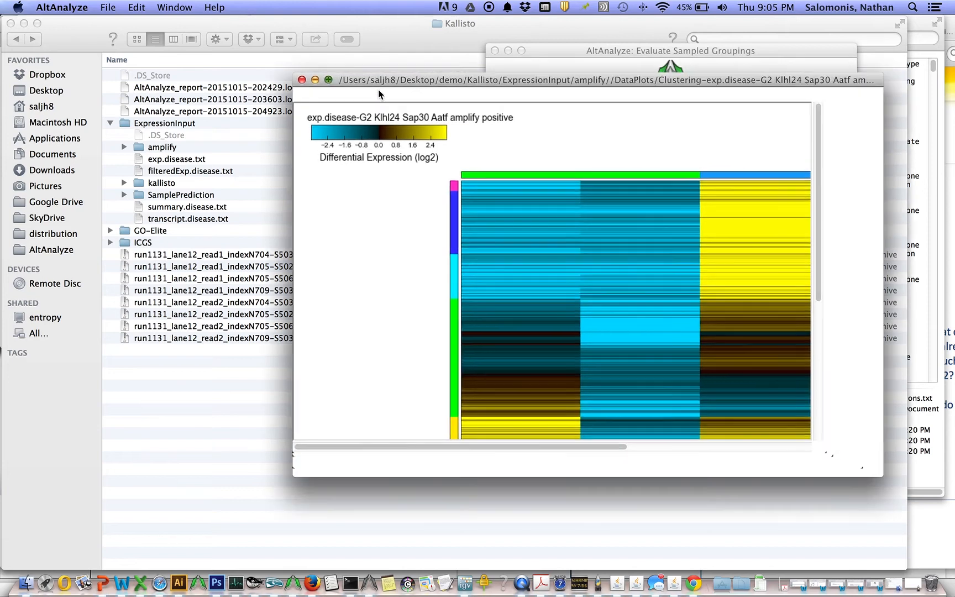
Maximize the G2 heatmap window to fill the screen
click(327, 79)
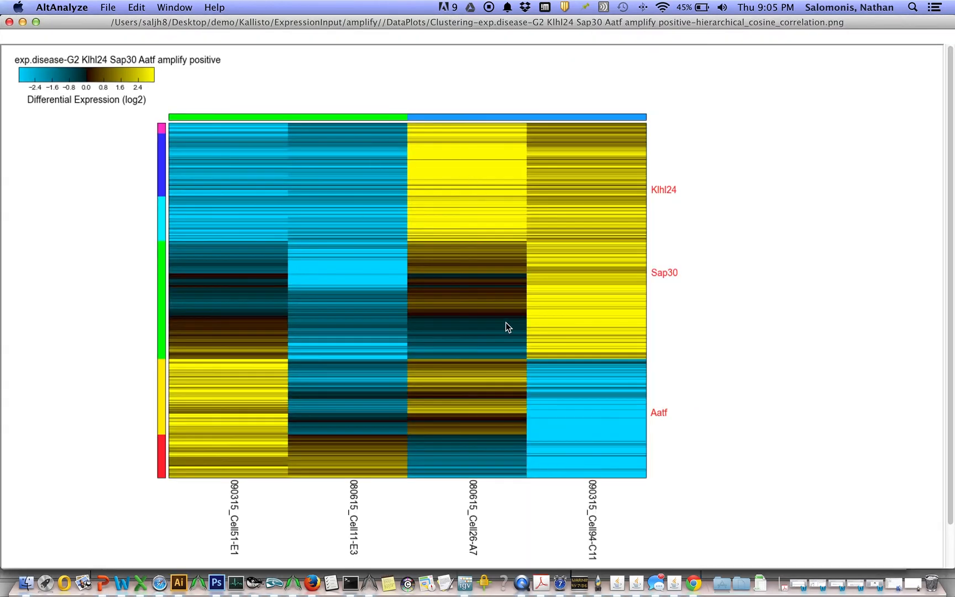
mouse_move(574, 278)
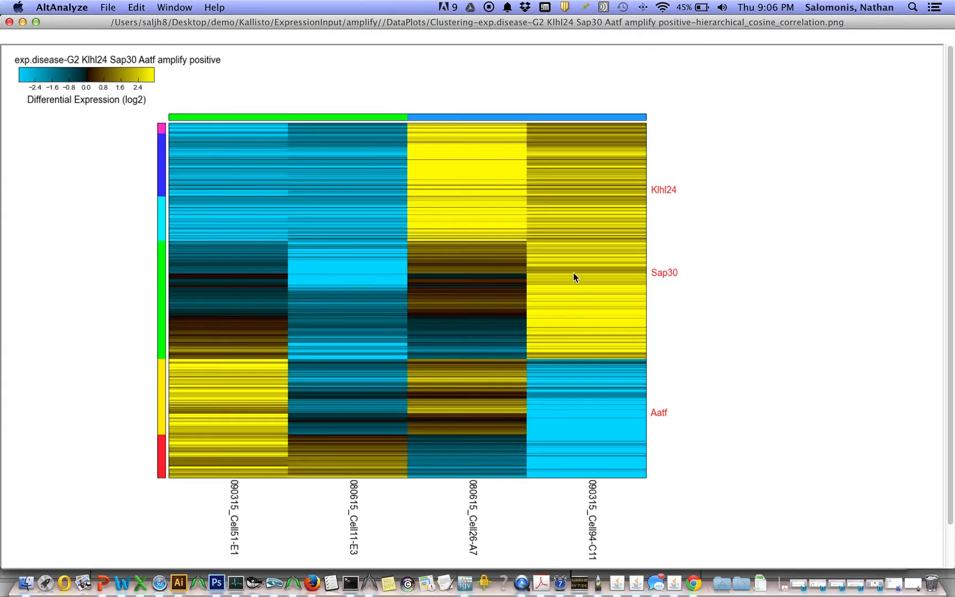
mouse_move(201, 289)
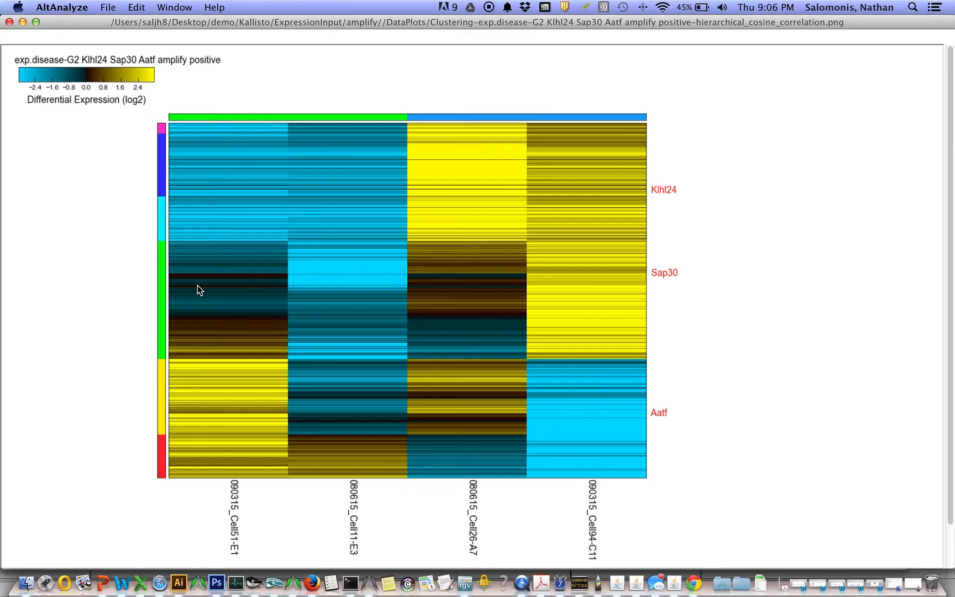
mouse_move(338, 135)
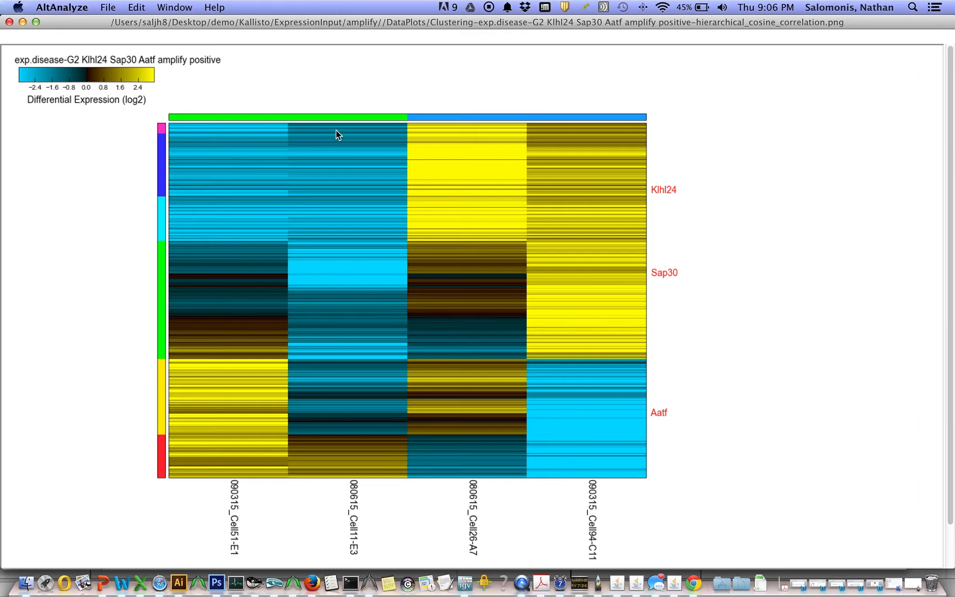
mouse_move(523, 140)
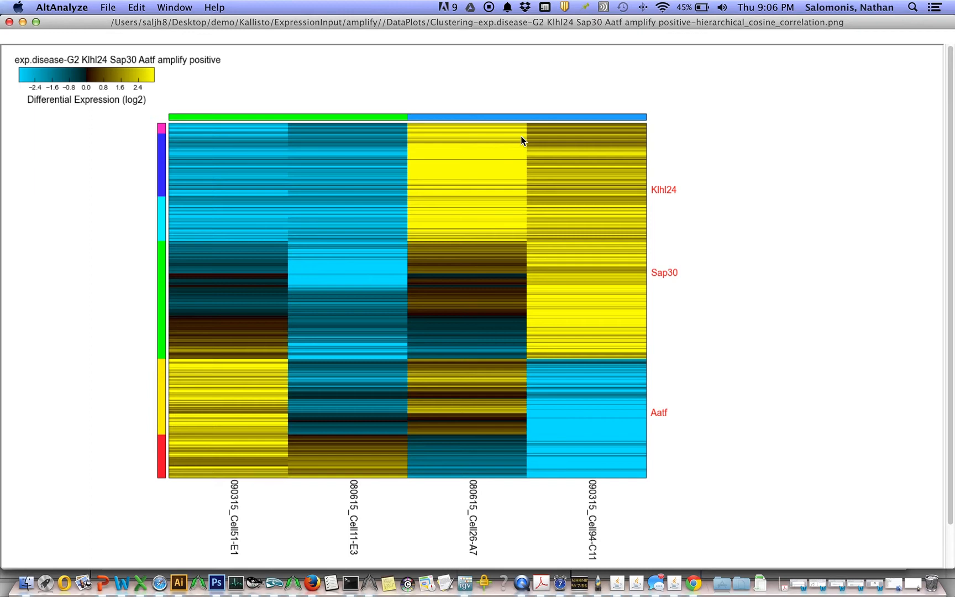
mouse_move(533, 161)
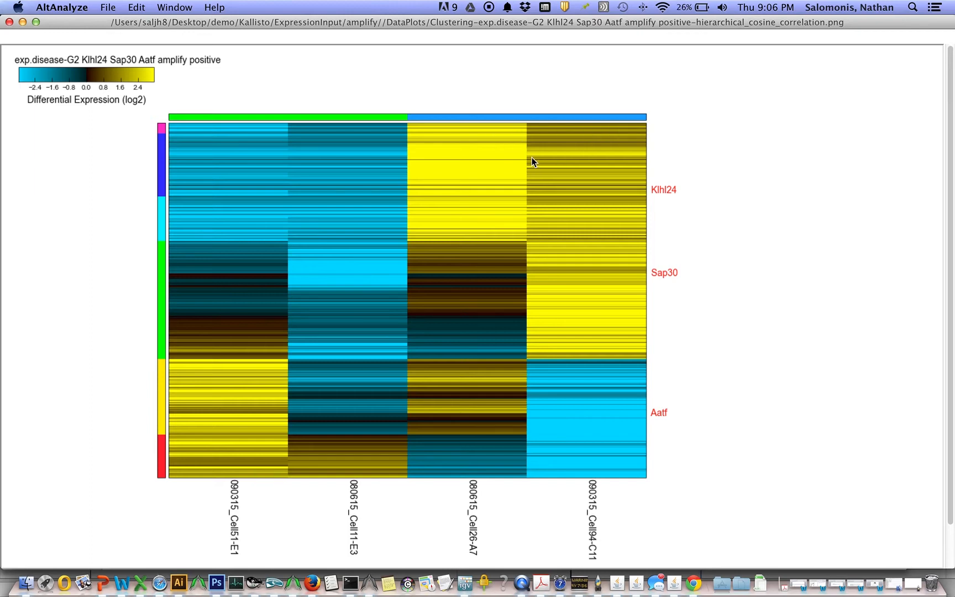
mouse_move(485, 205)
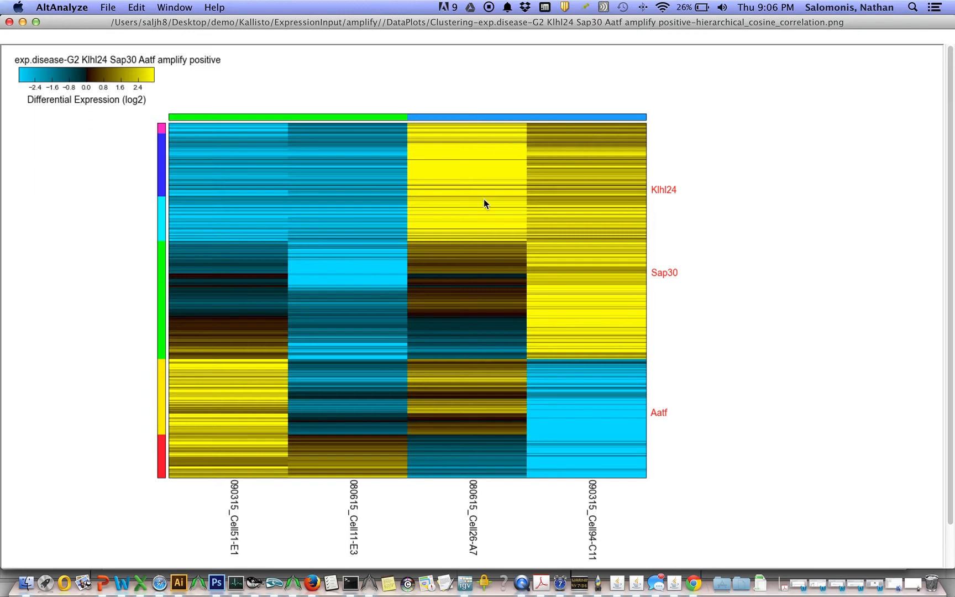
mouse_move(311, 329)
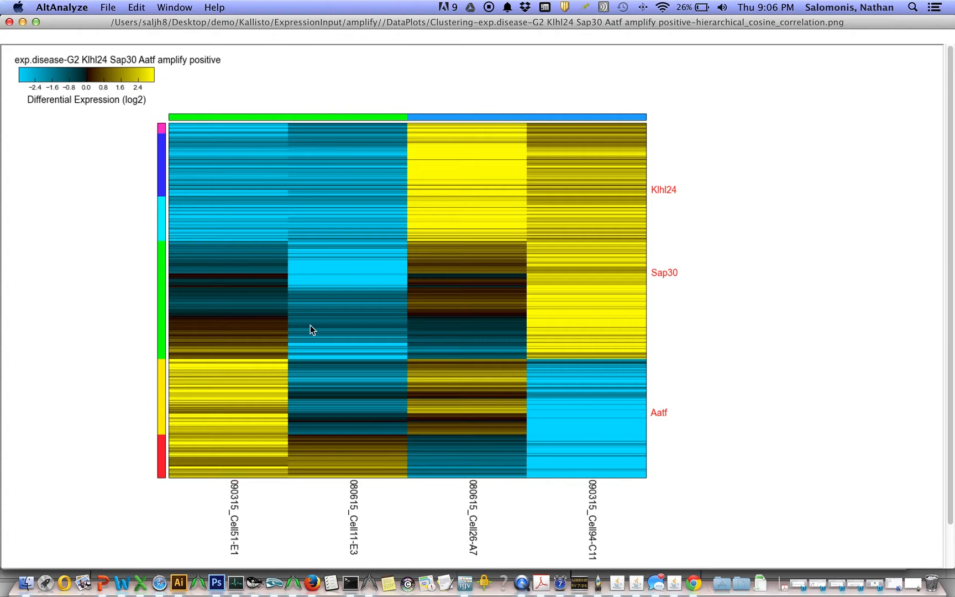
mouse_move(10, 22)
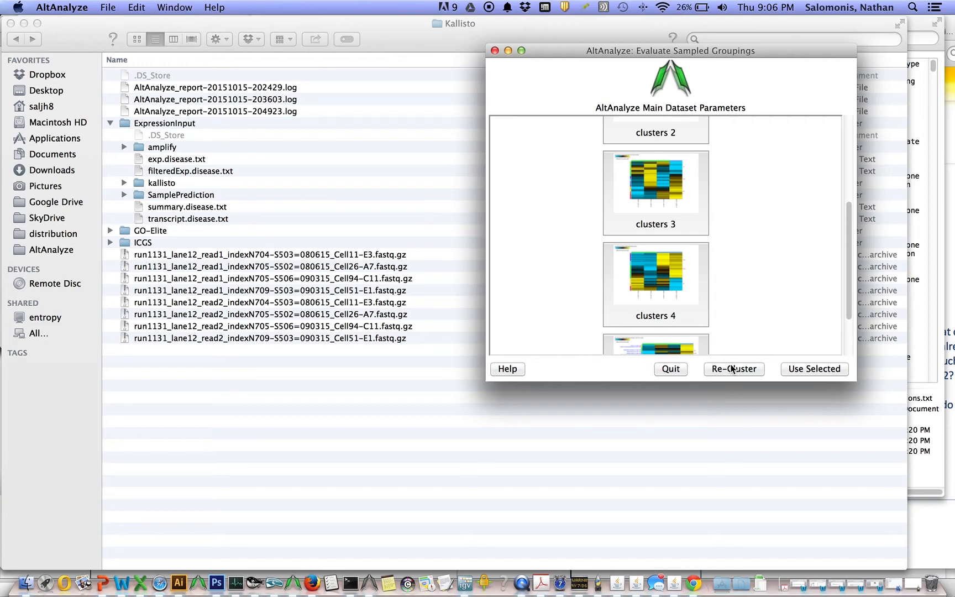
mouse_move(731, 371)
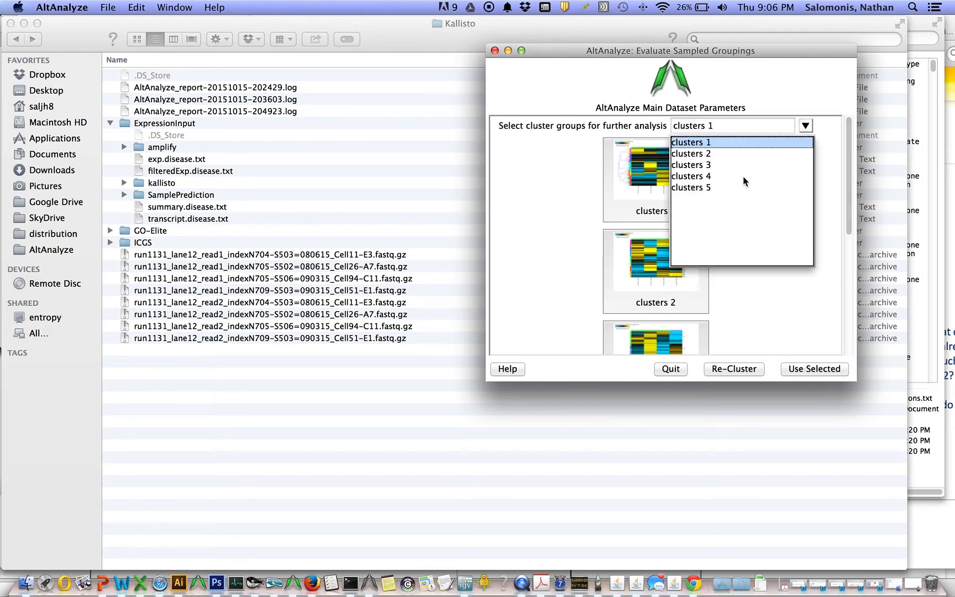
Select clusters 4 as the grouping and use it for further analysis
click(691, 176)
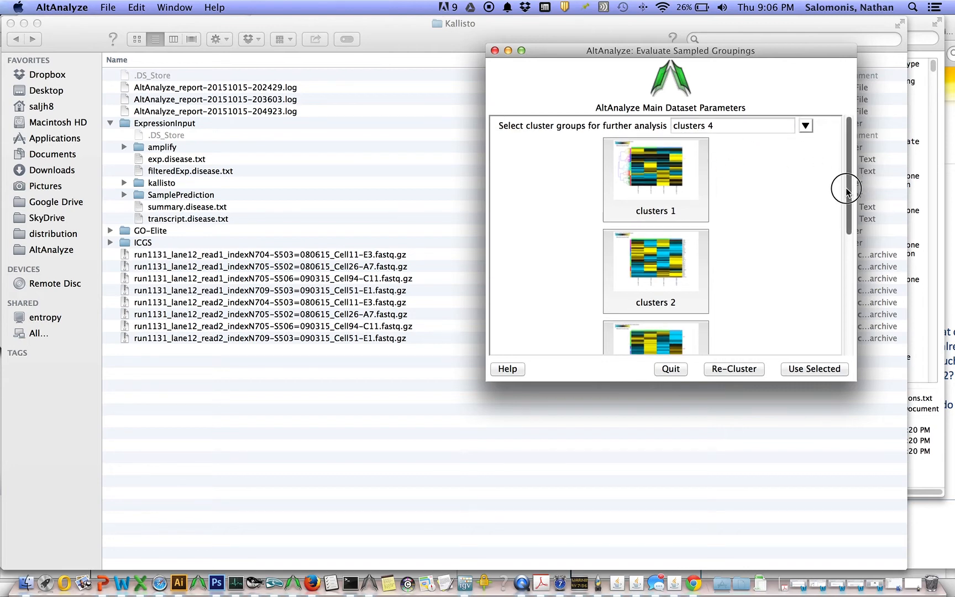
scroll(down, 3)
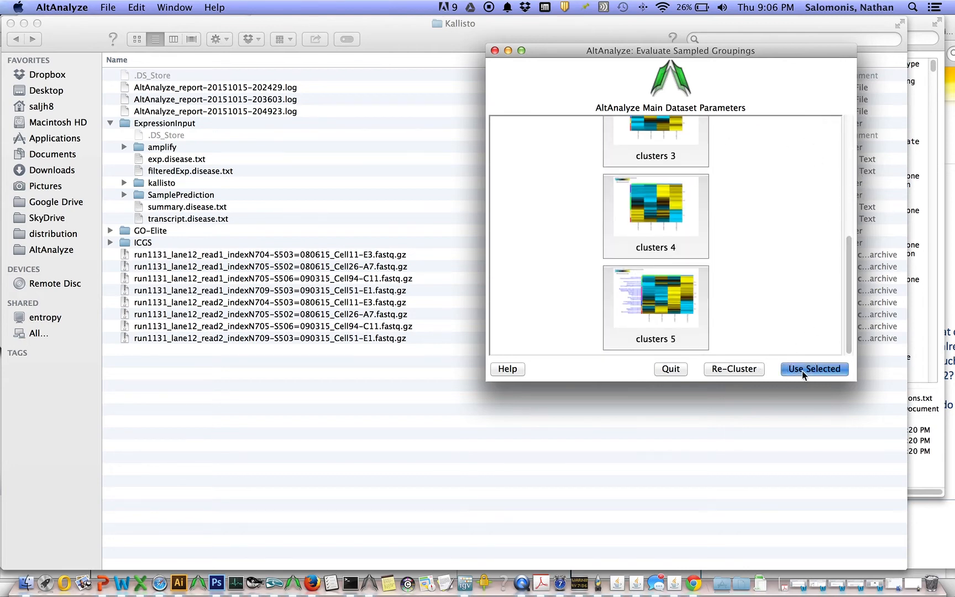
click(813, 368)
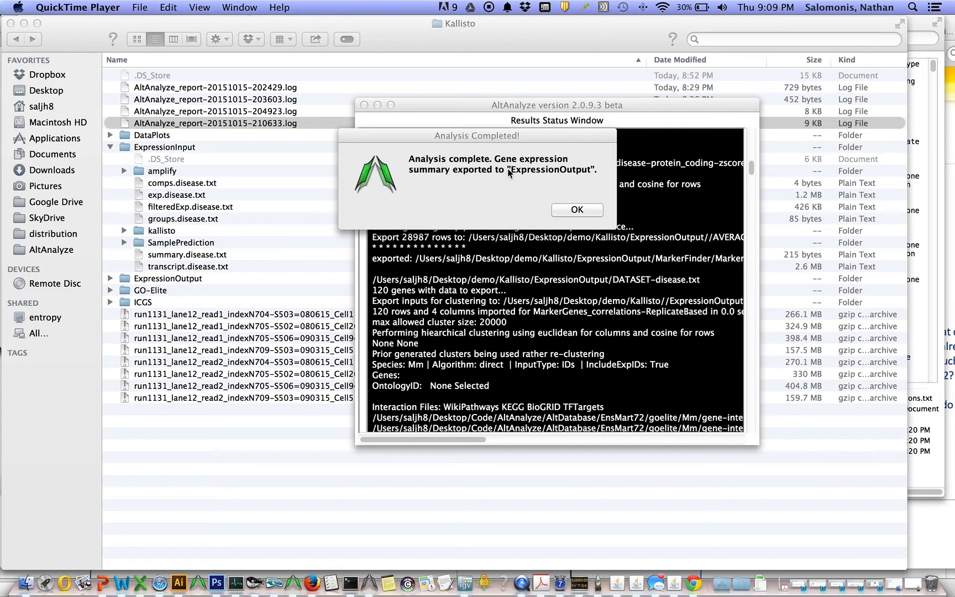
mouse_move(546, 182)
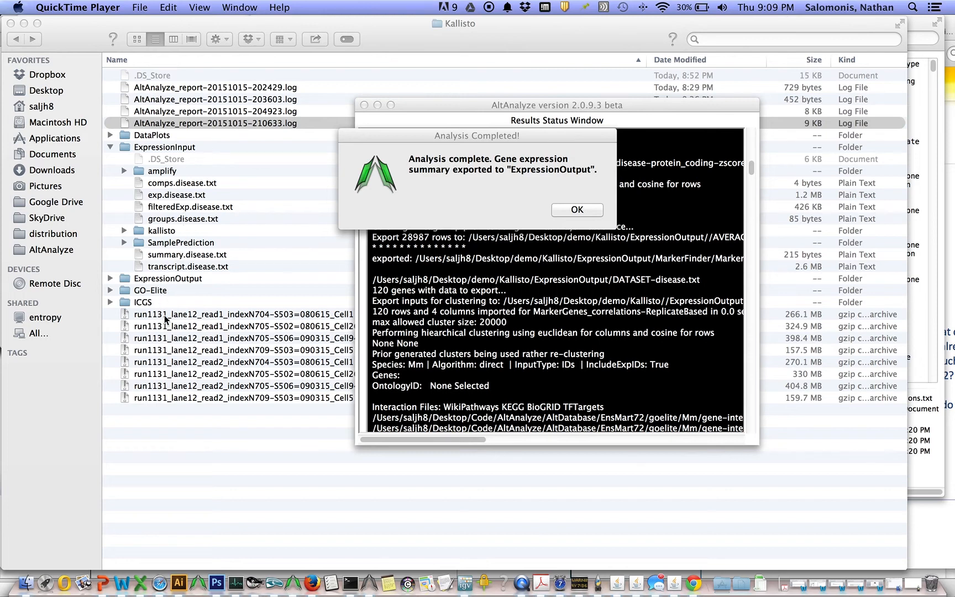
mouse_move(182, 289)
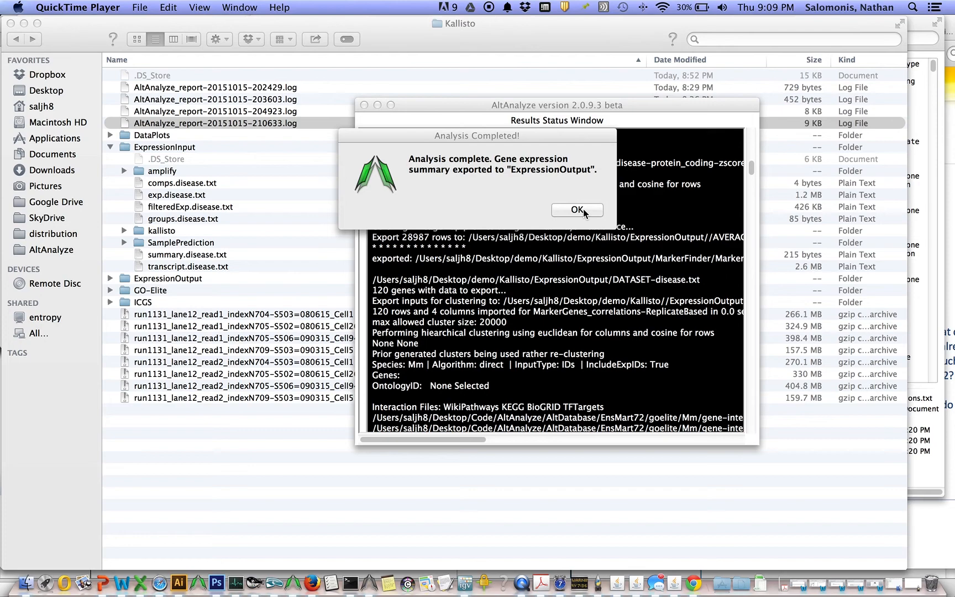
Dismiss the completion notice and bring the Result Summary window forward
click(575, 210)
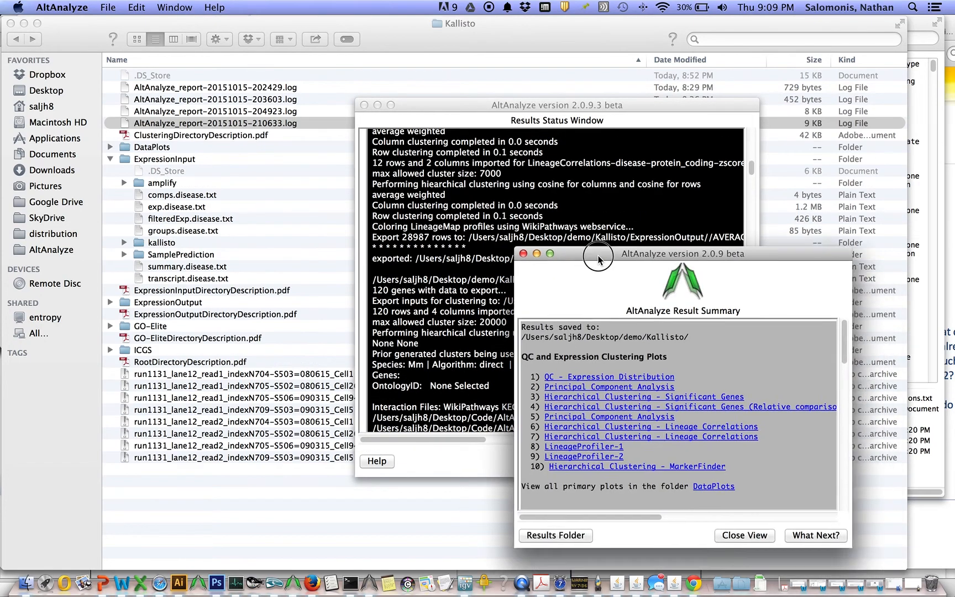
View the QC expression distribution plot, then show the LineageProfiler-1 TissueFateMap image
drag(682, 253, 621, 84)
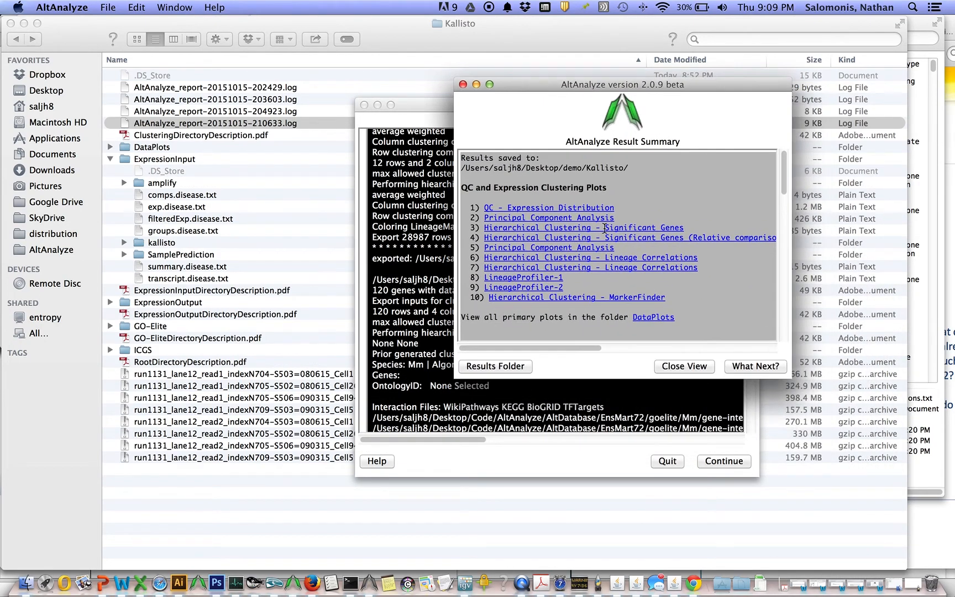
click(547, 207)
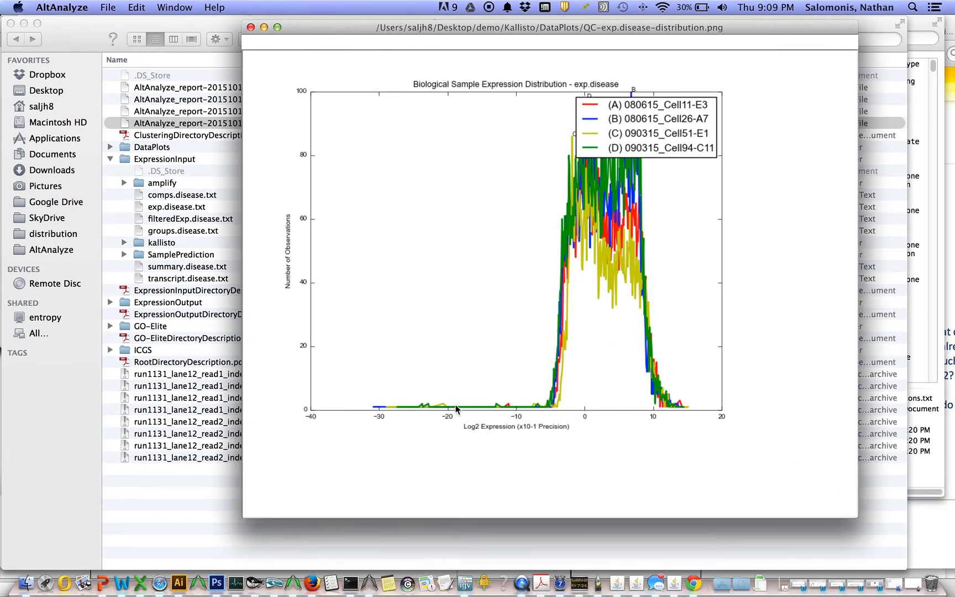
mouse_move(257, 56)
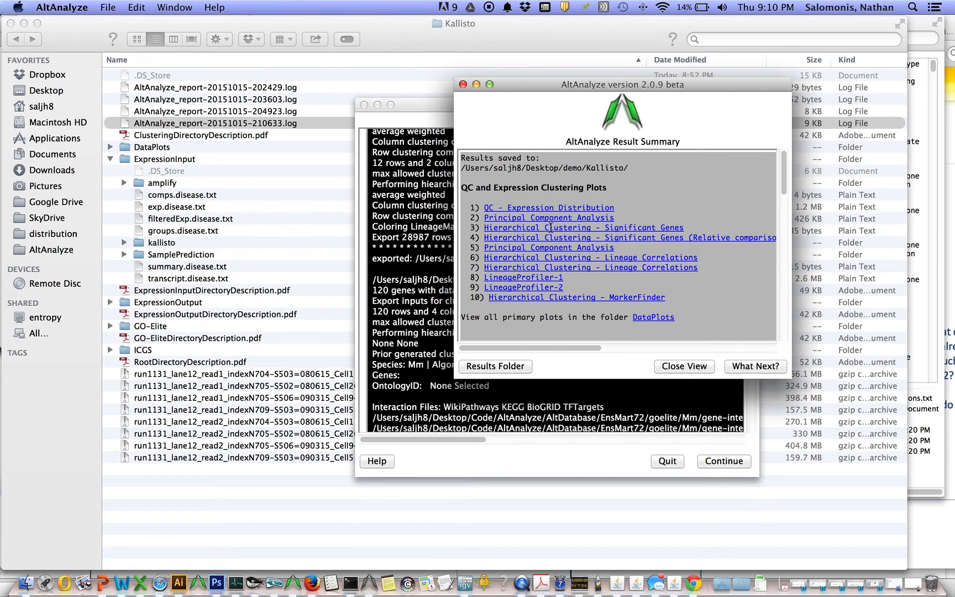
click(577, 228)
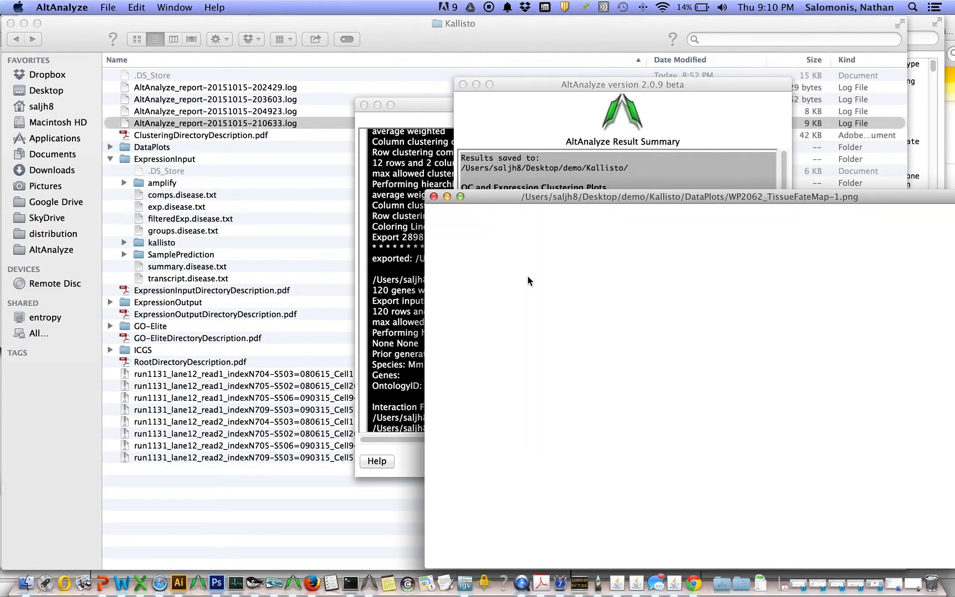
Maximize the WP2062 TissueFateMap window to follow the Mesoderm and Endoderm branches
click(460, 196)
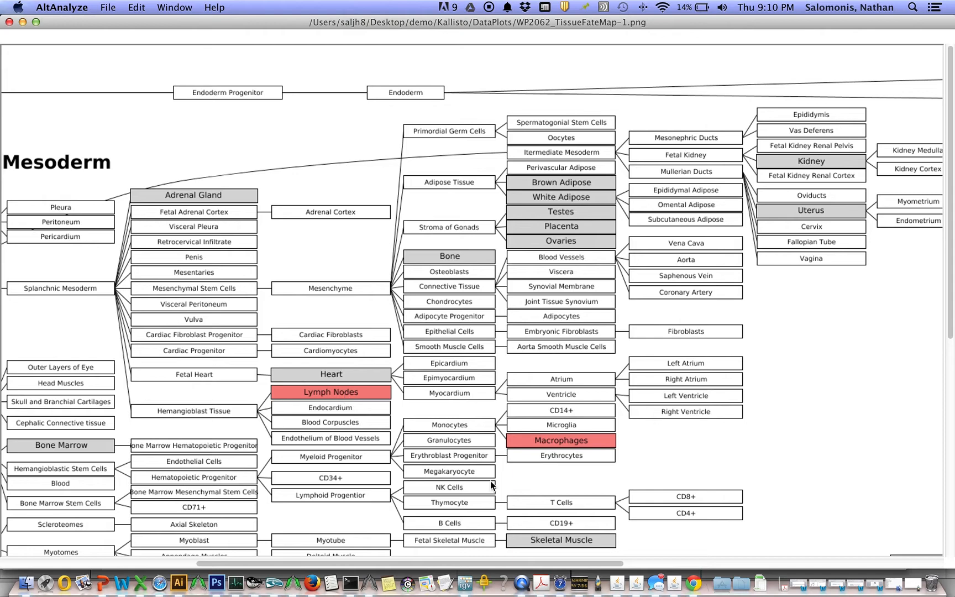
mouse_move(603, 434)
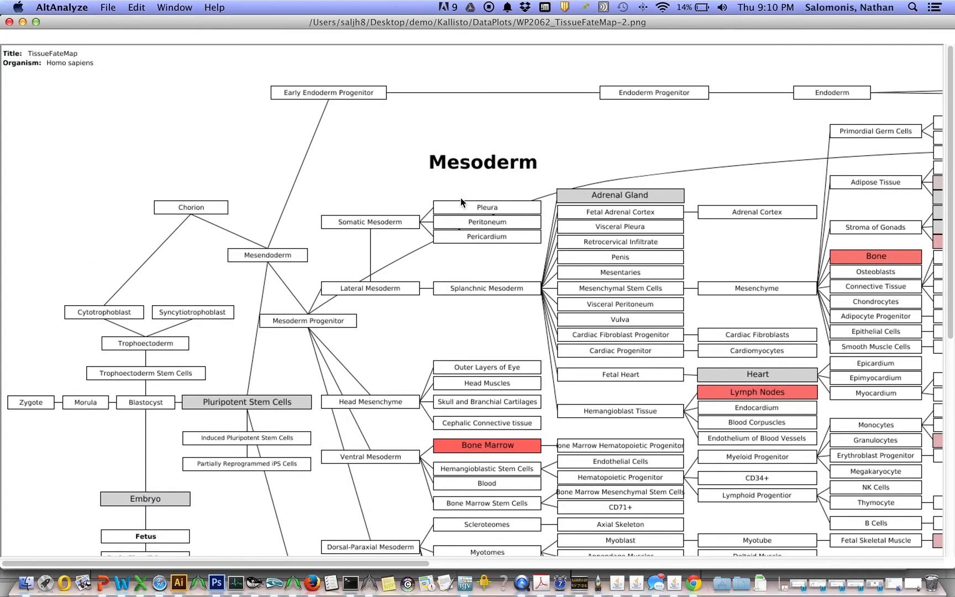
mouse_move(506, 428)
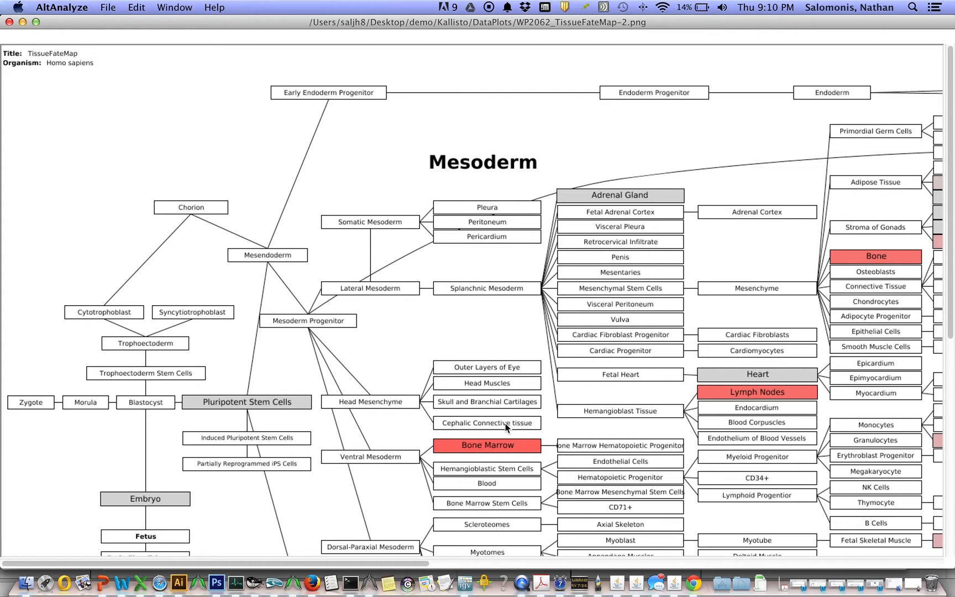
mouse_move(530, 455)
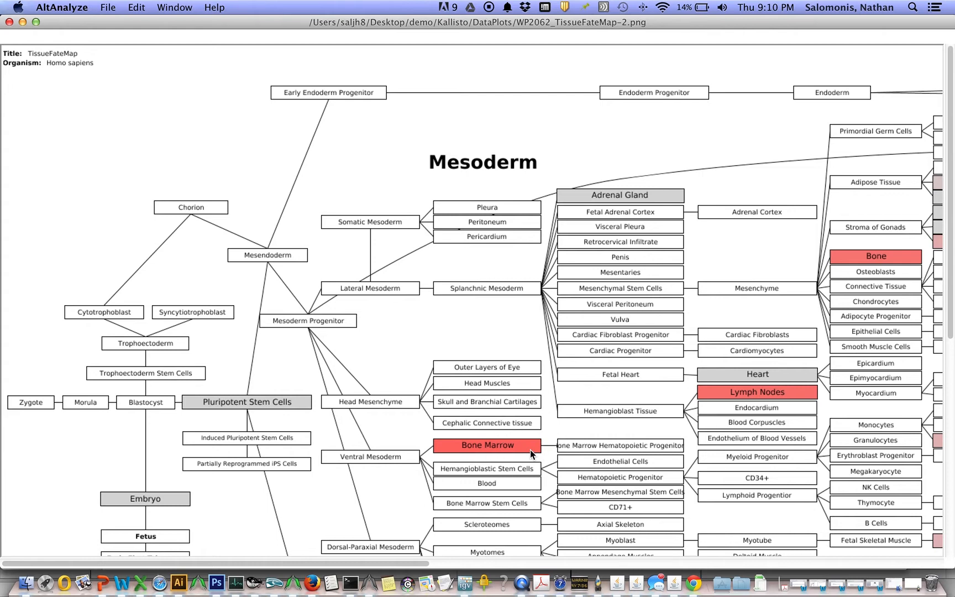
mouse_move(795, 402)
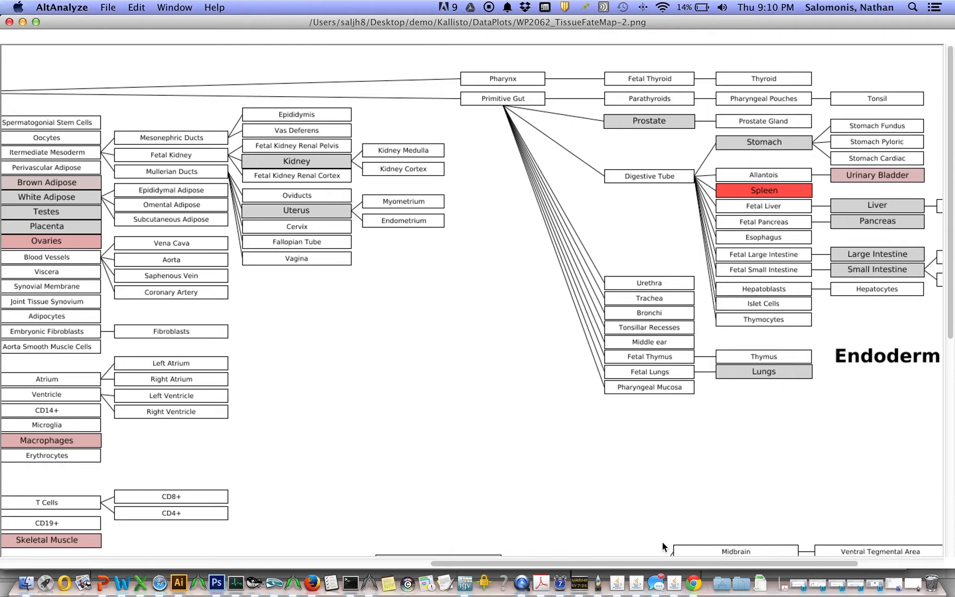
mouse_move(722, 202)
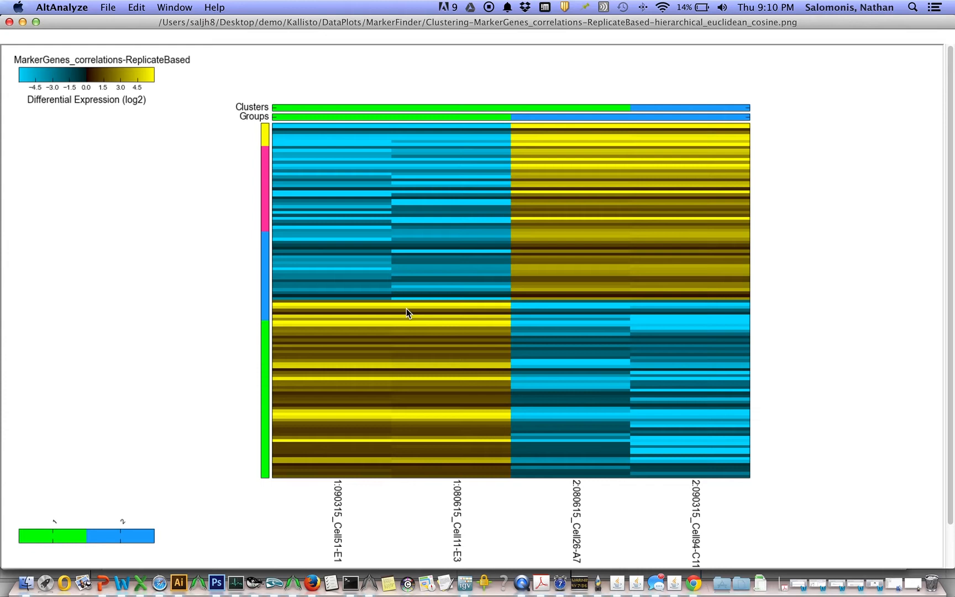
mouse_move(394, 307)
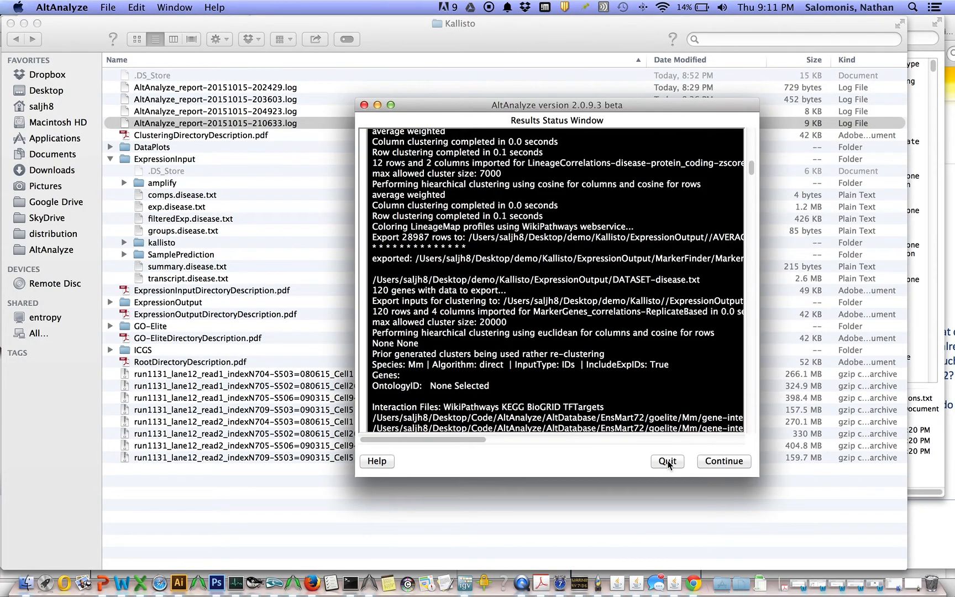
Quit AltAnalyze from the Results Status Window after the MarkerFinder heatmap
click(666, 461)
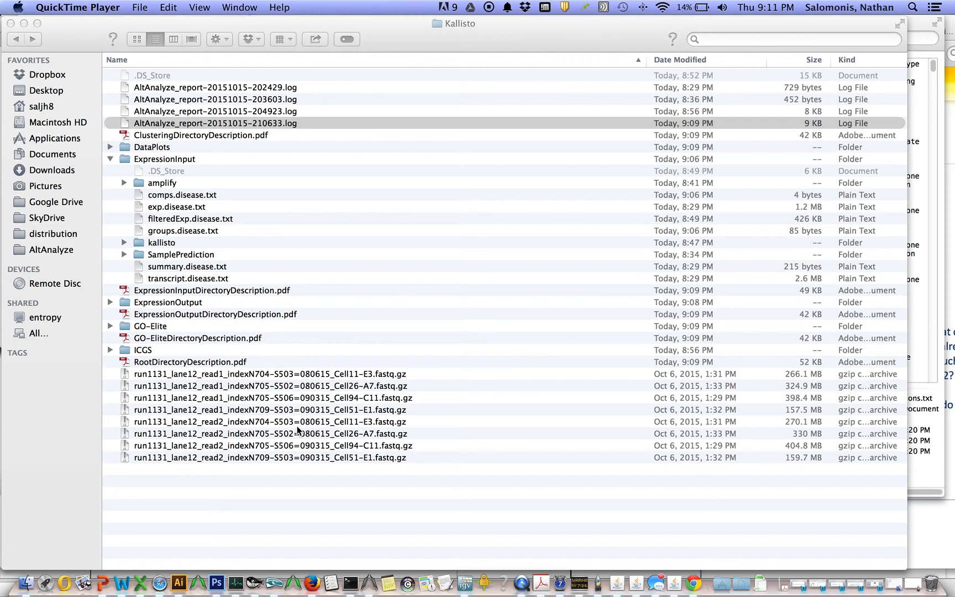
mouse_move(201, 284)
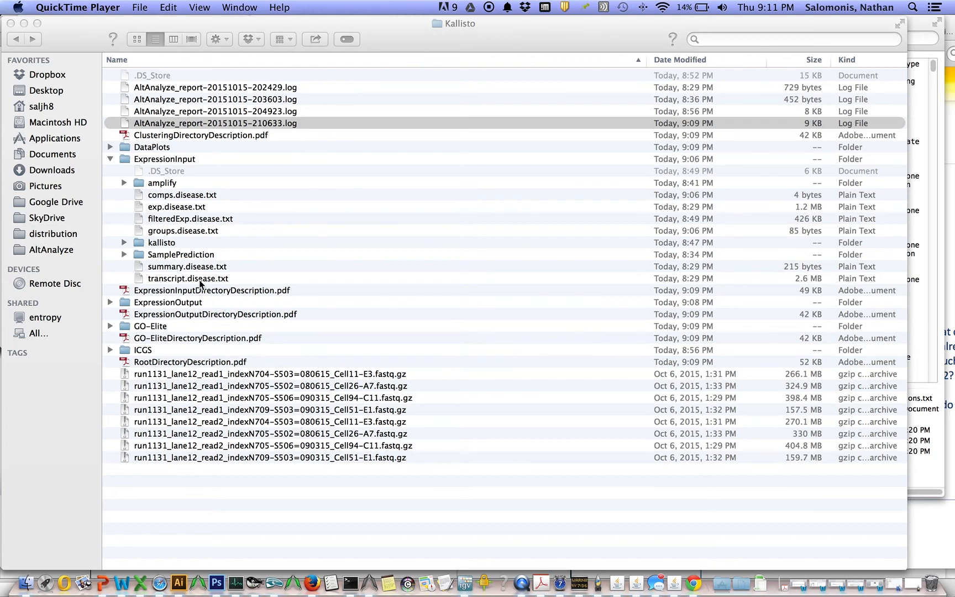
mouse_move(190, 228)
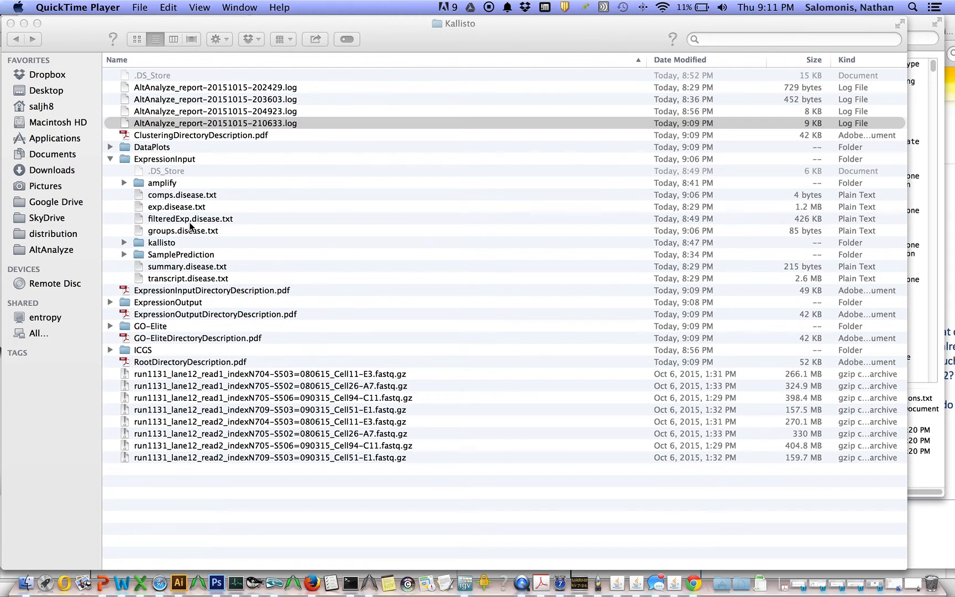
click(176, 207)
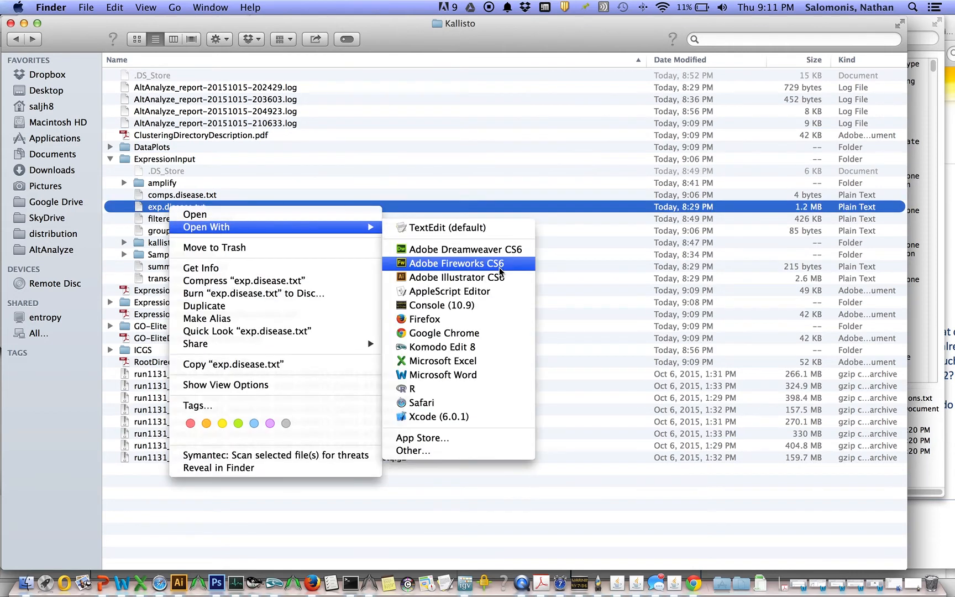
click(443, 360)
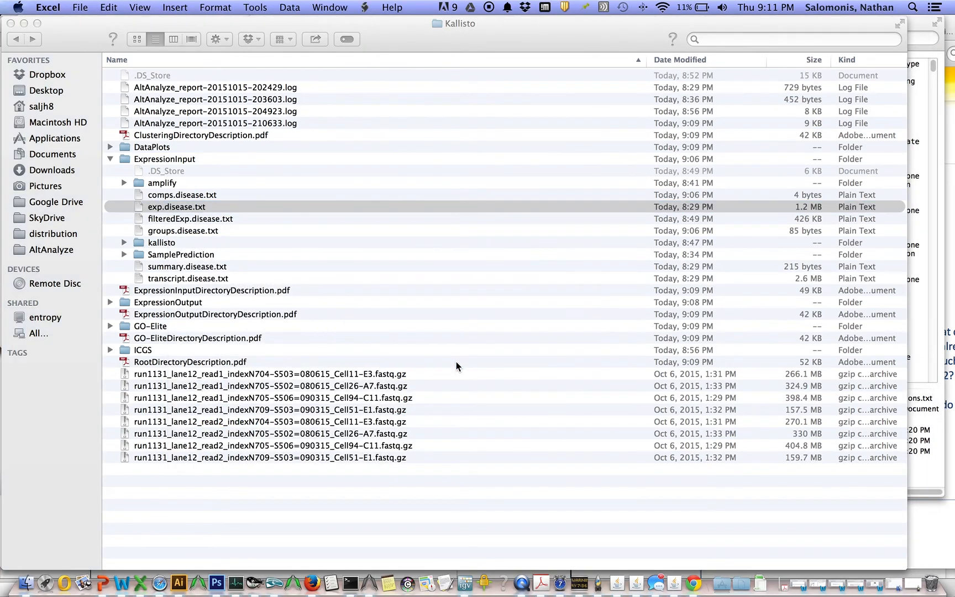
double_click(177, 206)
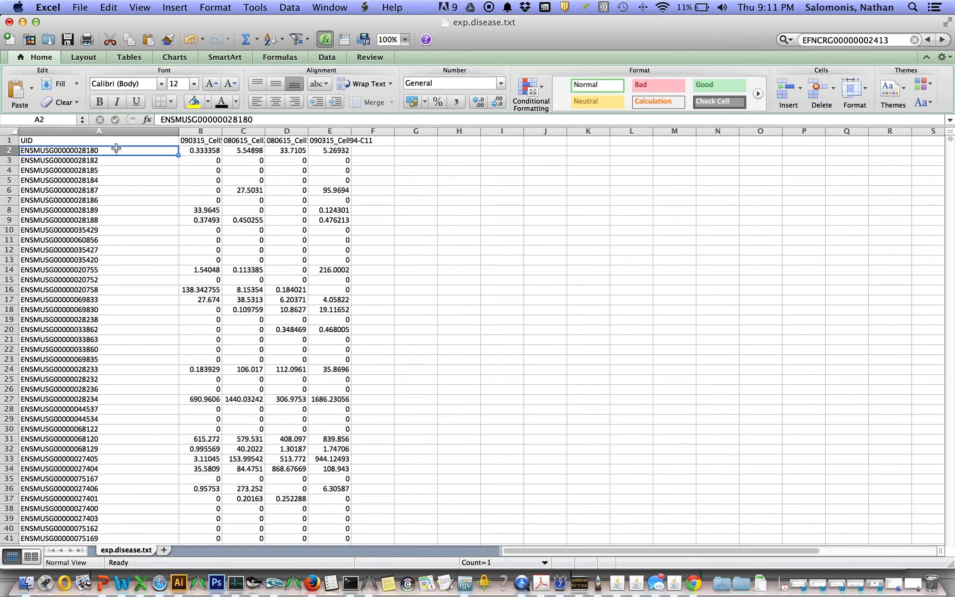
click(99, 130)
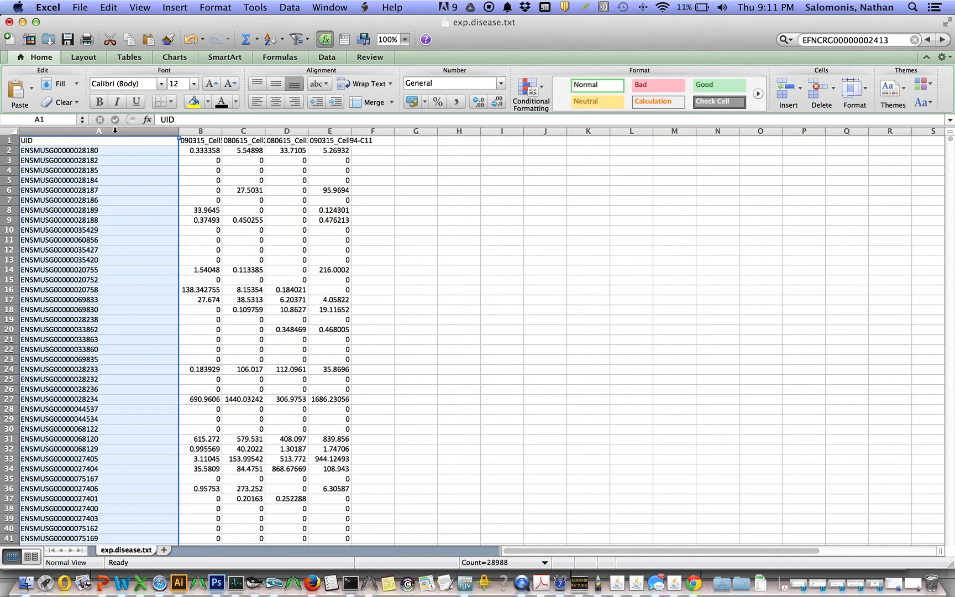
mouse_move(190, 151)
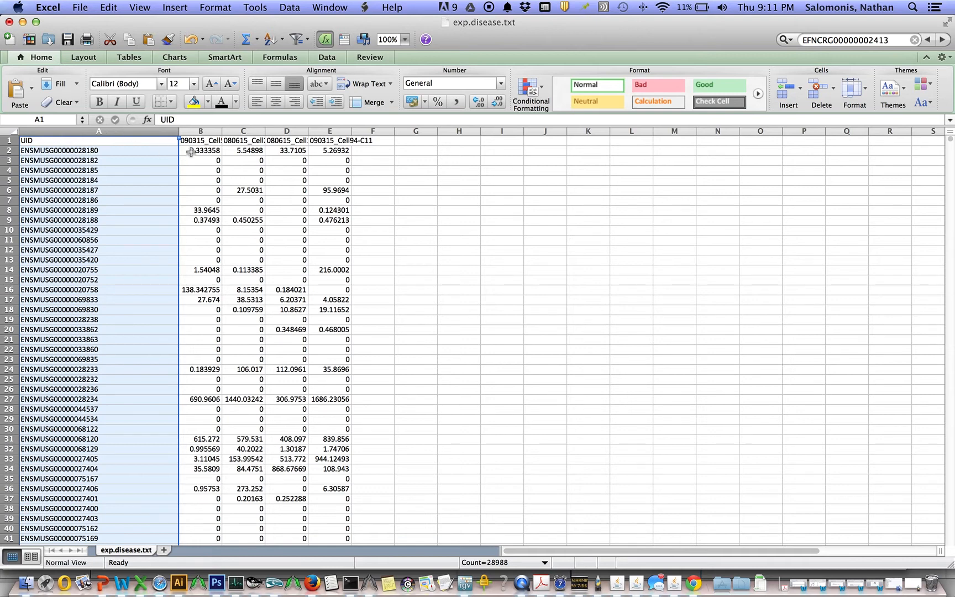
mouse_move(349, 152)
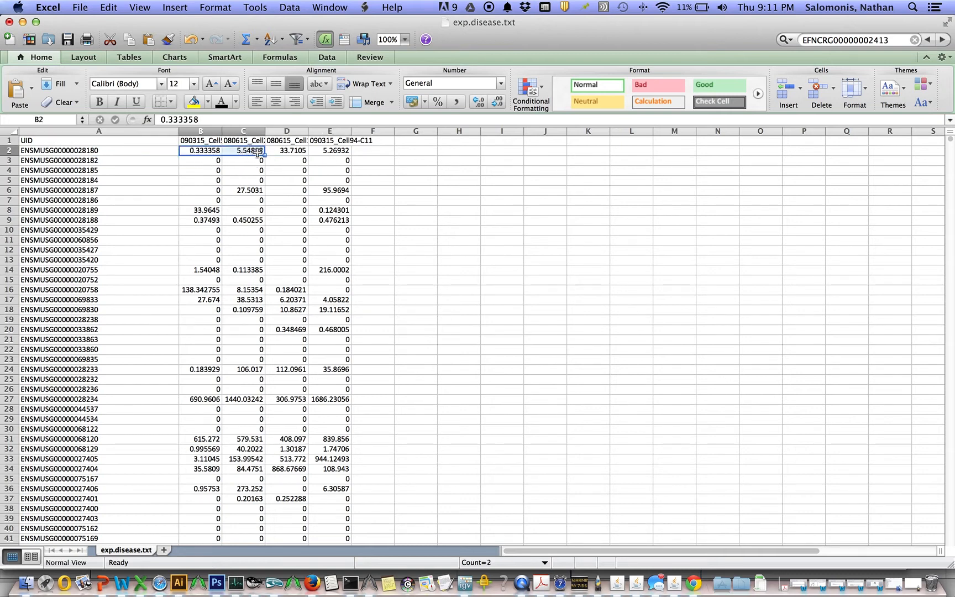
click(287, 150)
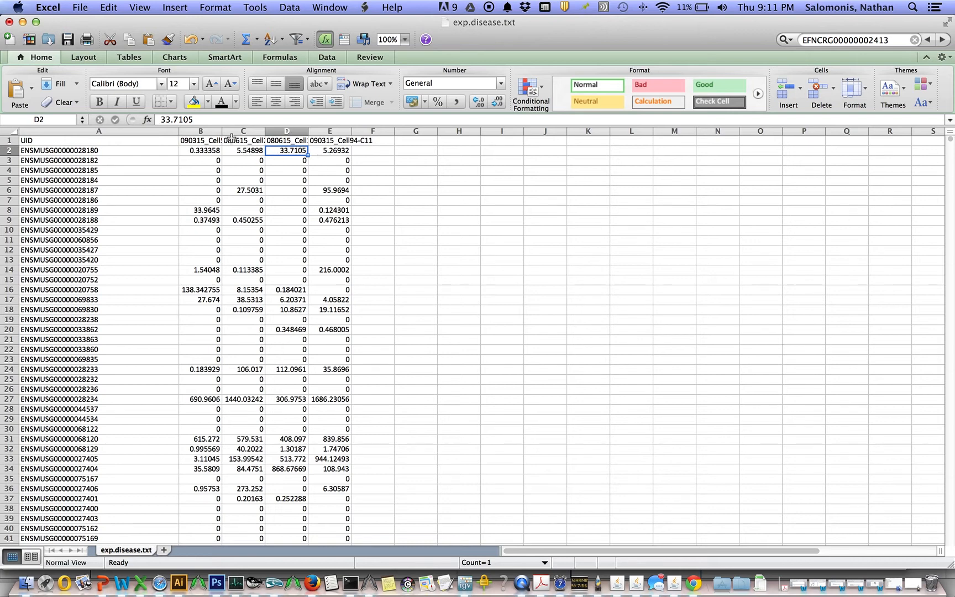
click(200, 140)
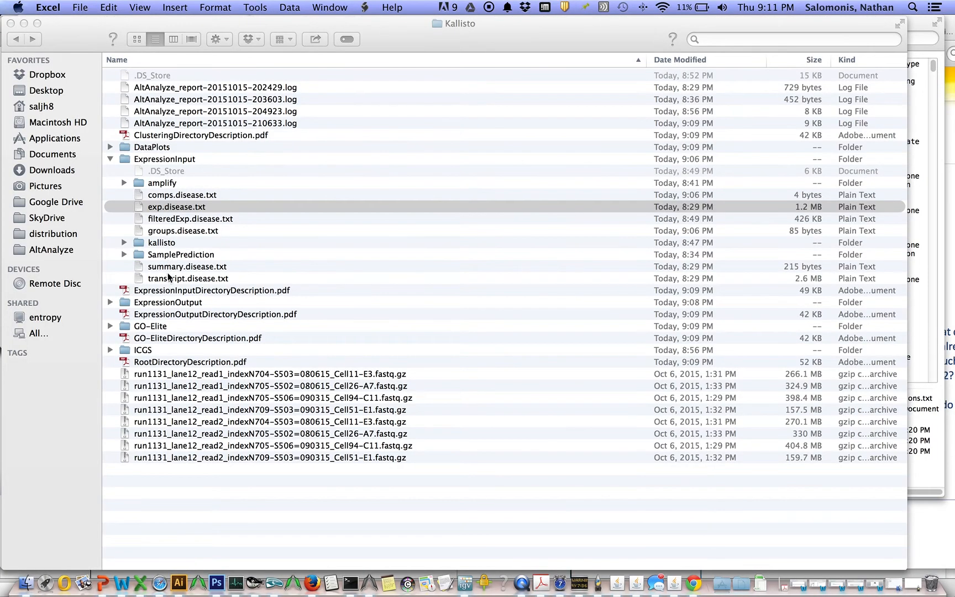
click(186, 267)
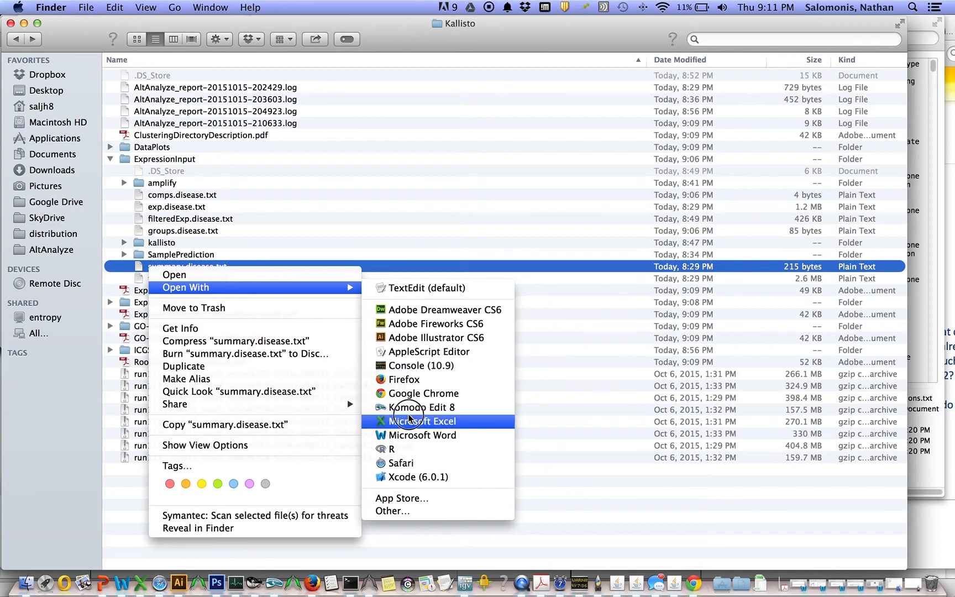
click(421, 421)
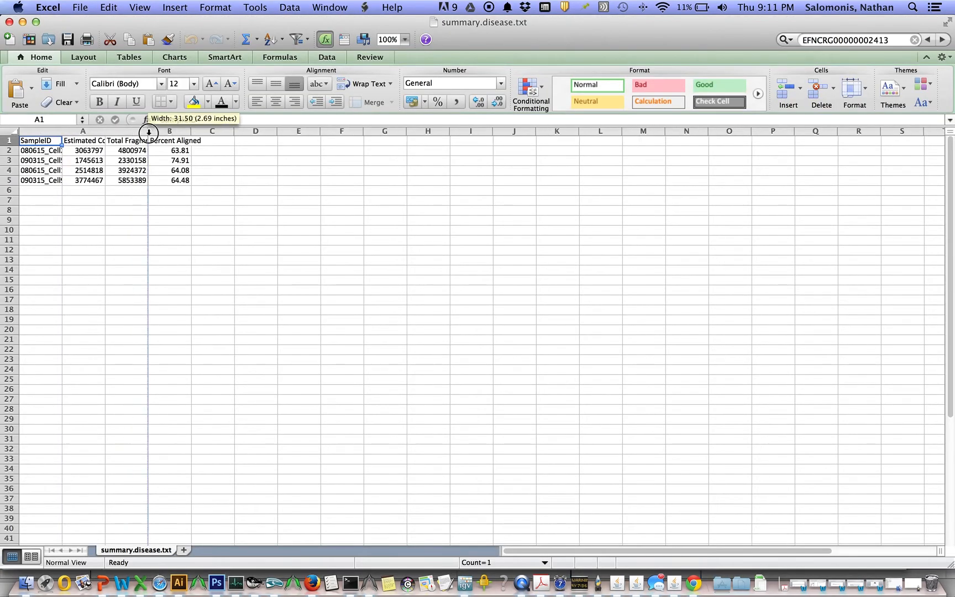
drag(148, 130, 236, 131)
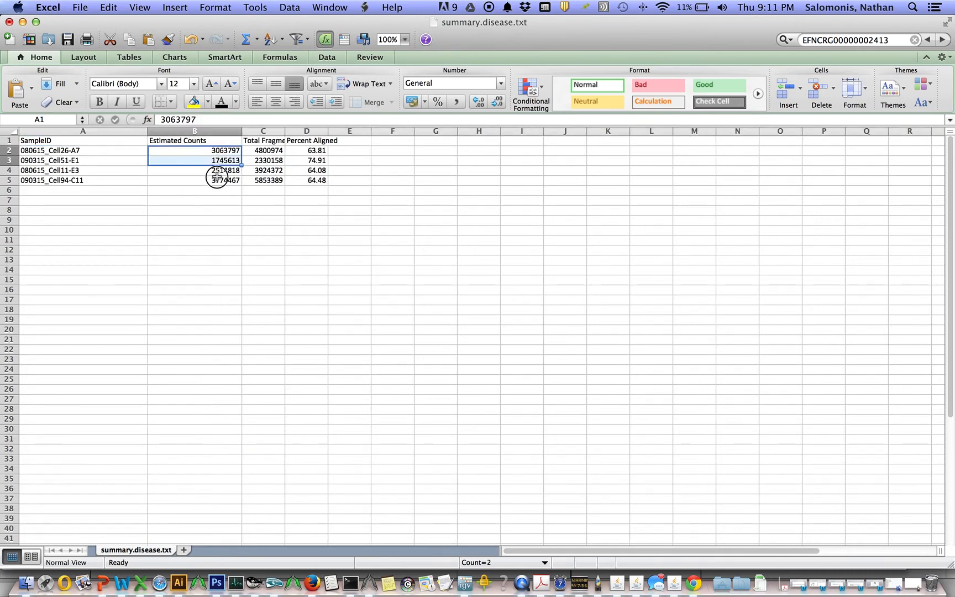
click(263, 150)
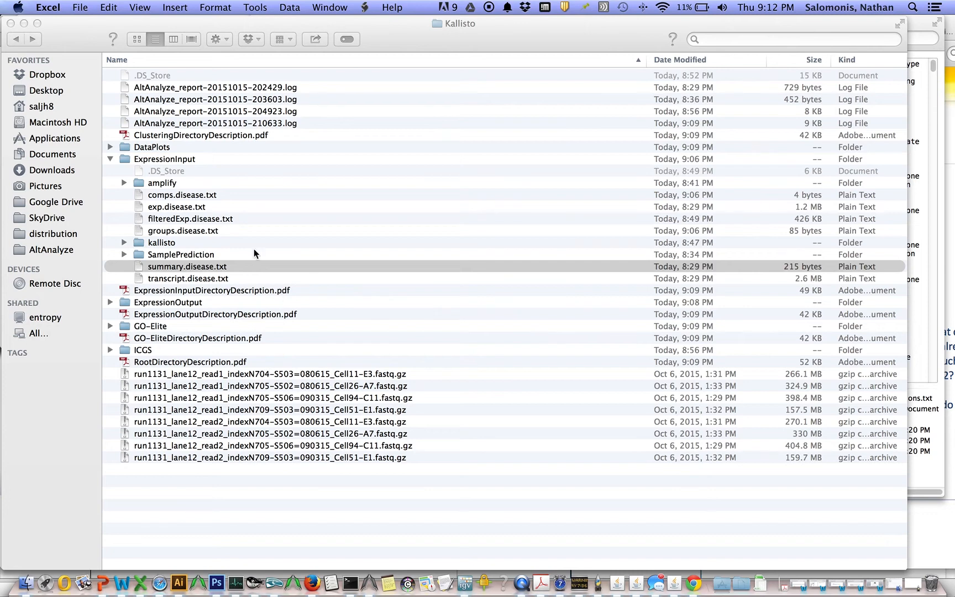
mouse_move(197, 245)
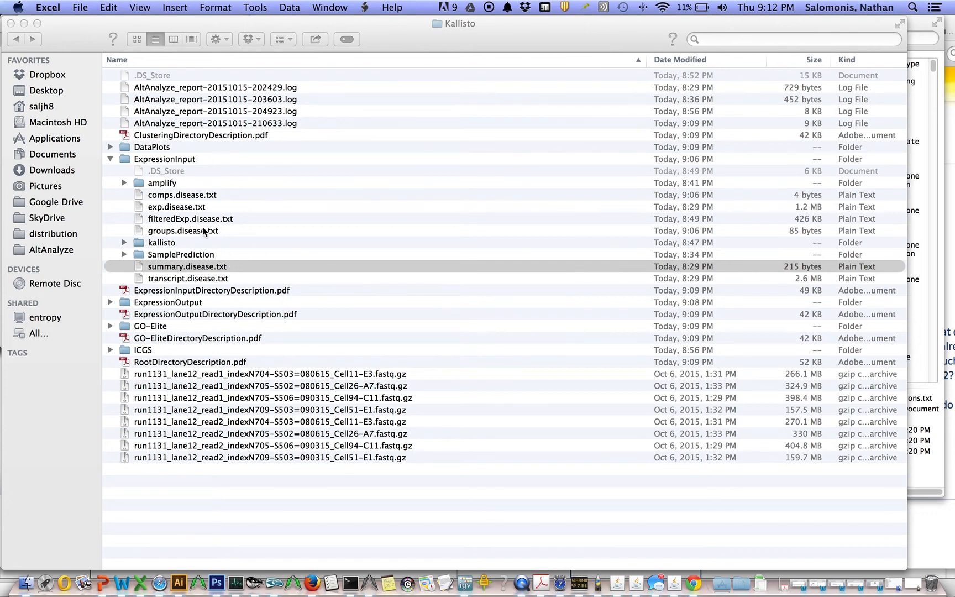
click(187, 278)
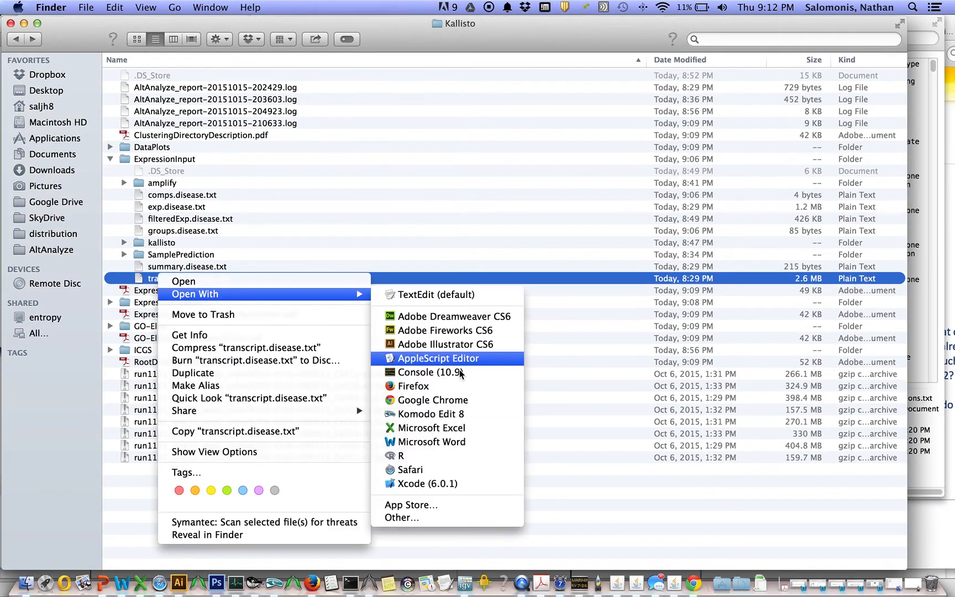
click(433, 427)
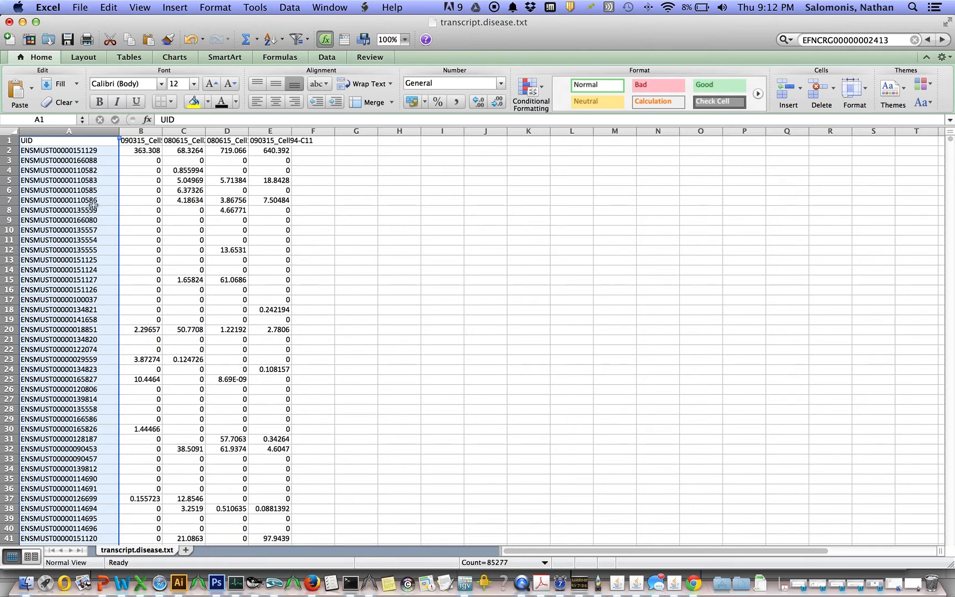
mouse_move(140, 201)
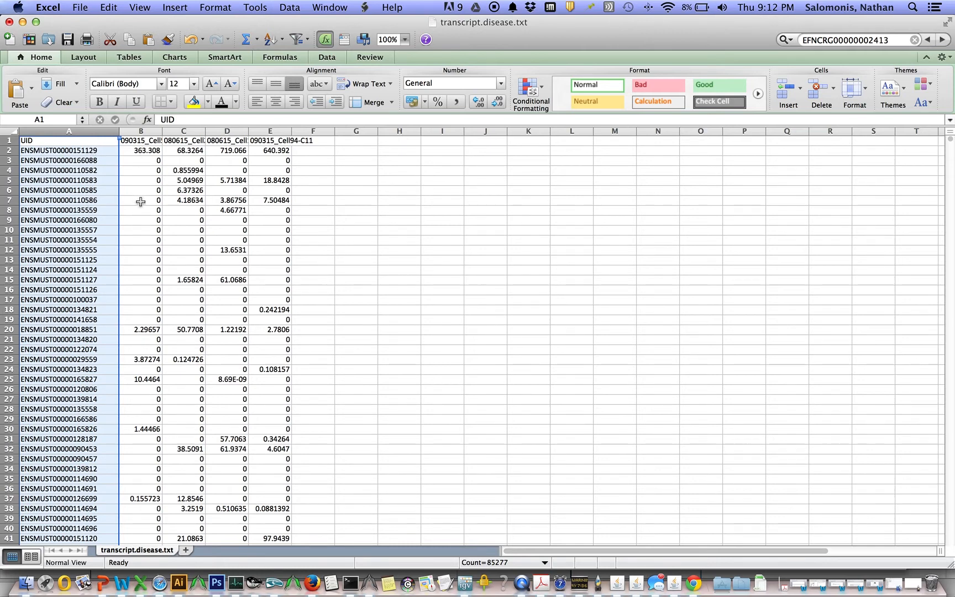
mouse_move(148, 158)
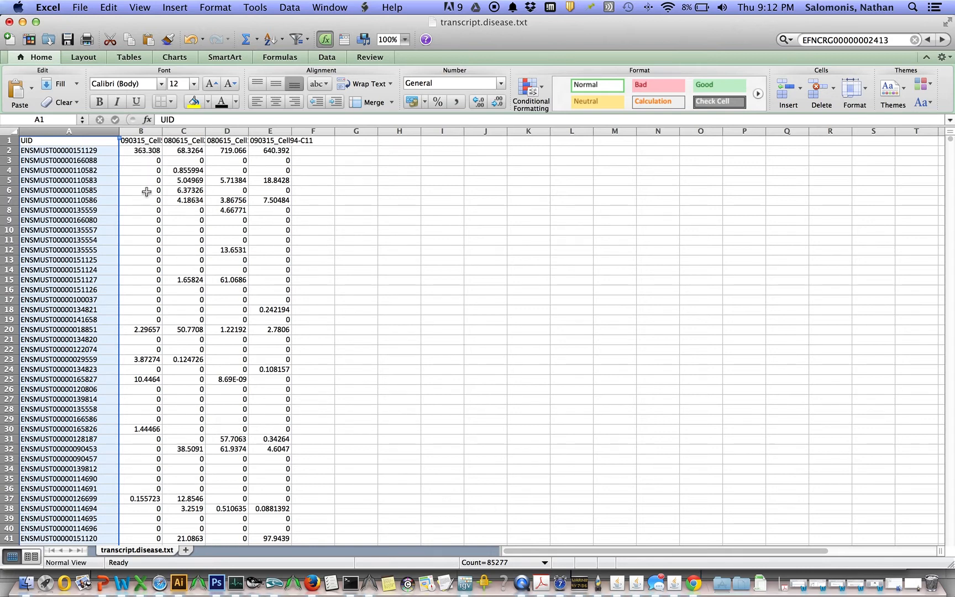
mouse_move(148, 223)
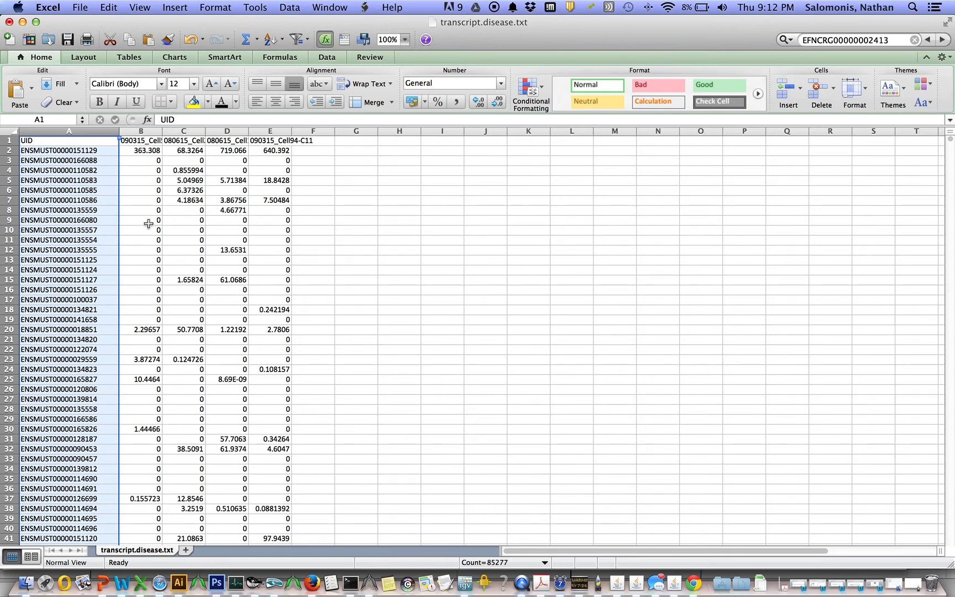
mouse_move(19, 32)
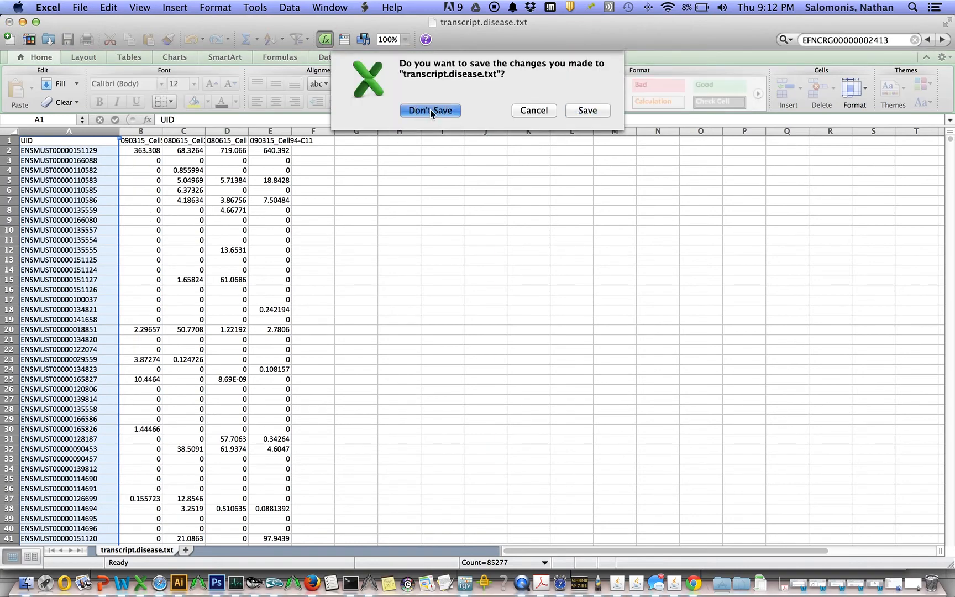
Close transcript.disease.txt in Excel choosing Don't Save
click(430, 110)
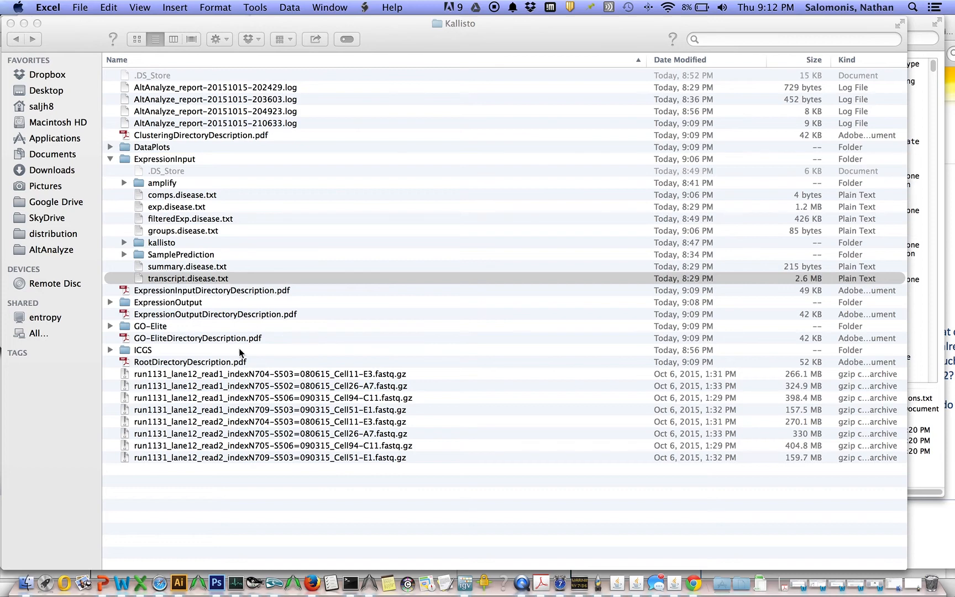
mouse_move(207, 341)
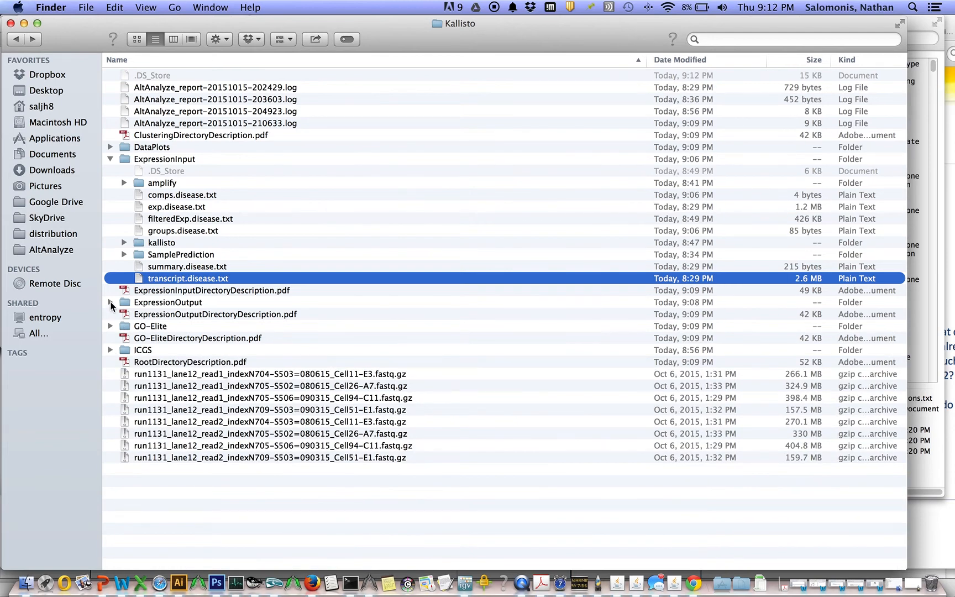
mouse_move(170, 355)
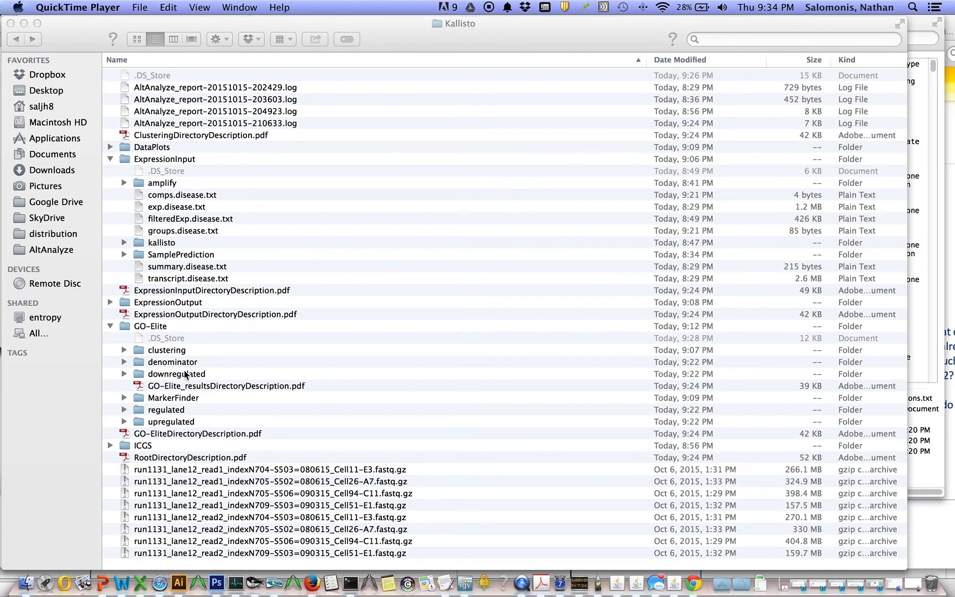
mouse_move(305, 475)
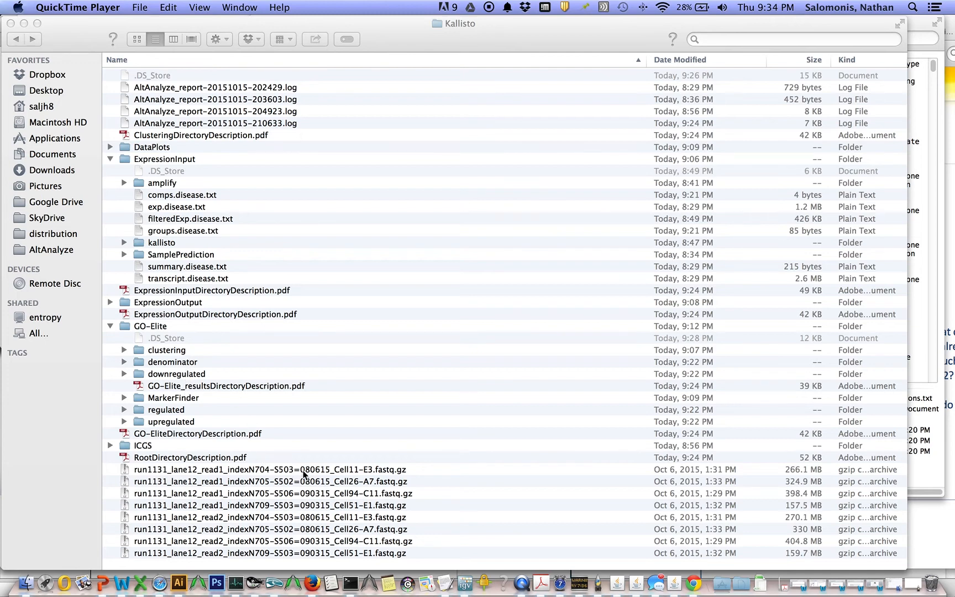
mouse_move(369, 586)
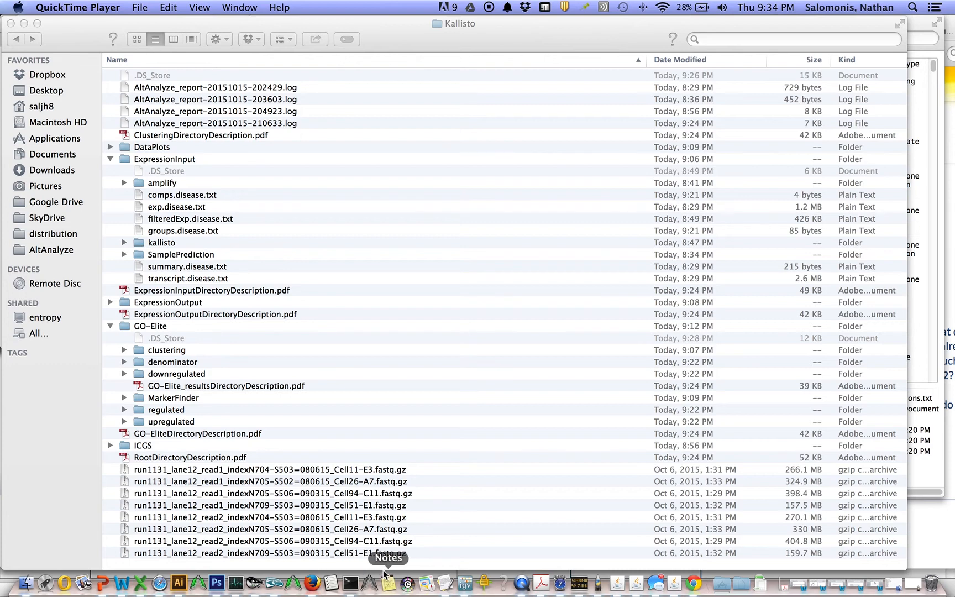
mouse_move(368, 582)
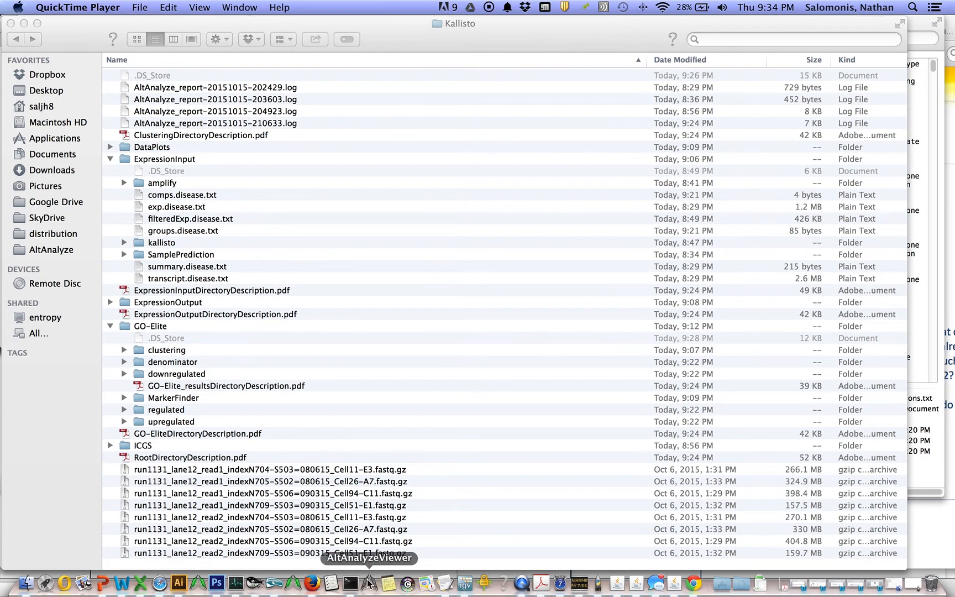
mouse_move(291, 581)
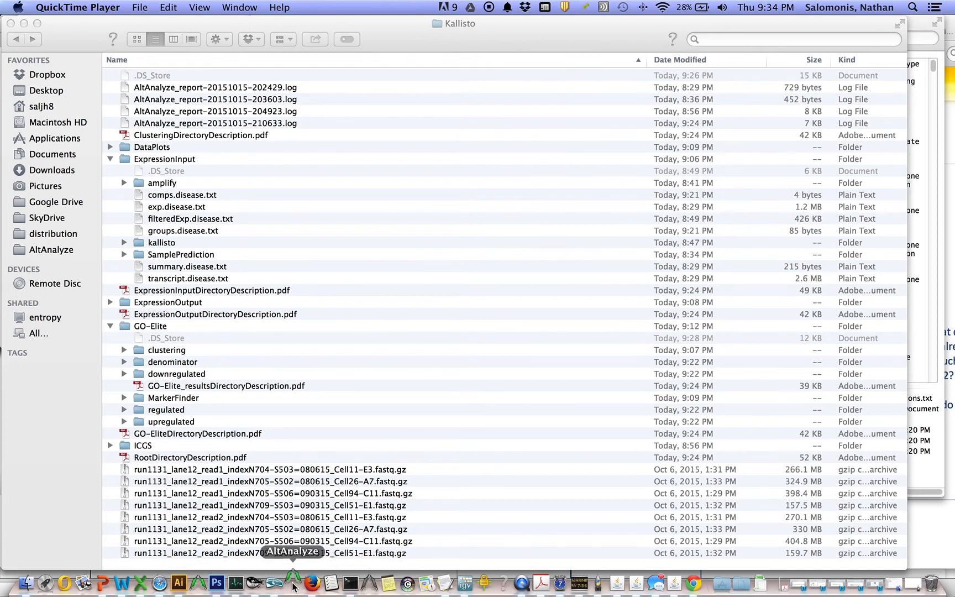
Launch AltAnalyze, begin analysis and accept species/platform to reach the Results Viewer
click(292, 584)
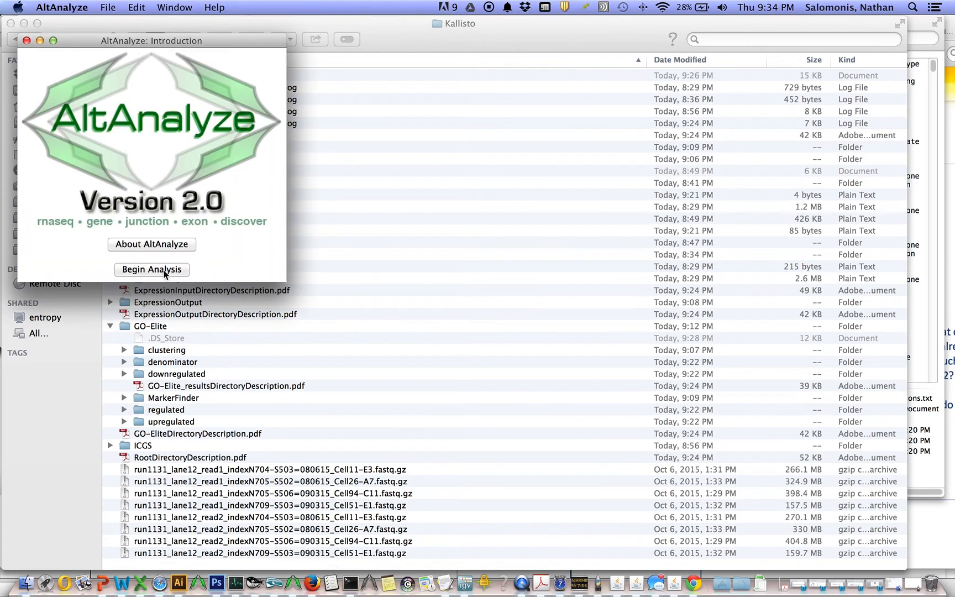
click(151, 270)
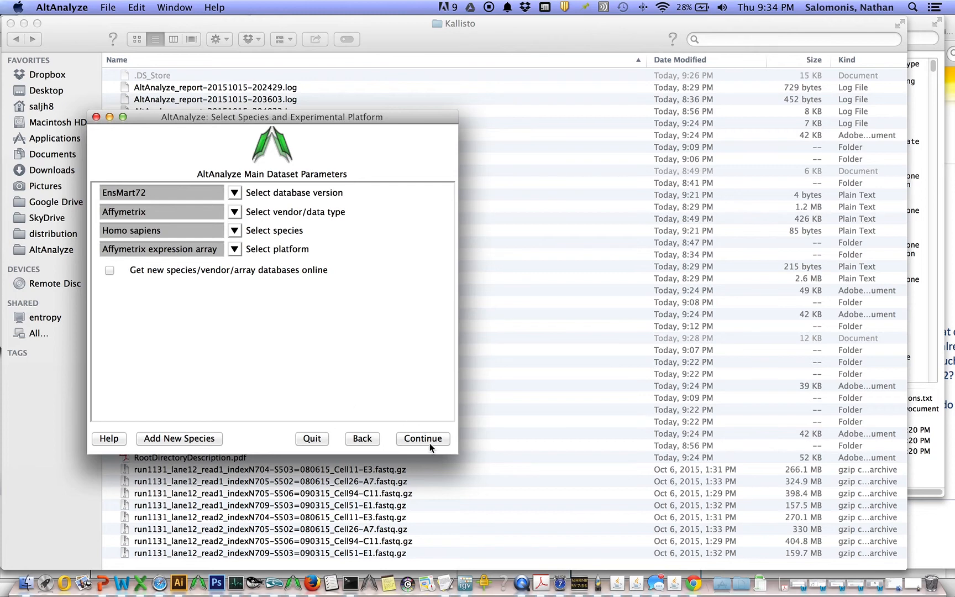
click(422, 439)
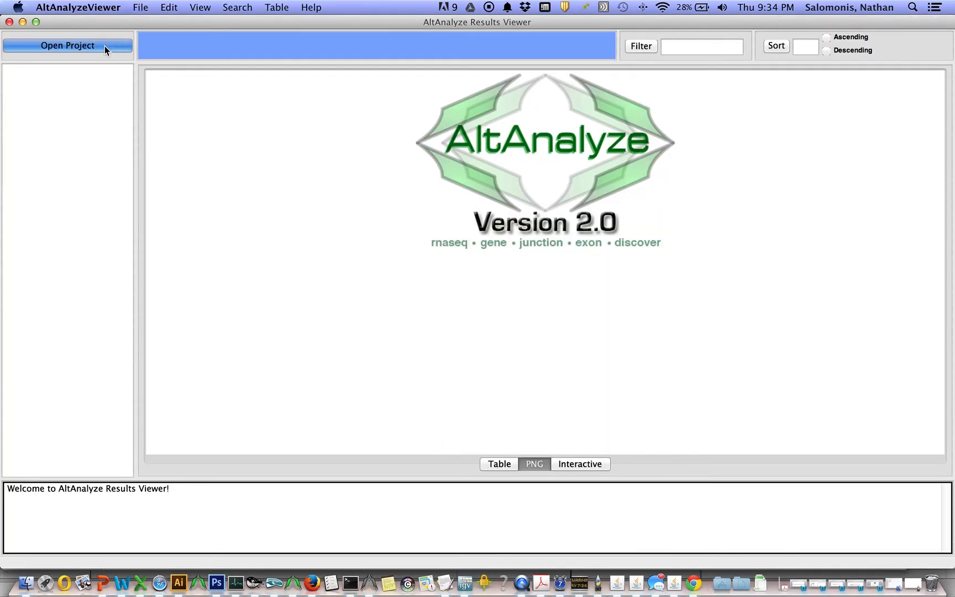
Open the Kallisto project folder in AltAnalyze Results Viewer
click(68, 46)
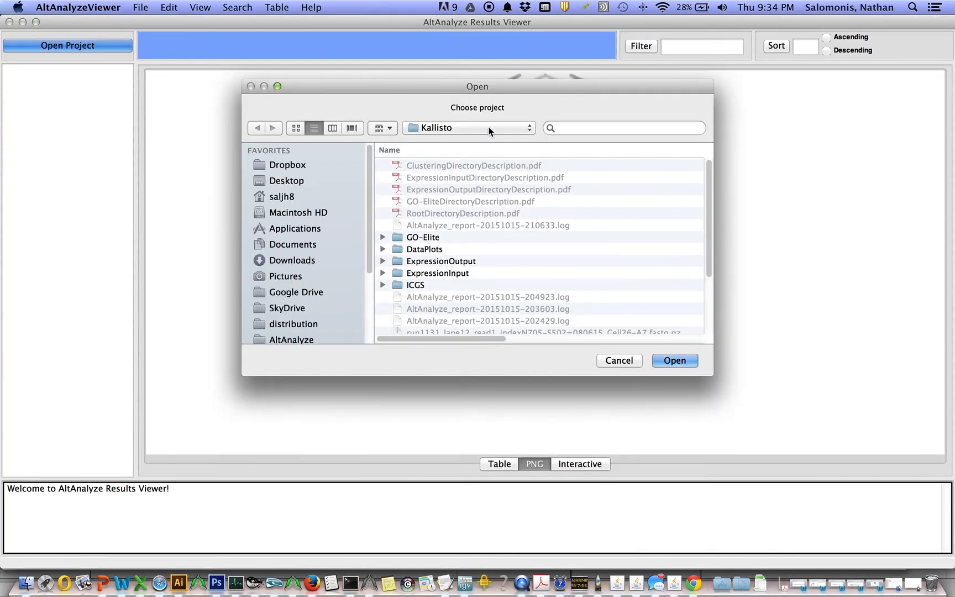
mouse_move(675, 360)
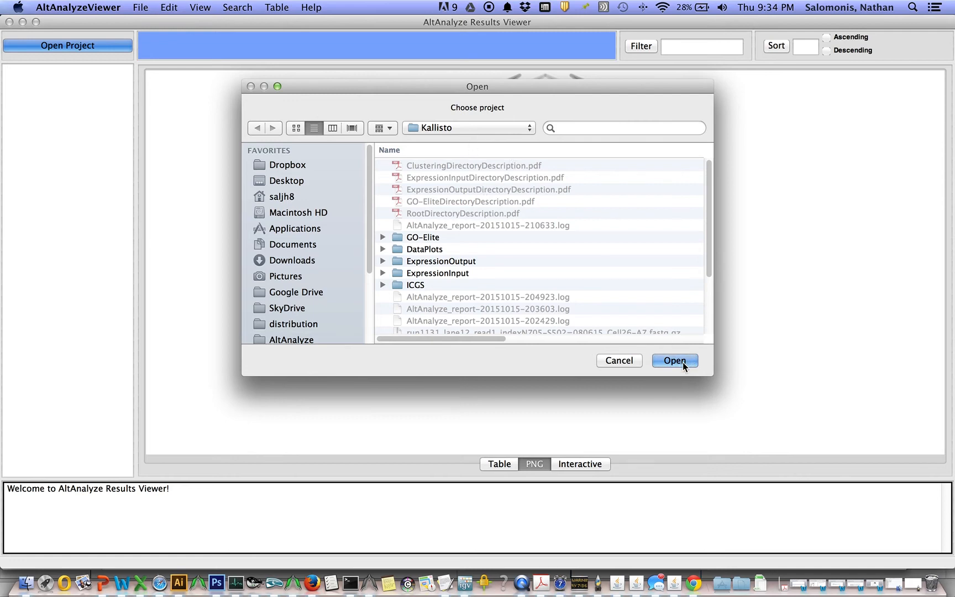
click(674, 361)
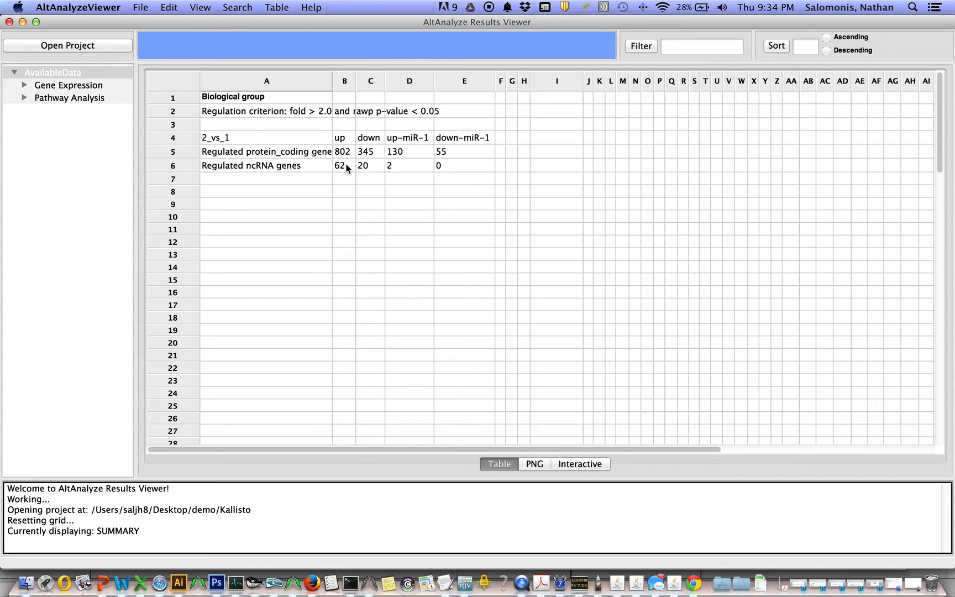
mouse_move(352, 170)
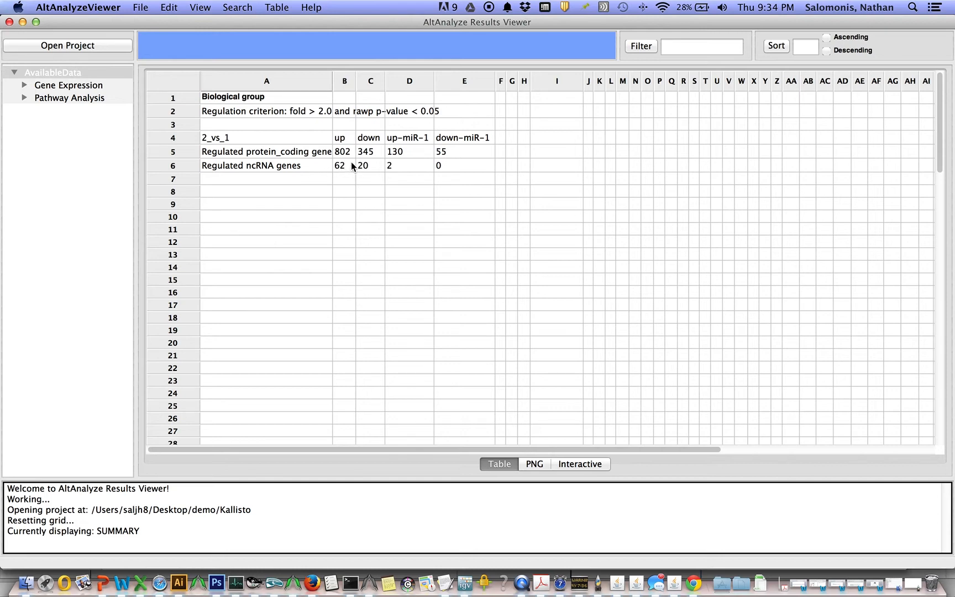
mouse_move(349, 172)
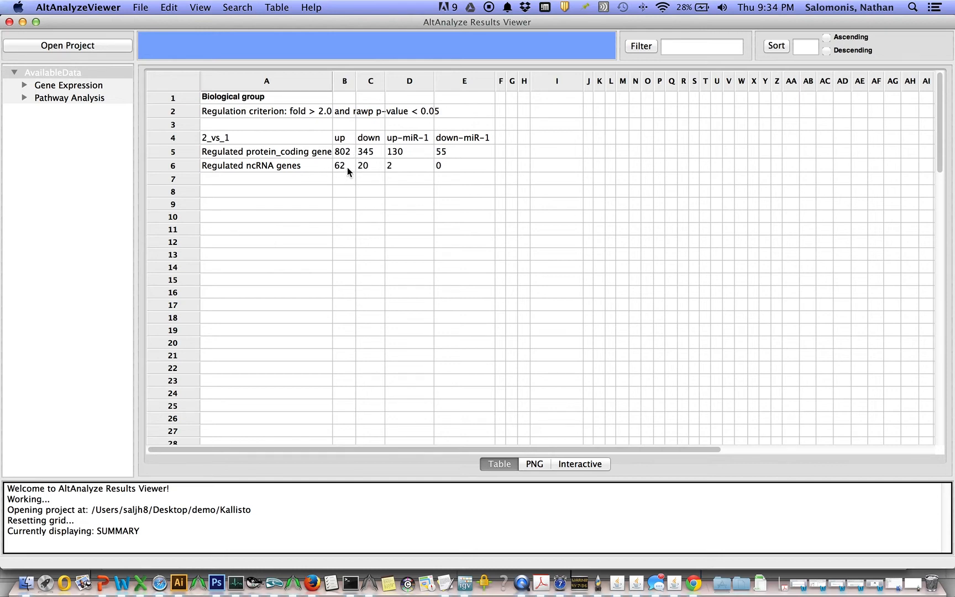
mouse_move(291, 119)
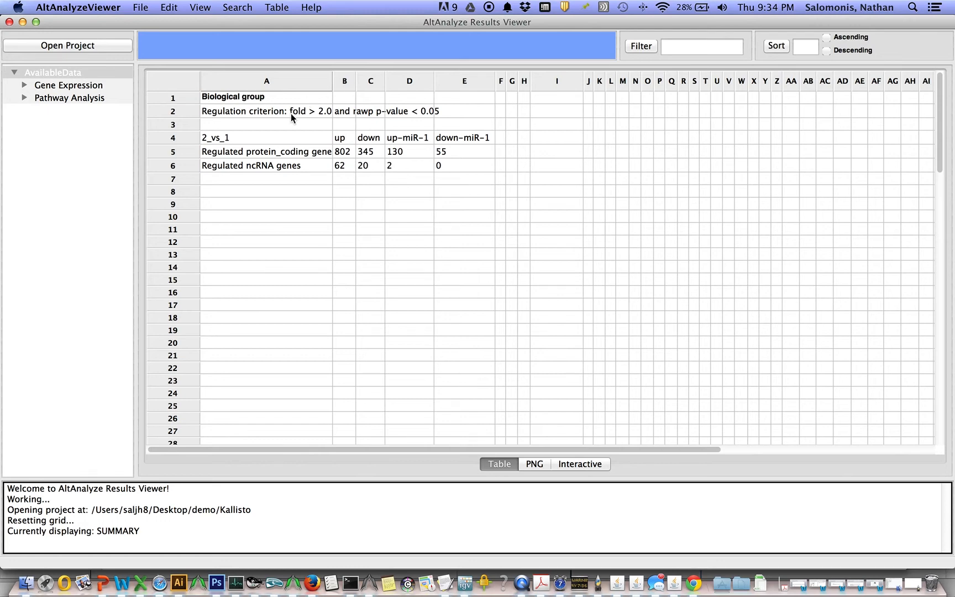
mouse_move(295, 119)
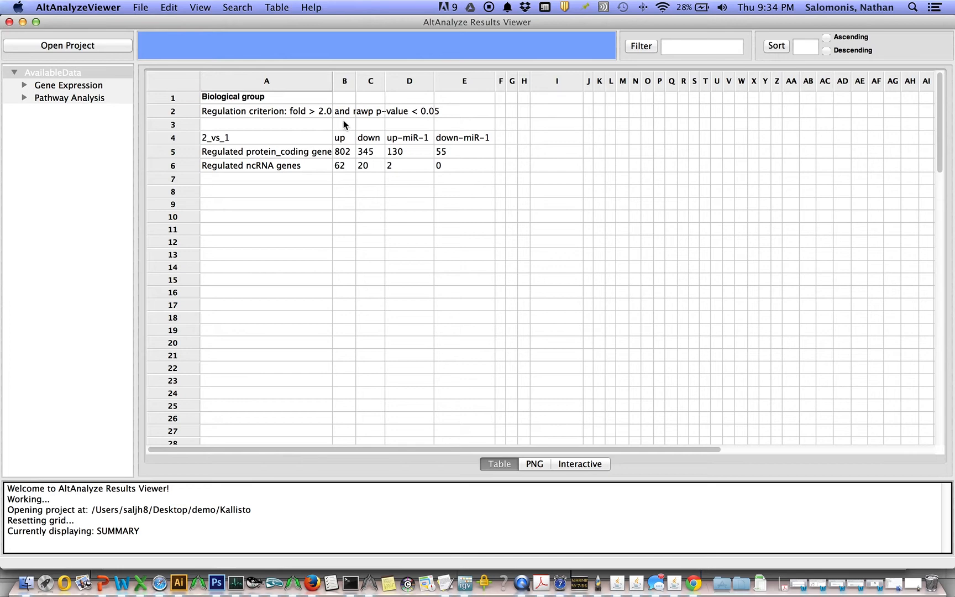
mouse_move(328, 117)
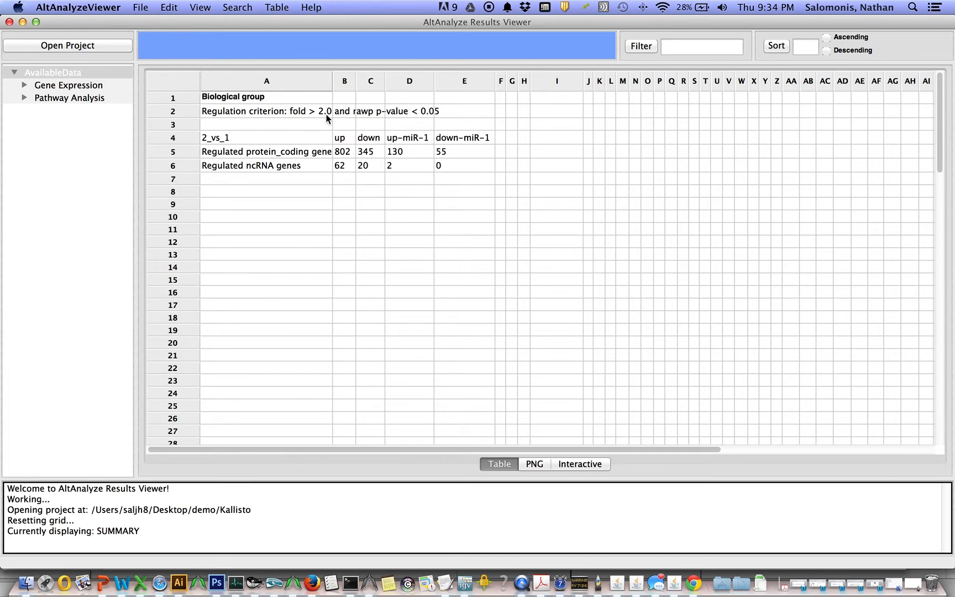
mouse_move(308, 121)
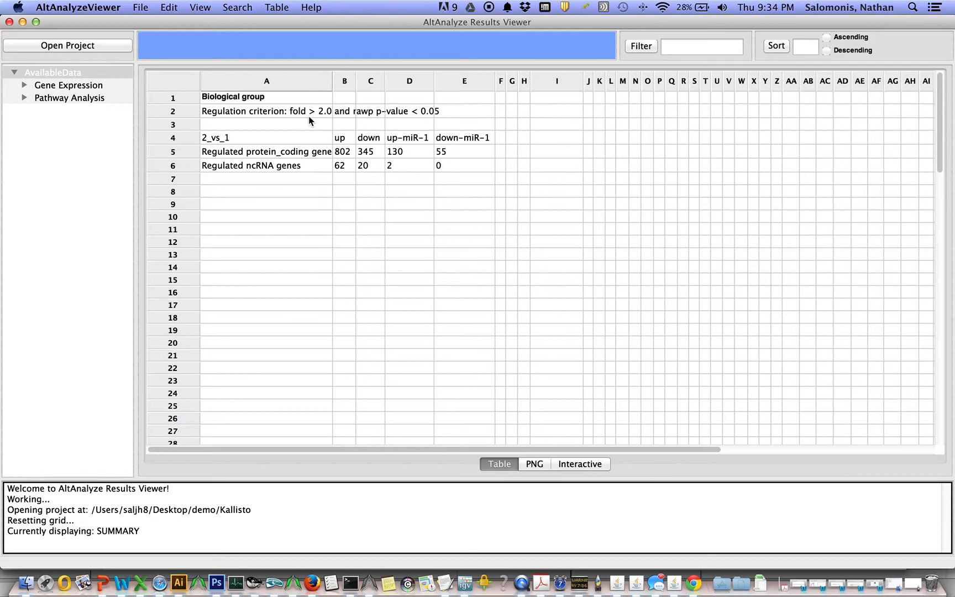
mouse_move(424, 113)
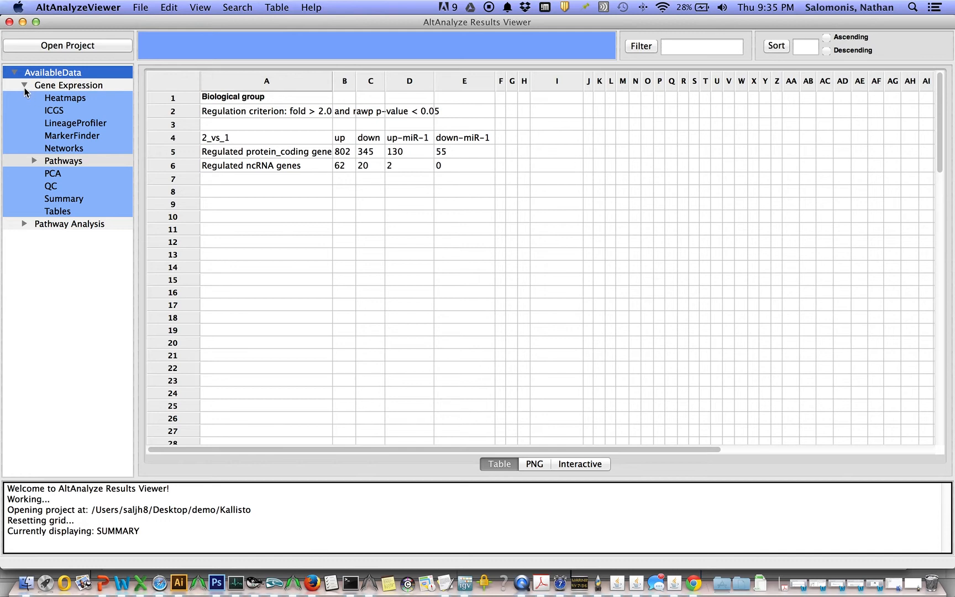
mouse_move(73, 106)
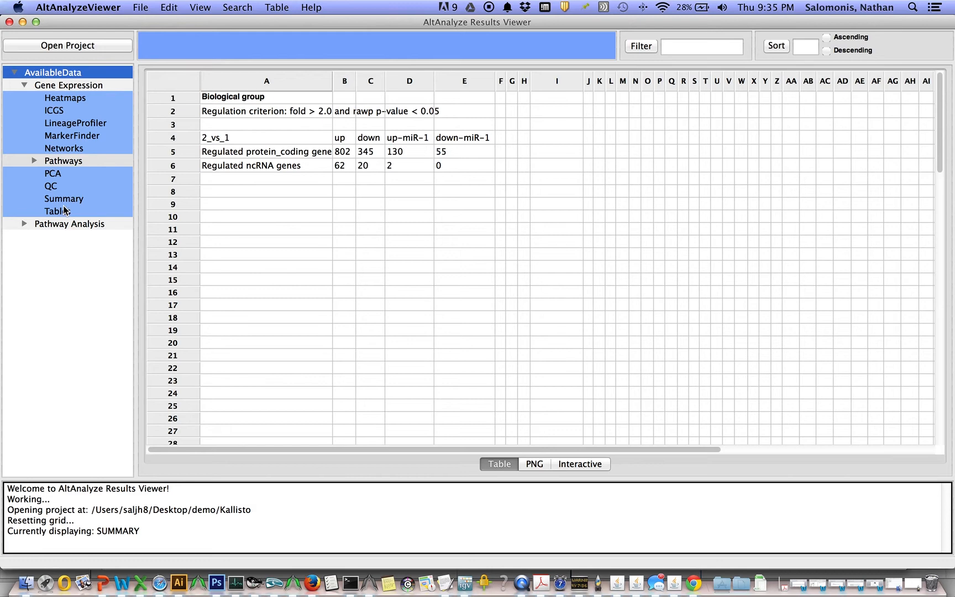
Show the Gene Expression Networks graph and expand the Pathways result categories
click(63, 148)
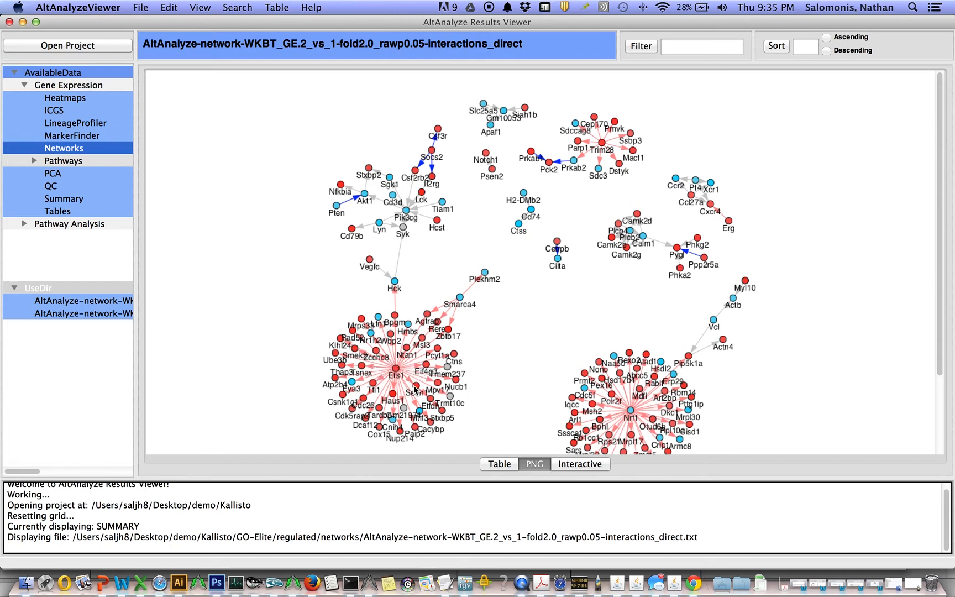
mouse_move(395, 376)
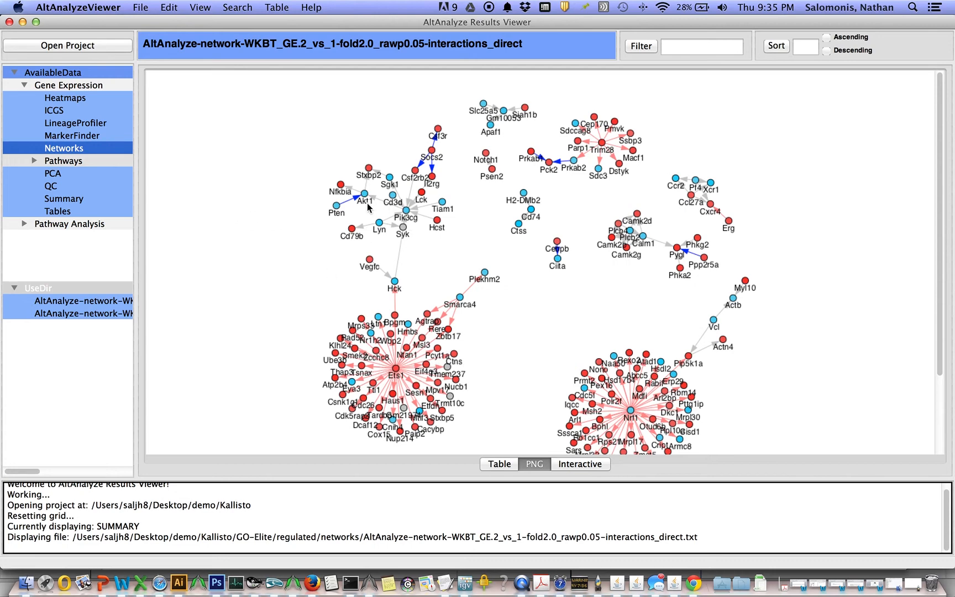
mouse_move(422, 234)
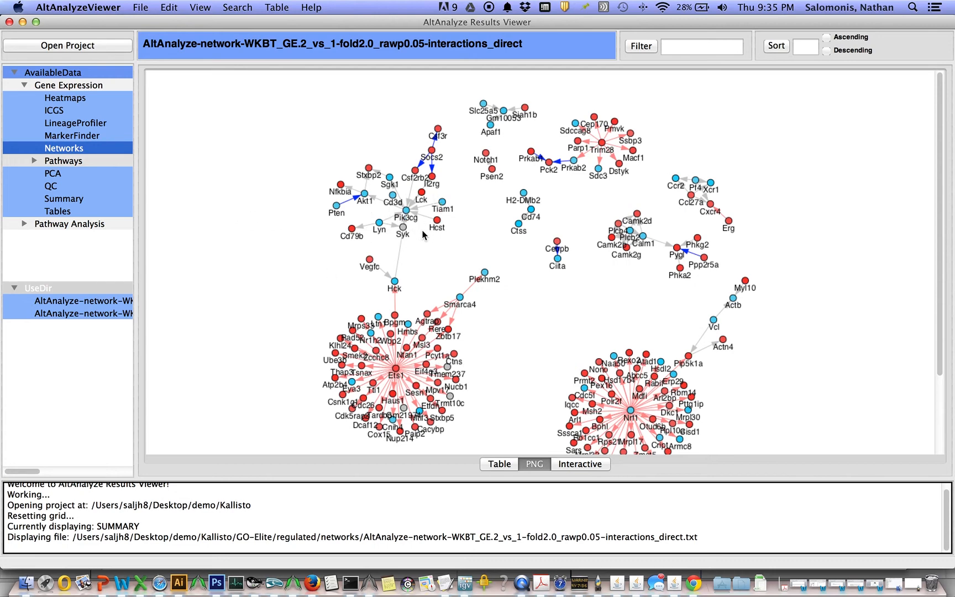
mouse_move(84, 180)
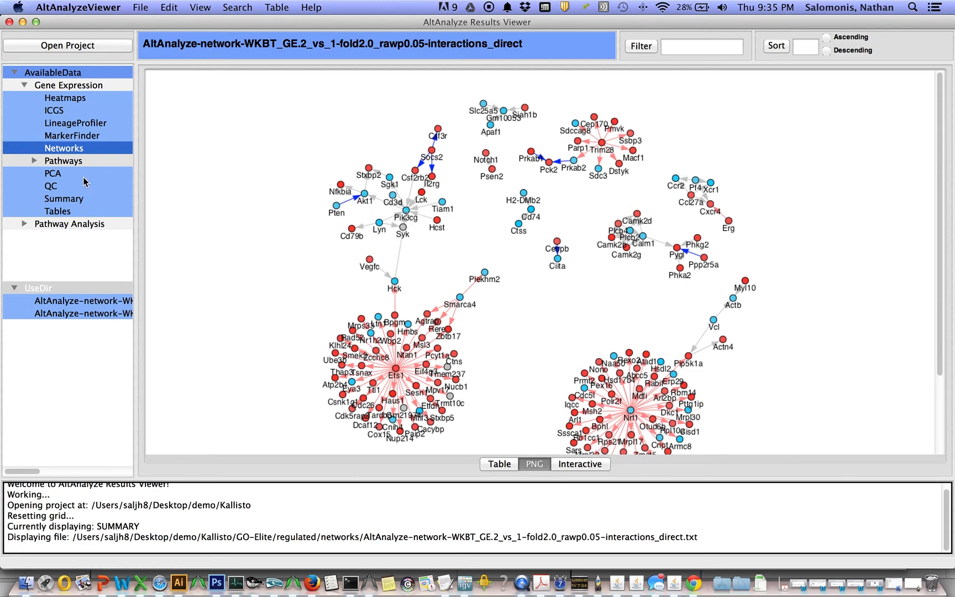
click(35, 160)
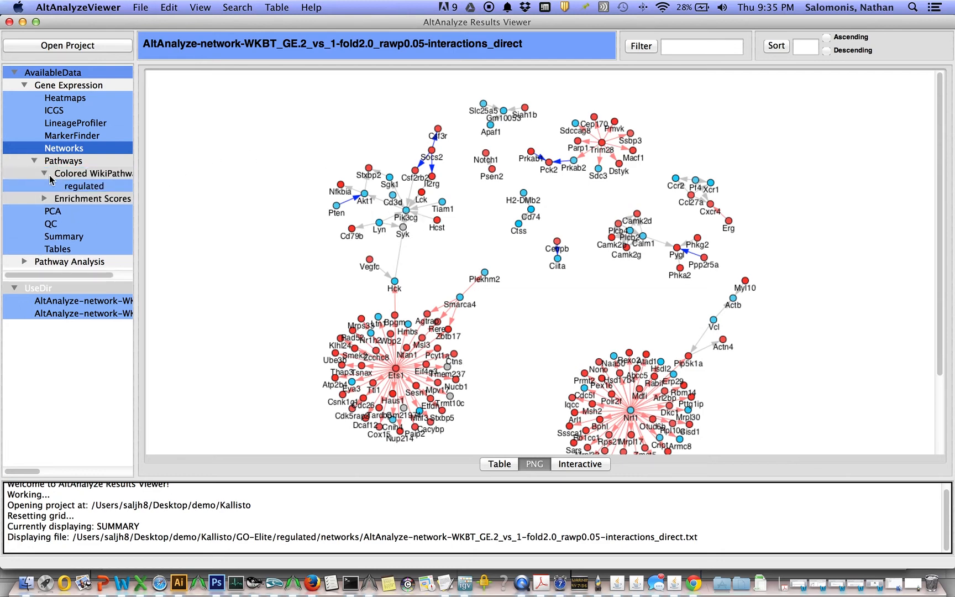
Browse down through the WP151 IL-5 Signaling pathway diagram
click(84, 186)
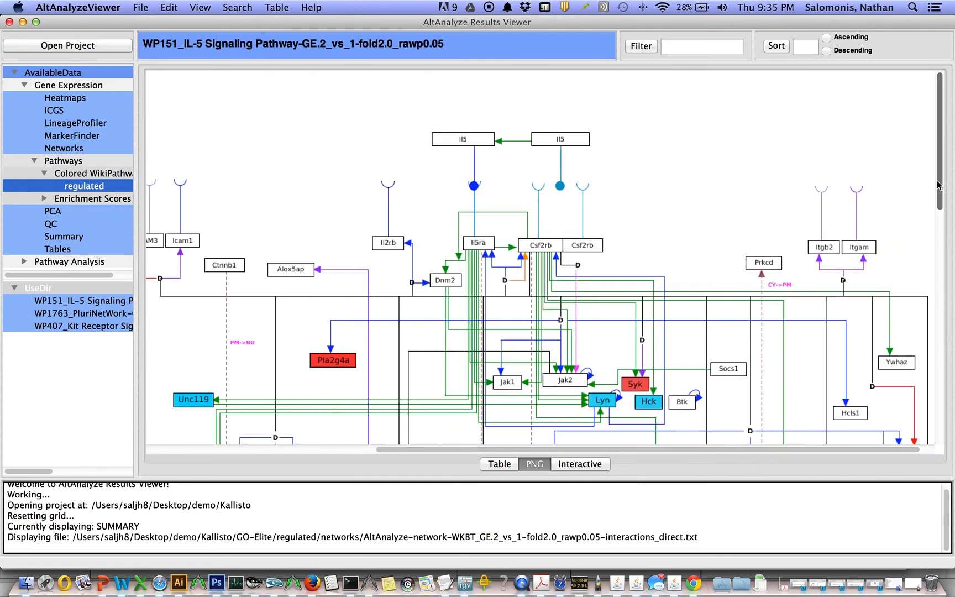
scroll(down, 3)
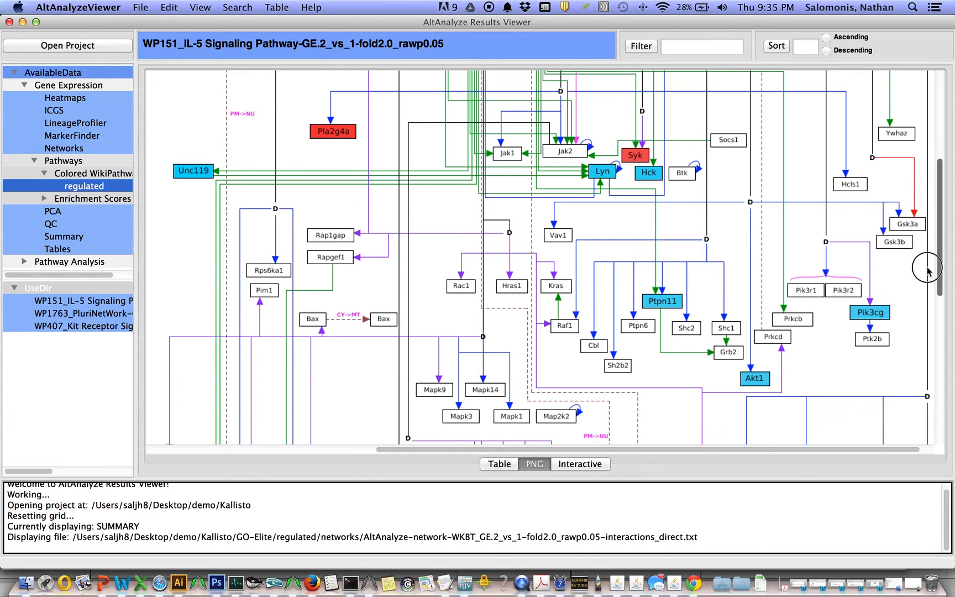
scroll(down, 3)
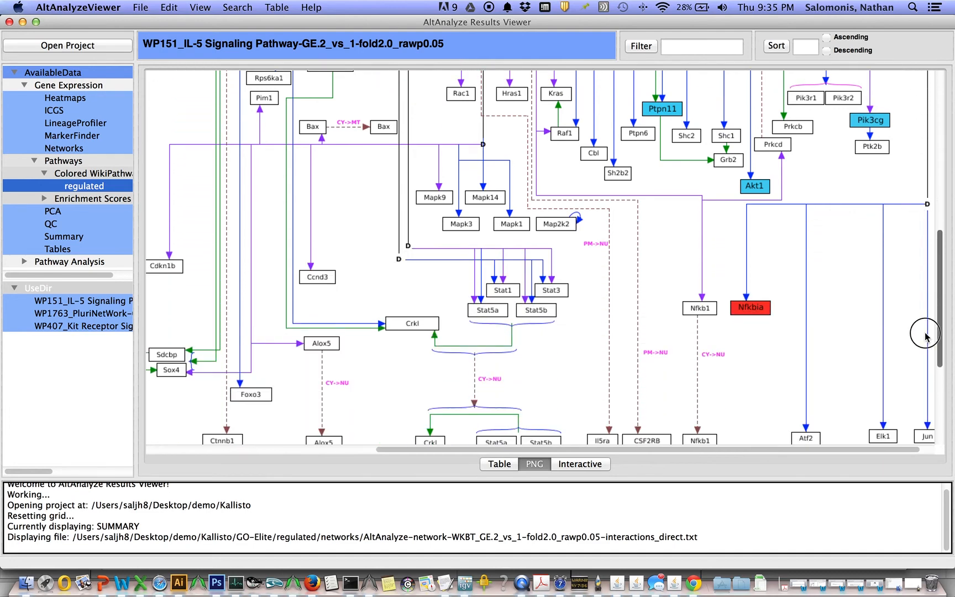
scroll(down, 3)
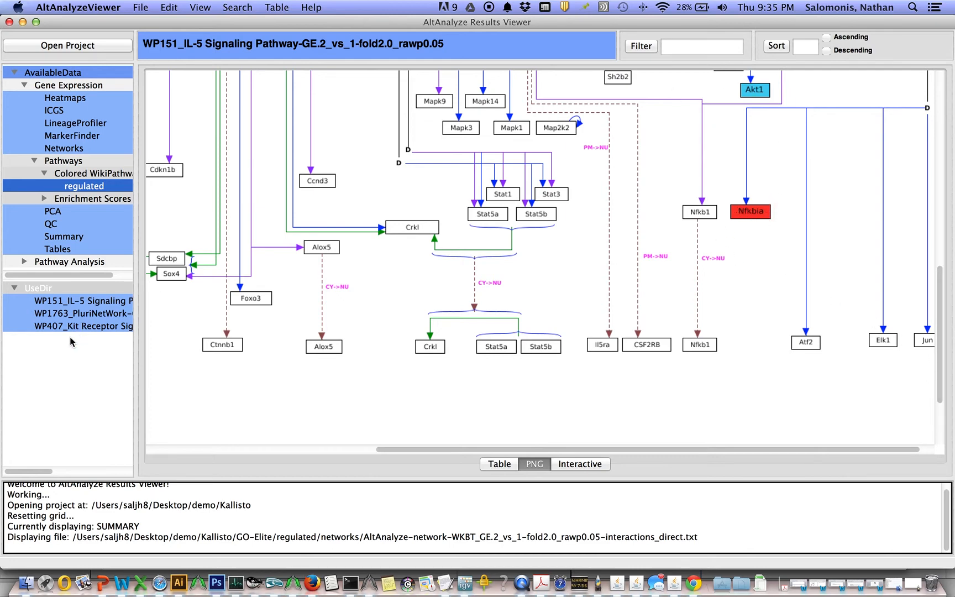
Switch to the WP407 Kit Receptor Signaling pathway diagram from the UseDir list
click(82, 326)
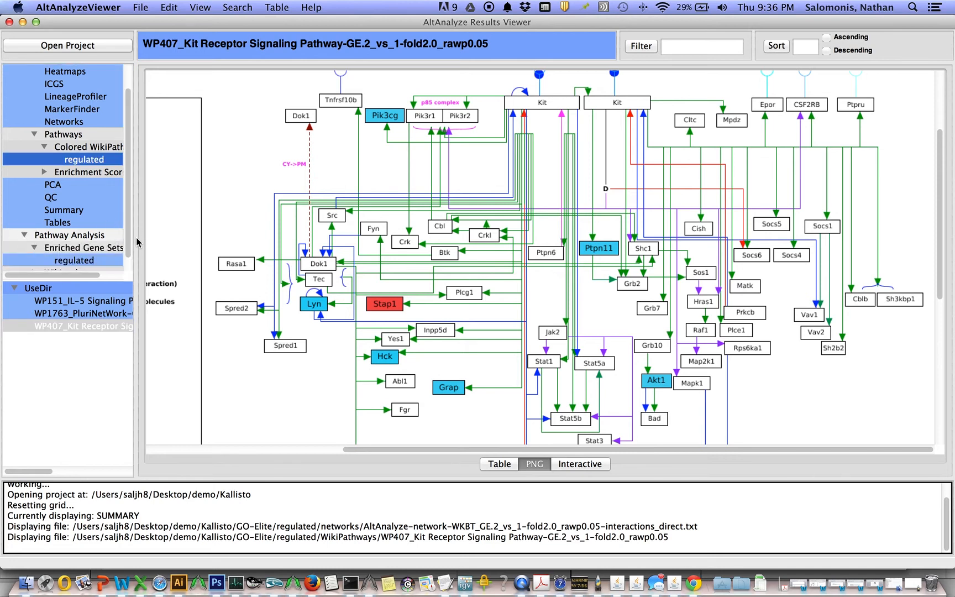
scroll(down, 3)
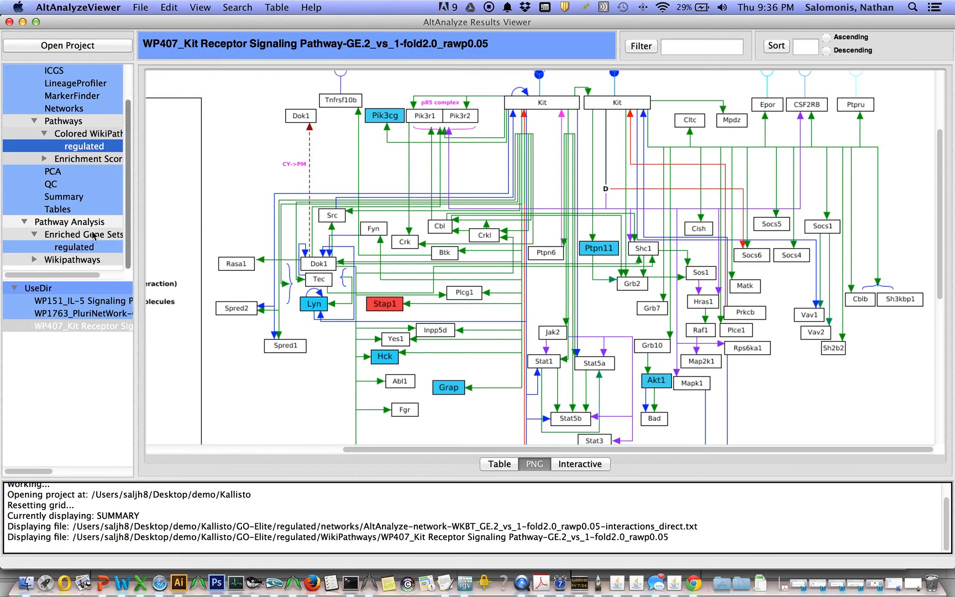
Load the 'regulated' Enriched Gene Sets pruned-gene-associations table
click(74, 247)
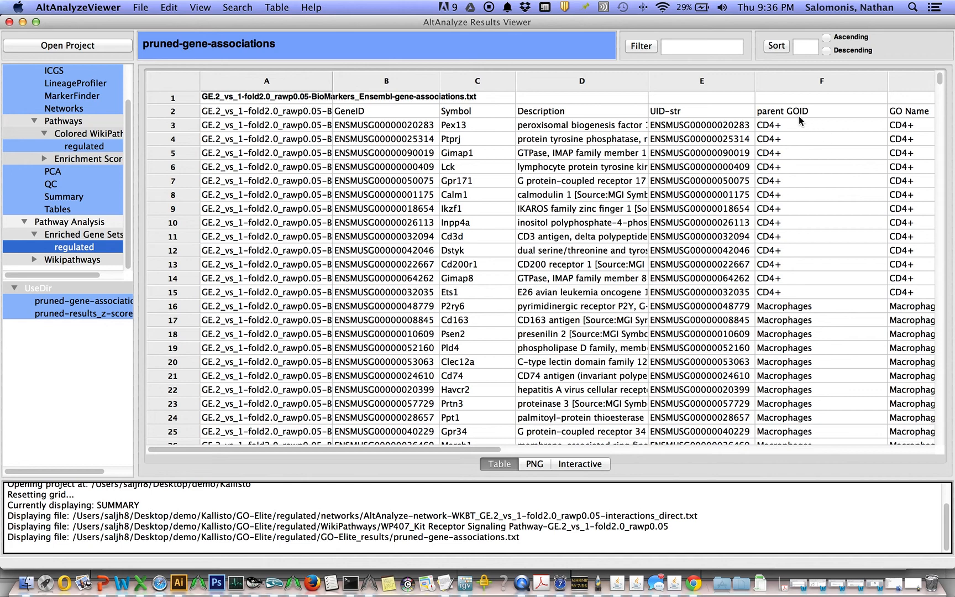
mouse_move(803, 120)
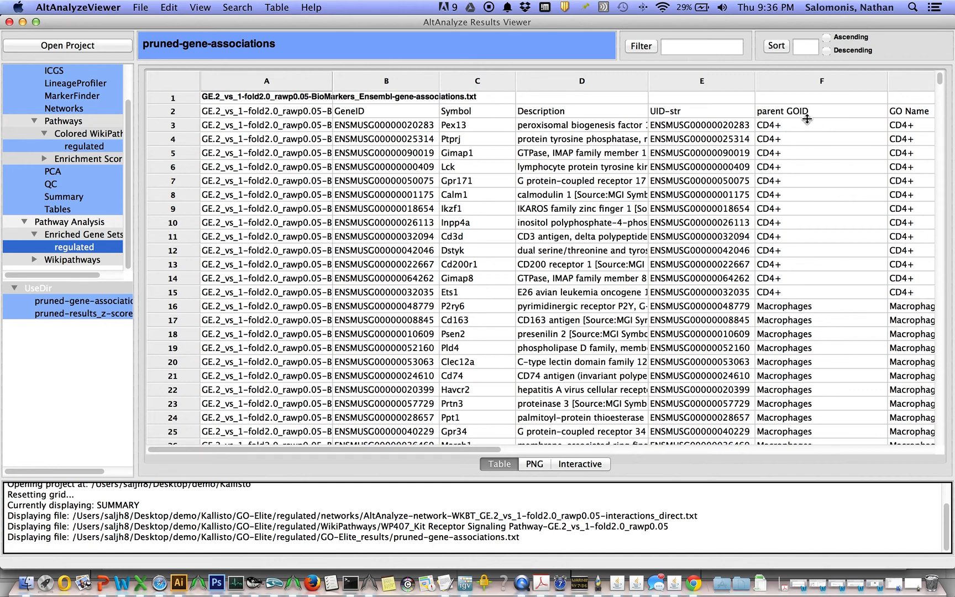
mouse_move(816, 170)
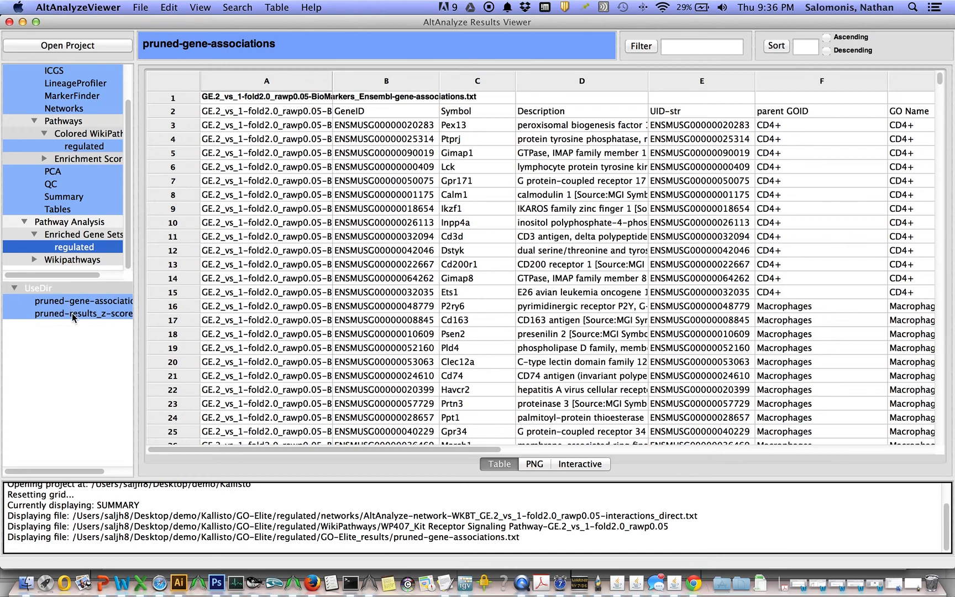
Open the pruned z-score elite enrichment table and filter its rows for Adam8
click(84, 313)
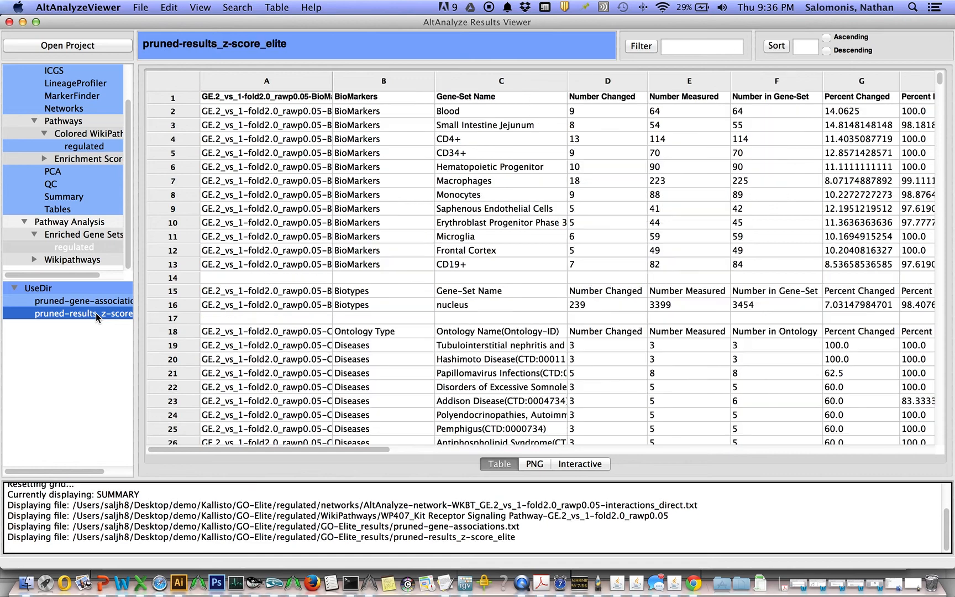
mouse_move(430, 129)
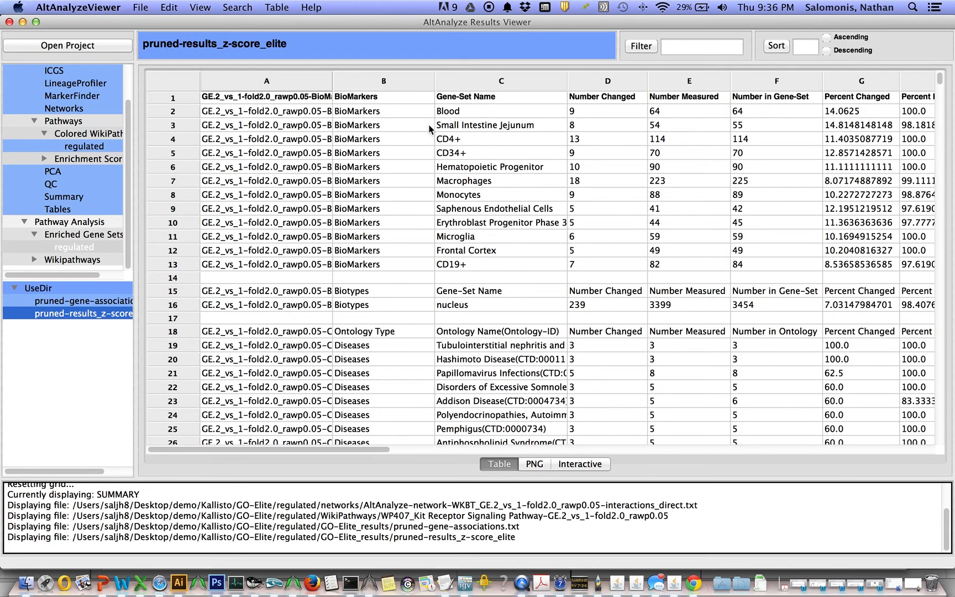
mouse_move(476, 117)
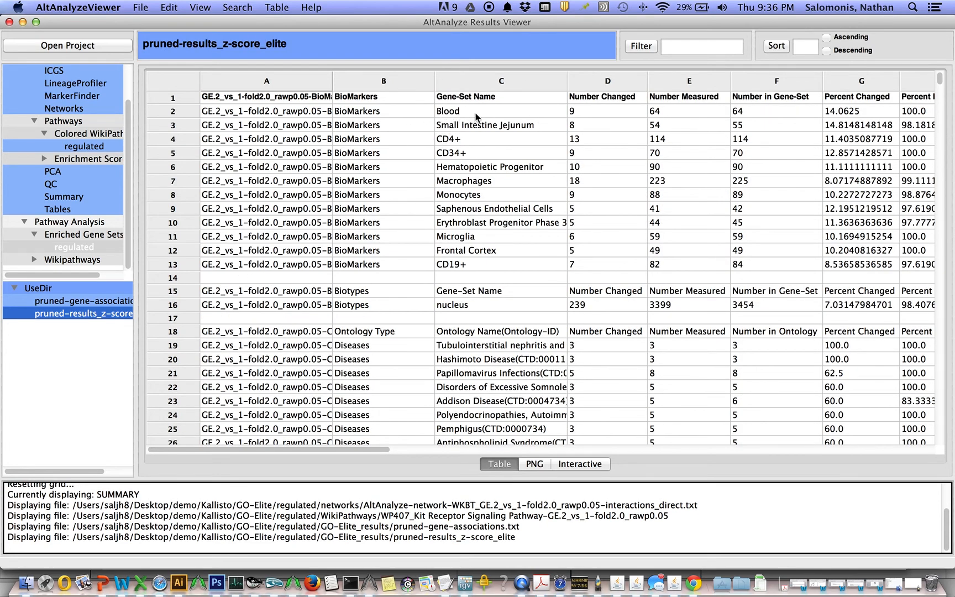
mouse_move(503, 255)
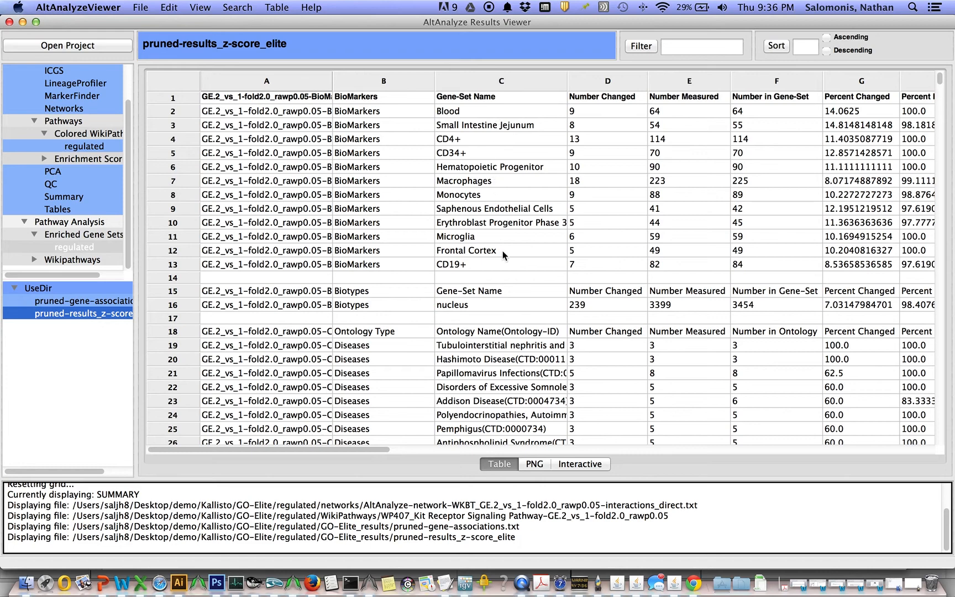
mouse_move(614, 500)
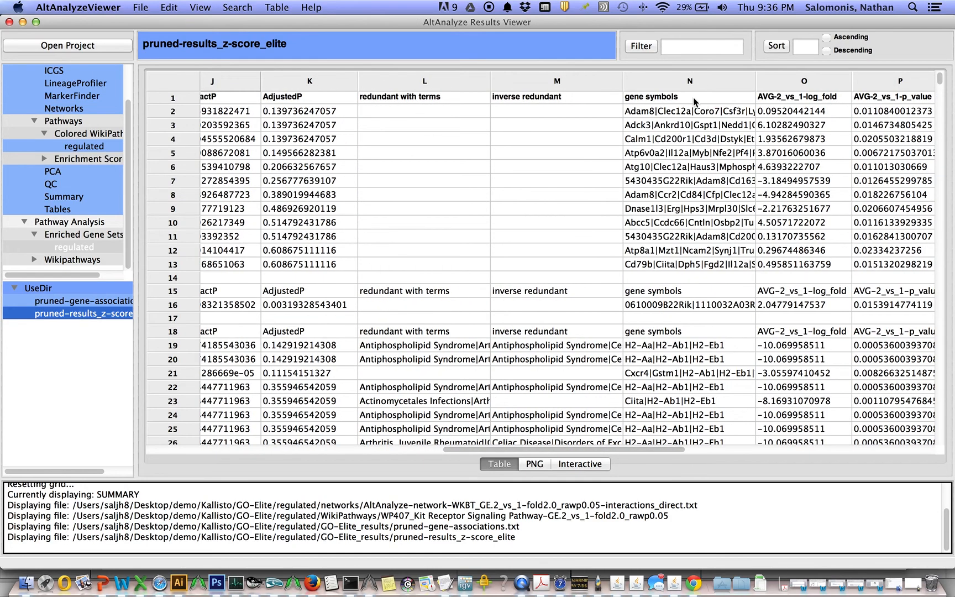
mouse_move(665, 115)
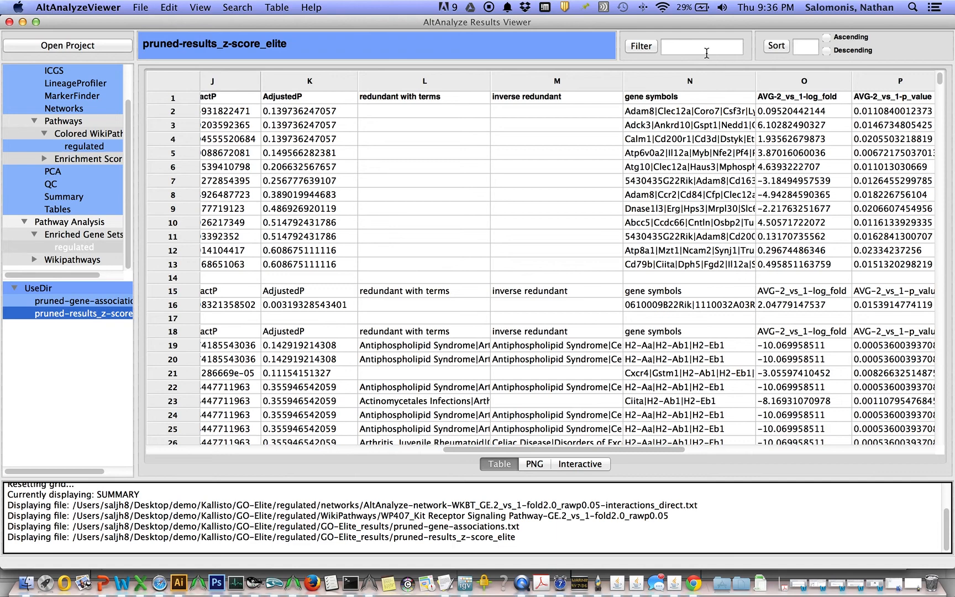
text(Adam)
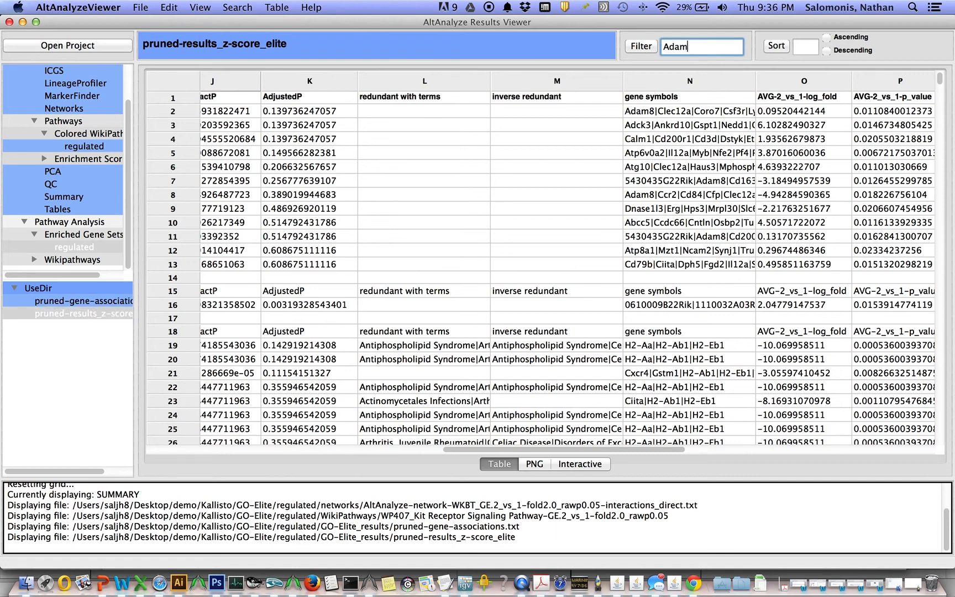
text(8)
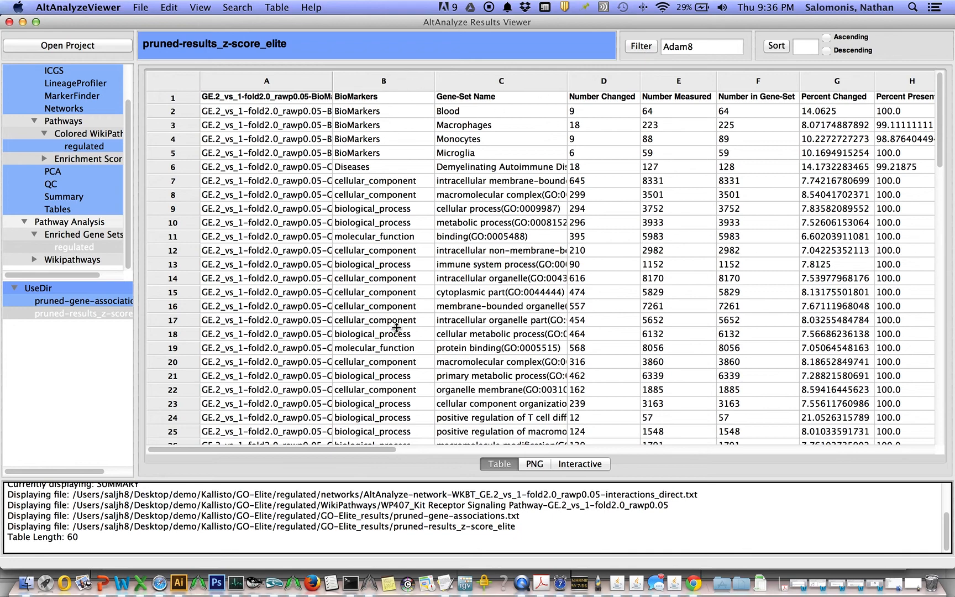
Replace the filter with Blood, then try F in the Sort box
click(700, 47)
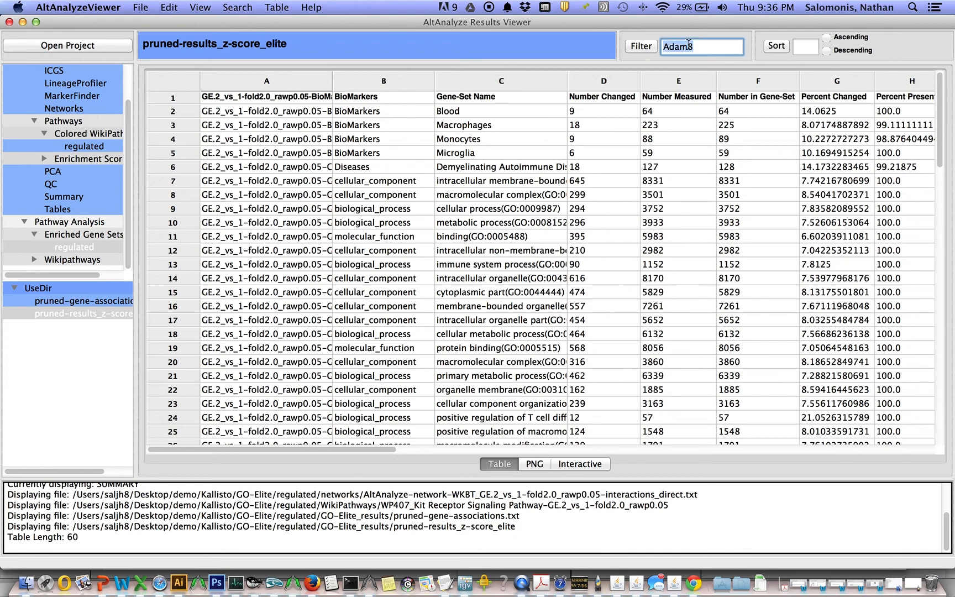
text(Blood)
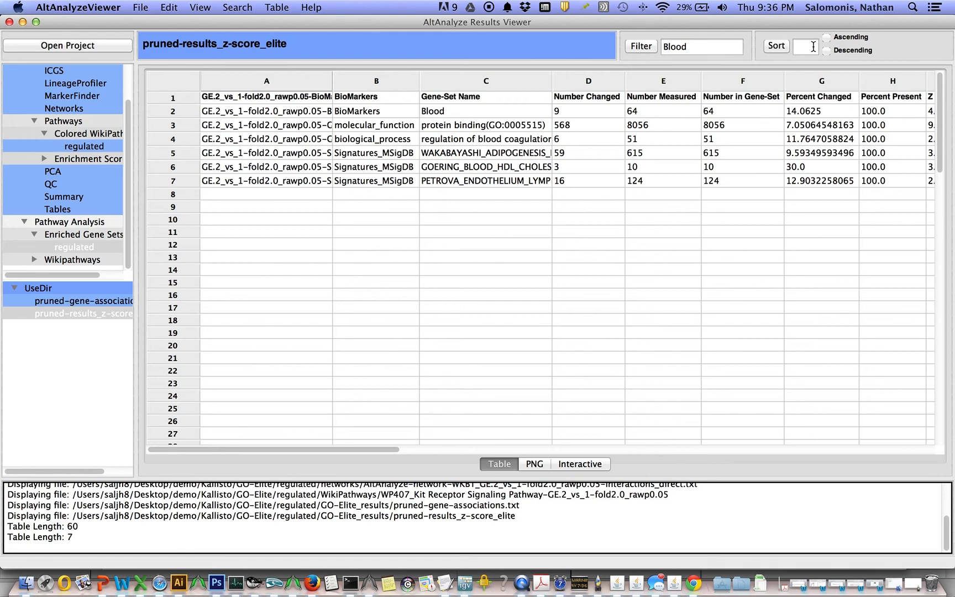
text(F)
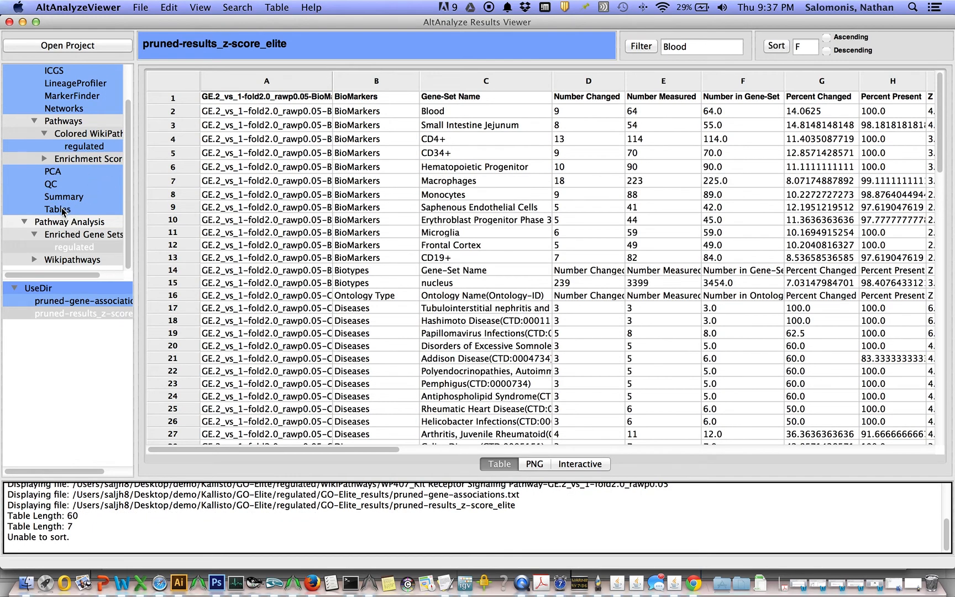
Load the DATASET-disease table from the Gene Expression tables
click(57, 209)
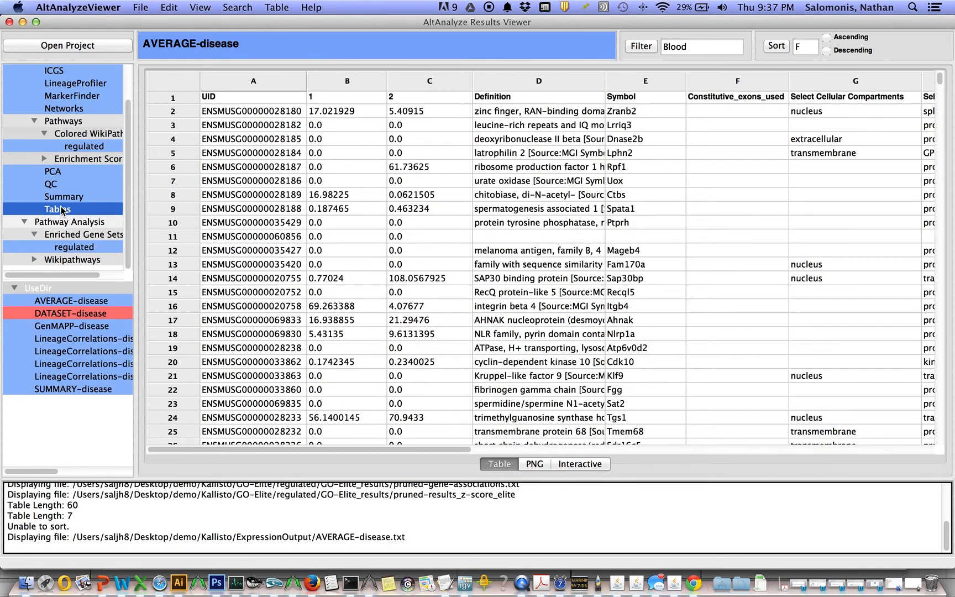
click(71, 313)
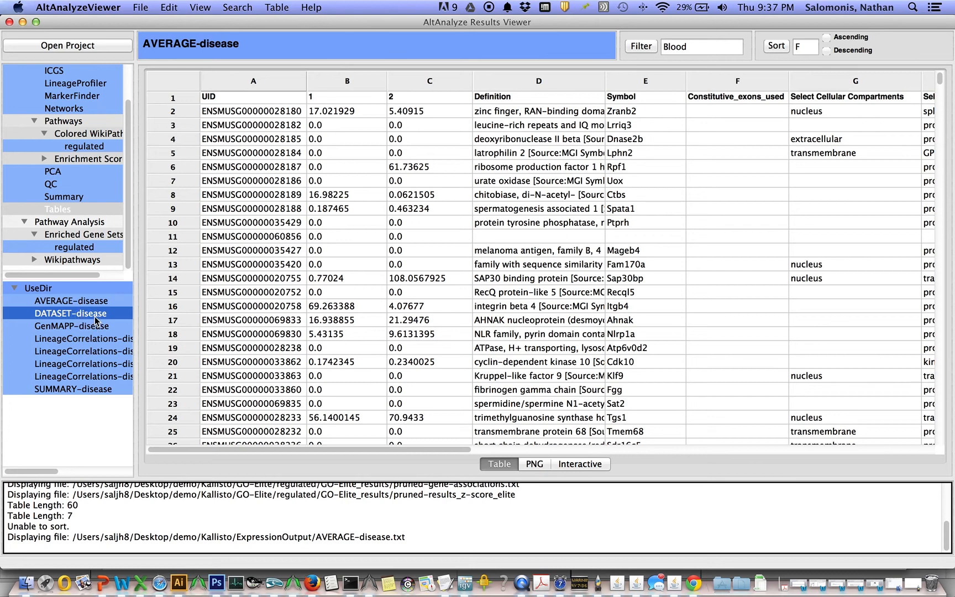
mouse_move(77, 323)
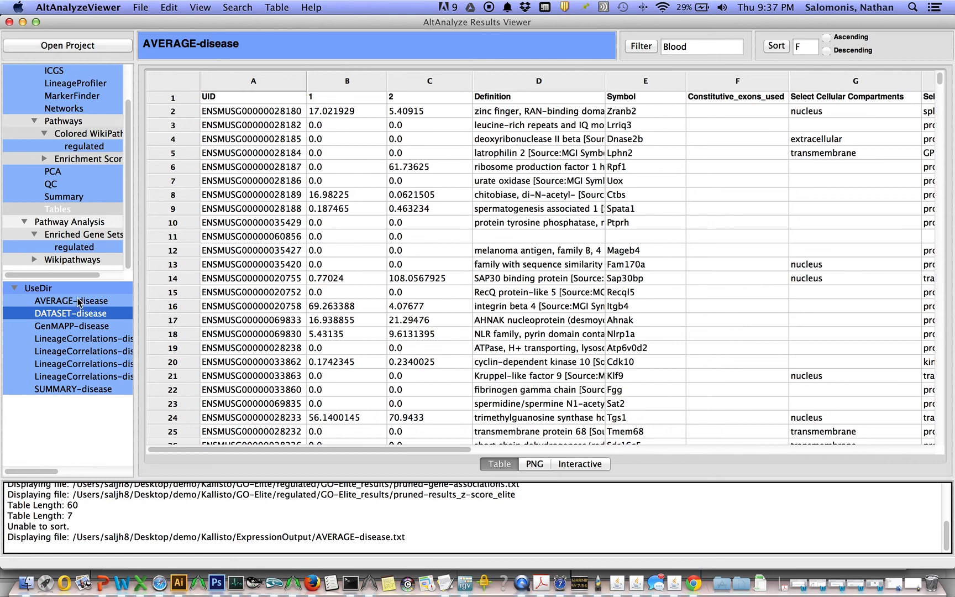
click(71, 313)
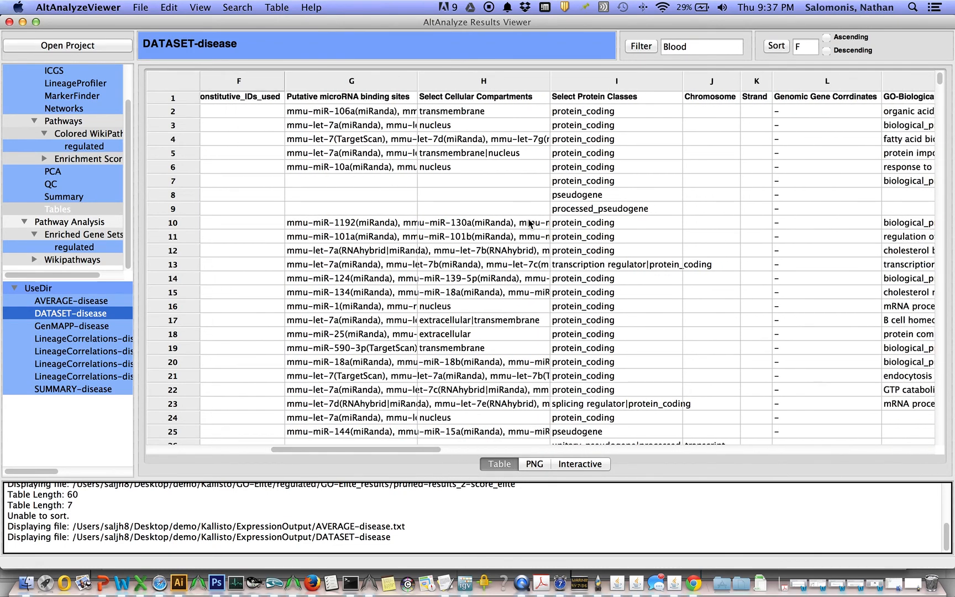
mouse_move(421, 462)
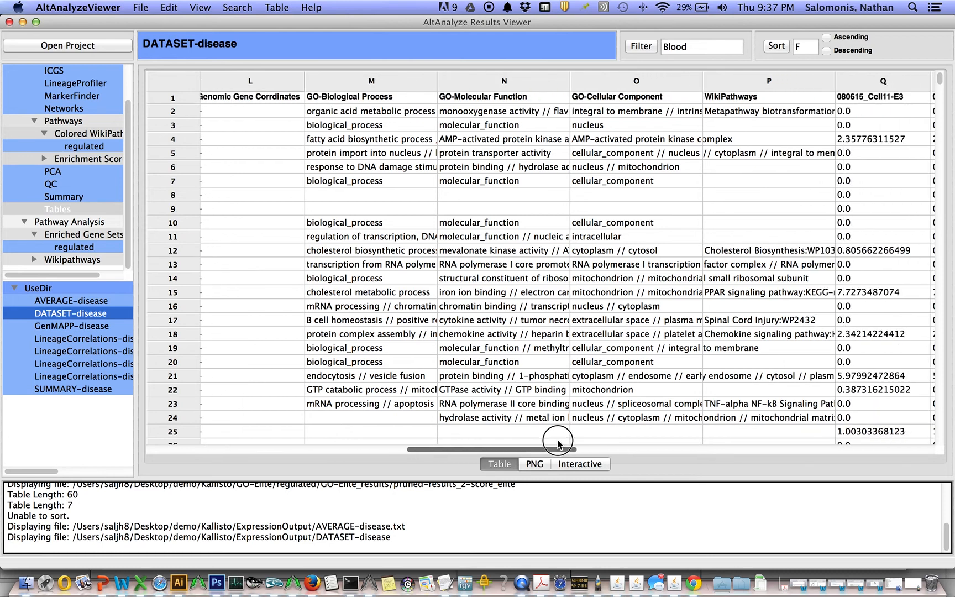
Scroll right through the fold change, p-value and ANOVA columns
scroll(right, 3)
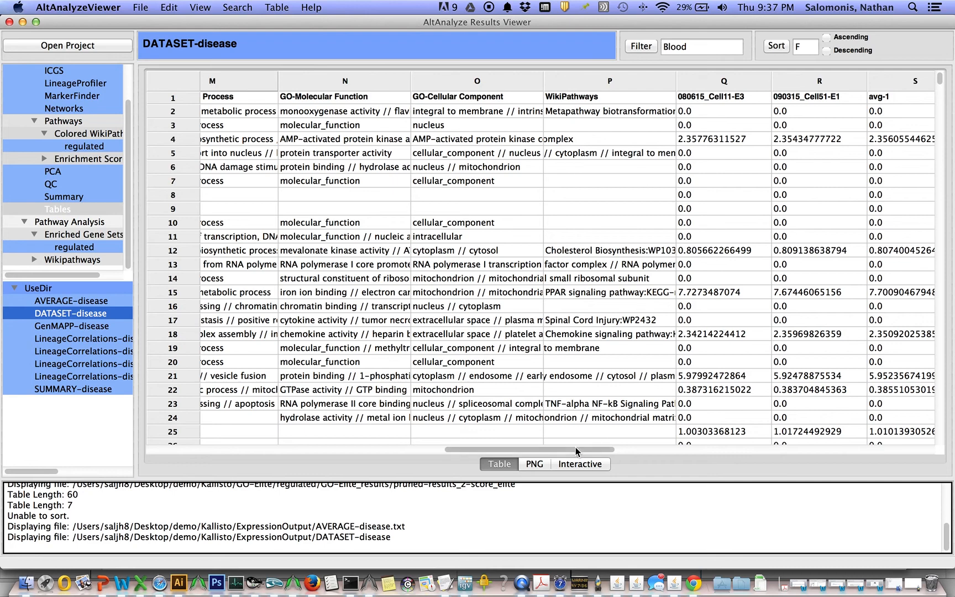
scroll(right, 3)
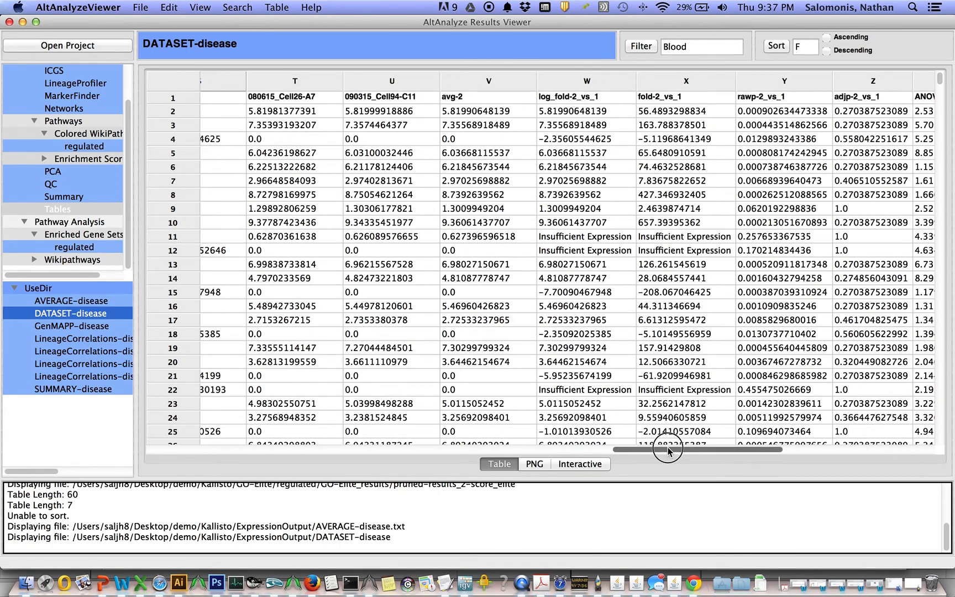
drag(666, 450, 753, 447)
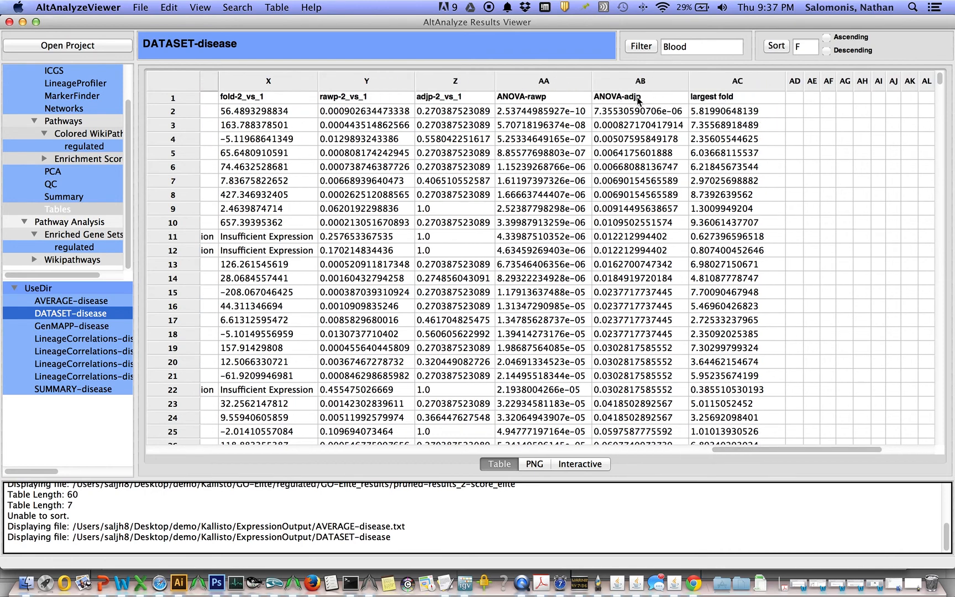
mouse_move(625, 103)
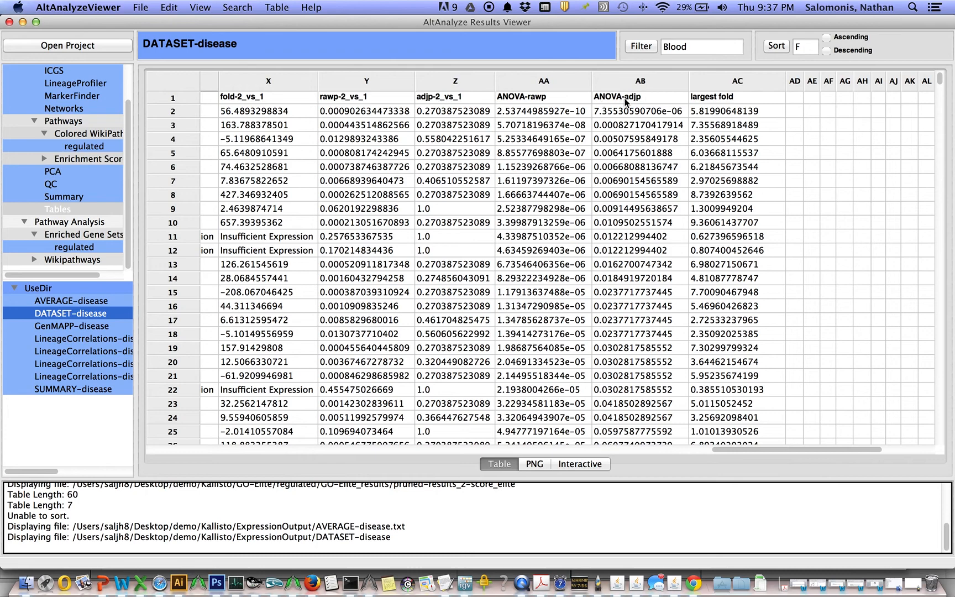
mouse_move(631, 397)
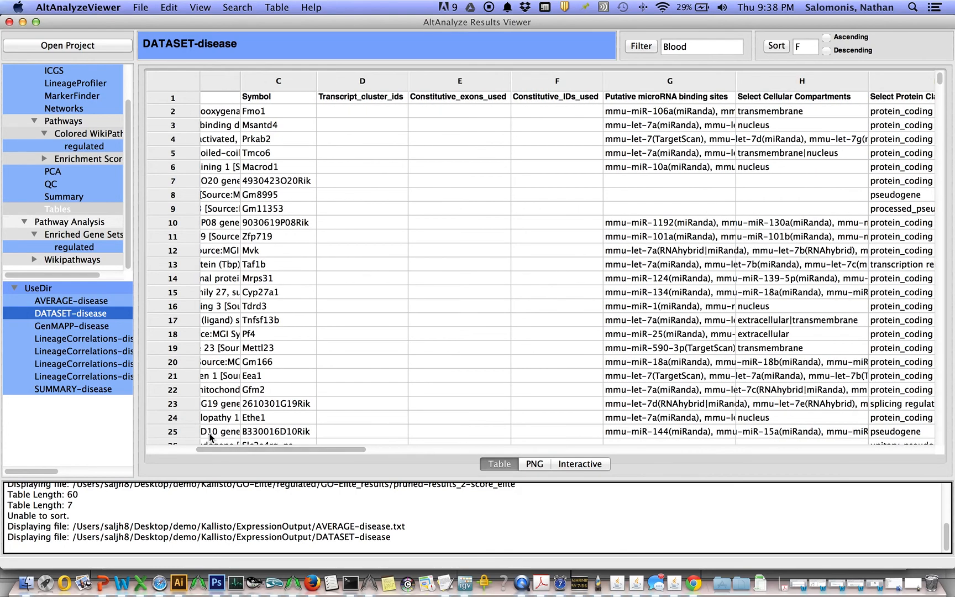
right_click(255, 111)
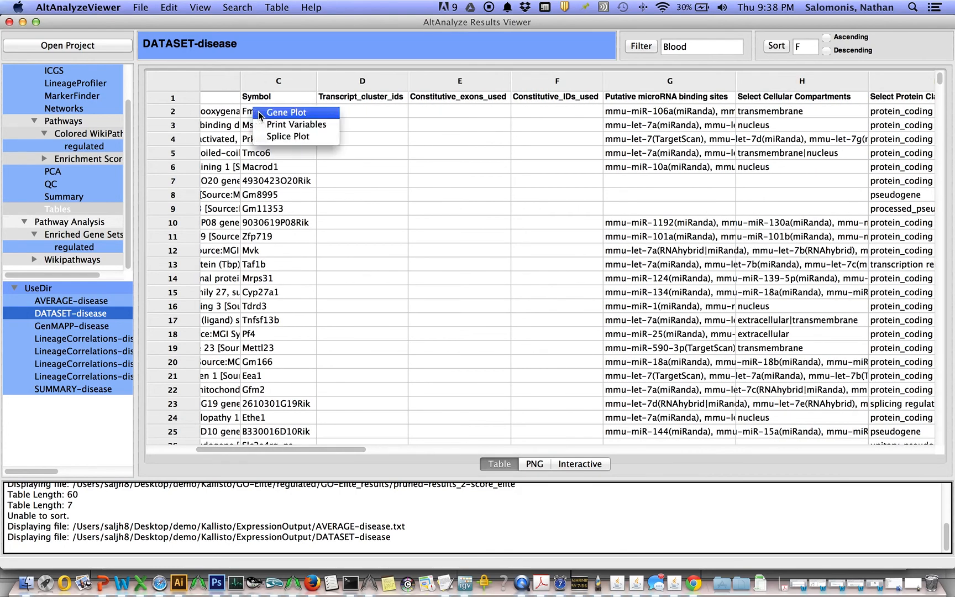
click(285, 112)
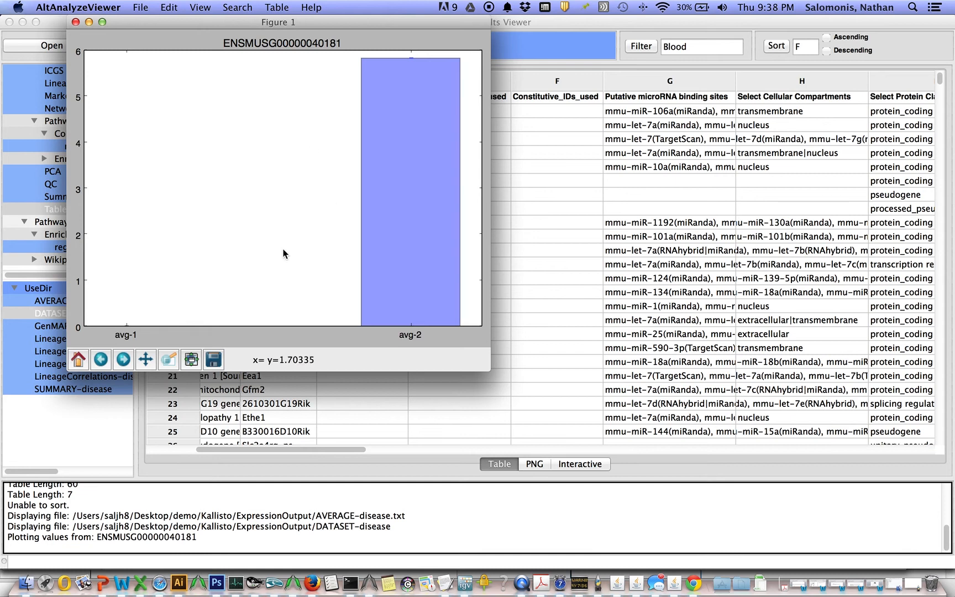
mouse_move(116, 319)
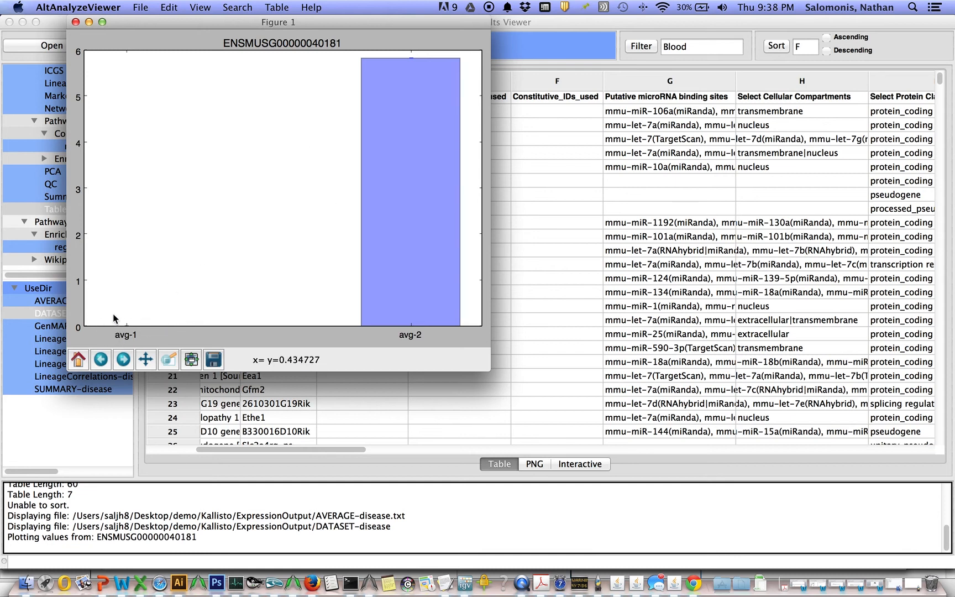
mouse_move(139, 349)
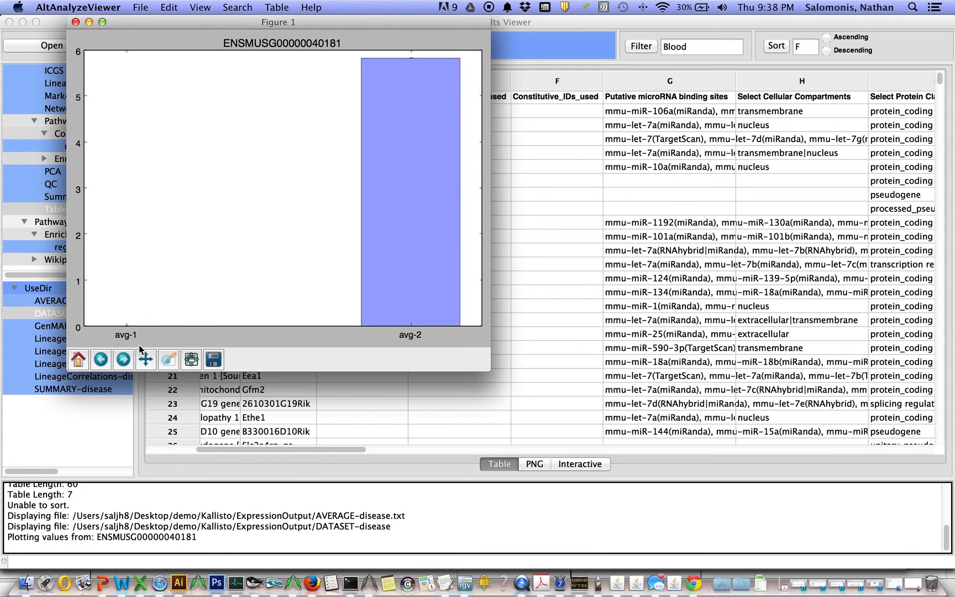
mouse_move(347, 118)
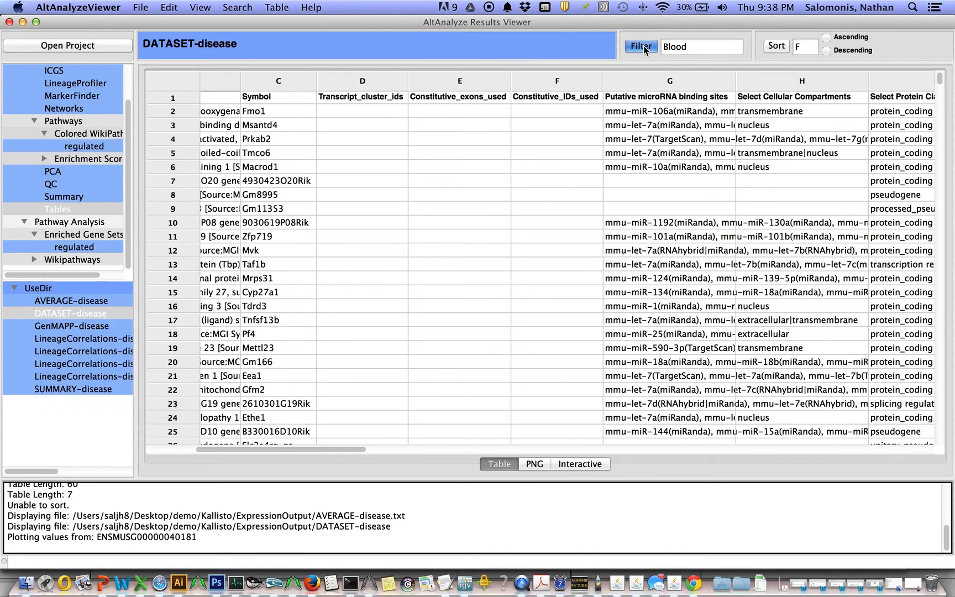
Filter DATASET-disease to the 414 Blood rows and scan their columns
click(640, 46)
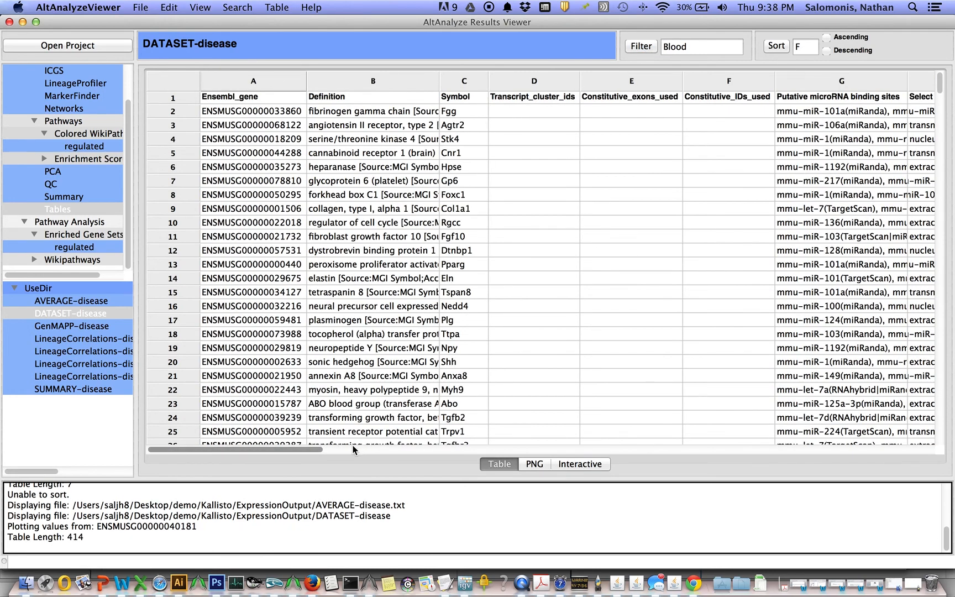
scroll(right, 3)
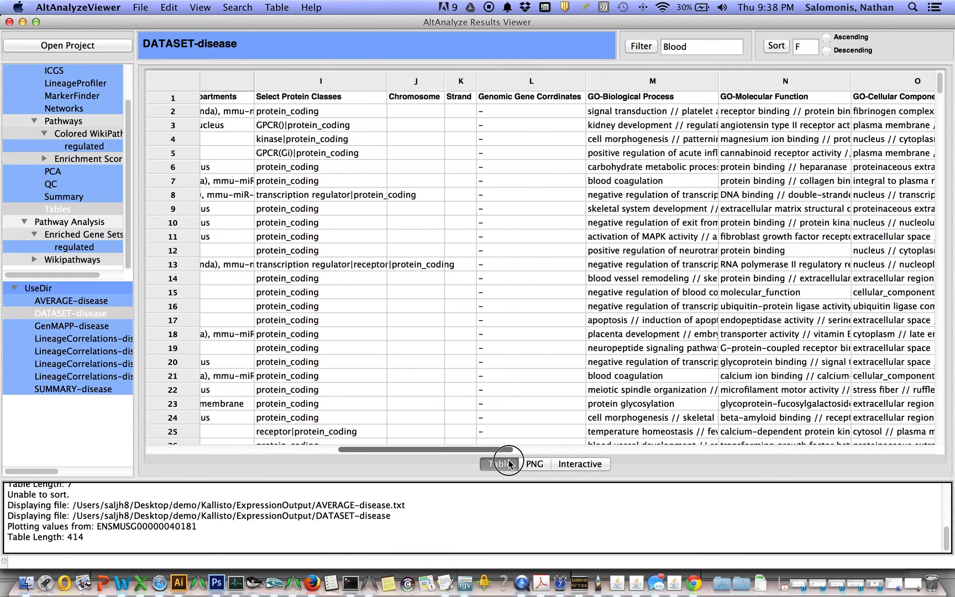
drag(509, 449, 314, 451)
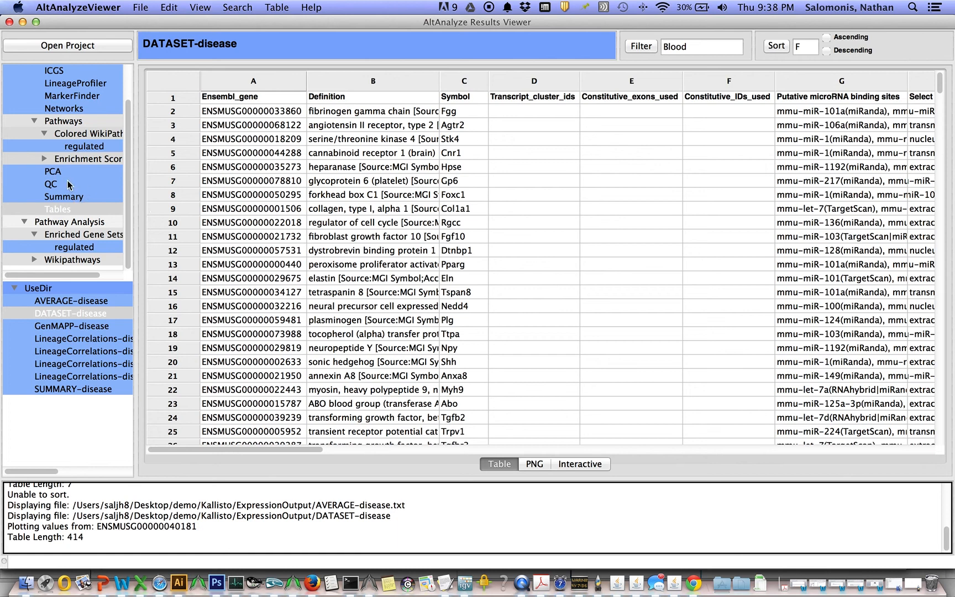
Show the exp.disease PCA plot, view its interactive 3D figure, then close it
click(53, 171)
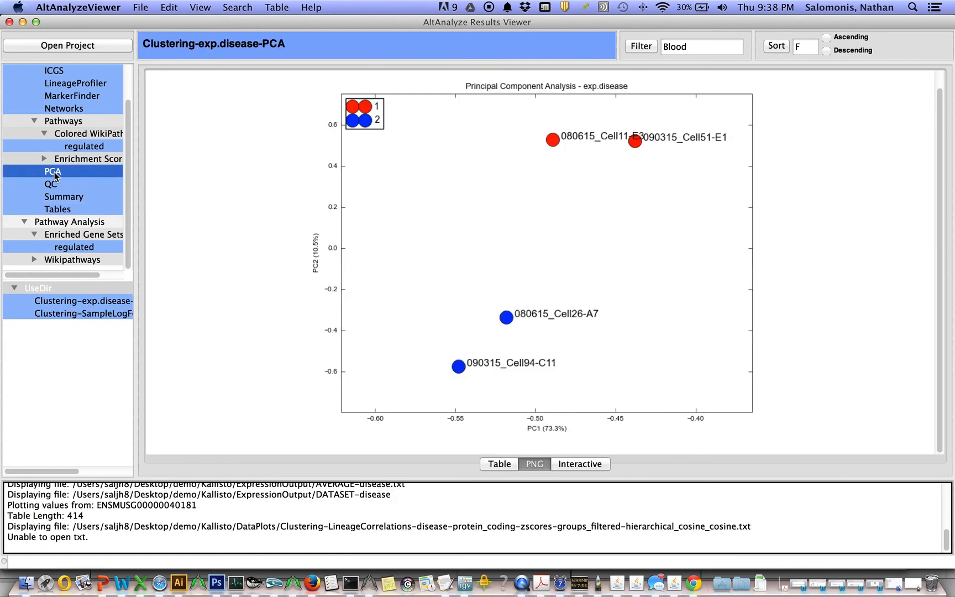
mouse_move(587, 471)
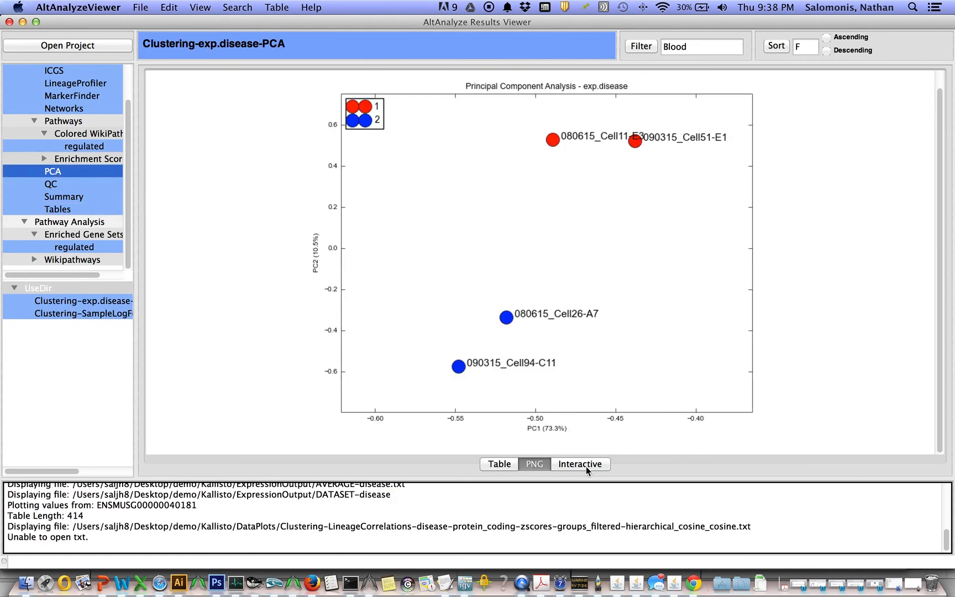
click(579, 463)
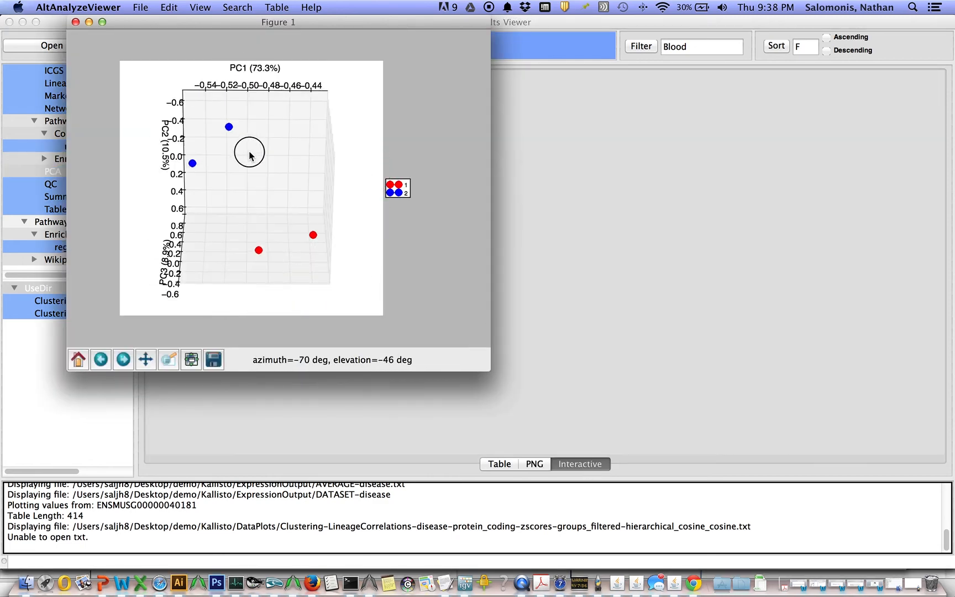
click(75, 22)
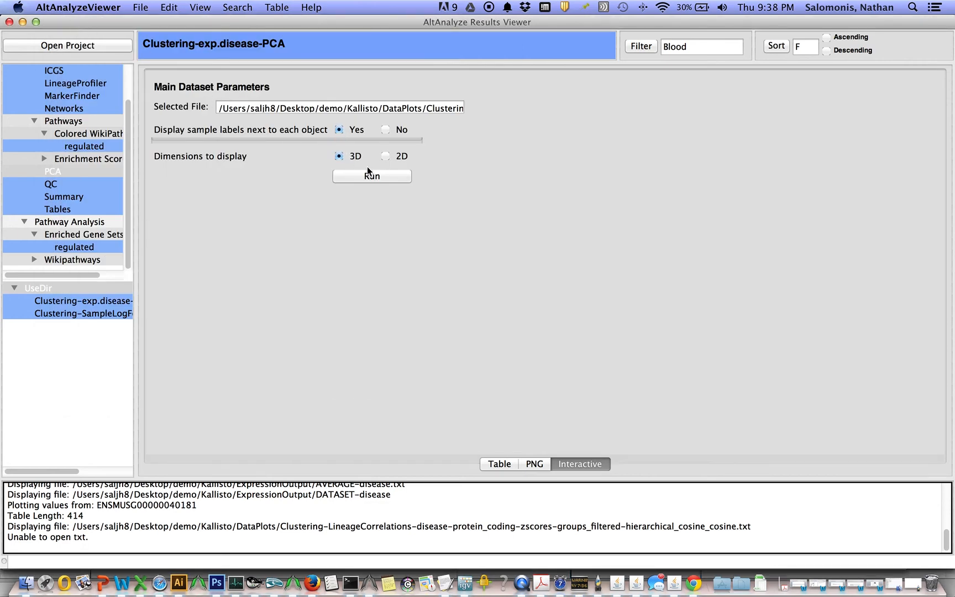
mouse_move(87, 98)
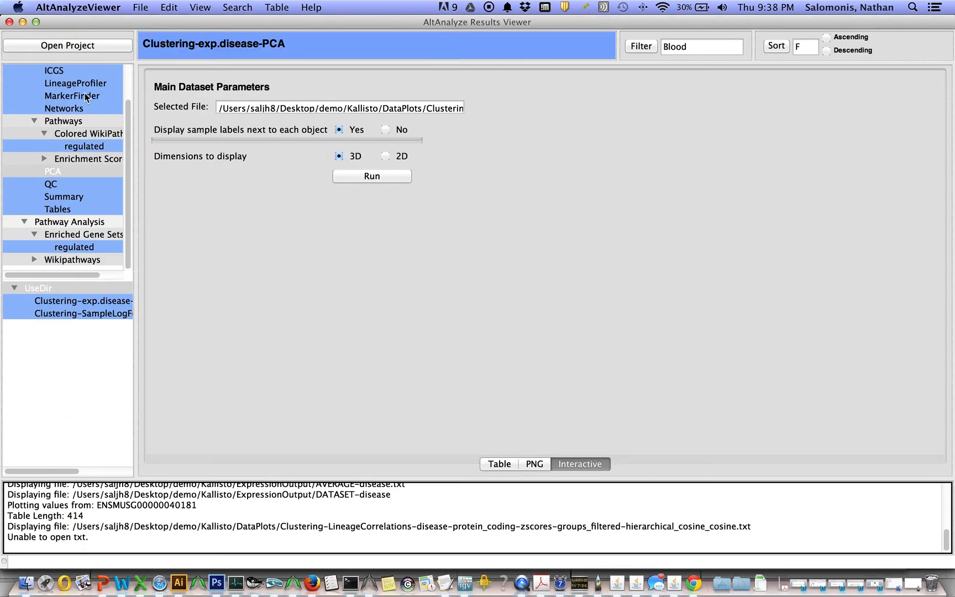
Show the MarkerFinder replicate-based heatmap and open it in TreeView
click(71, 96)
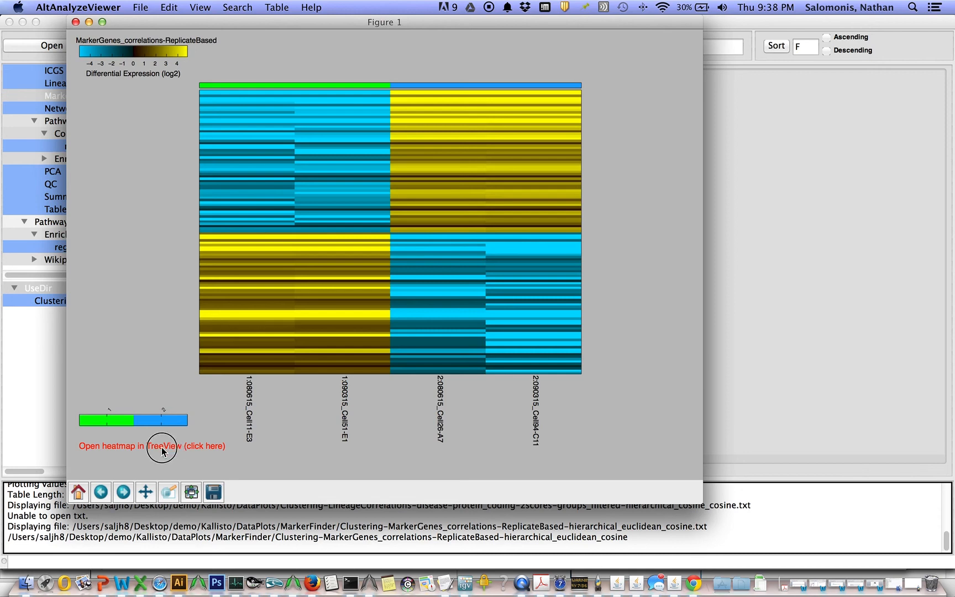
click(151, 446)
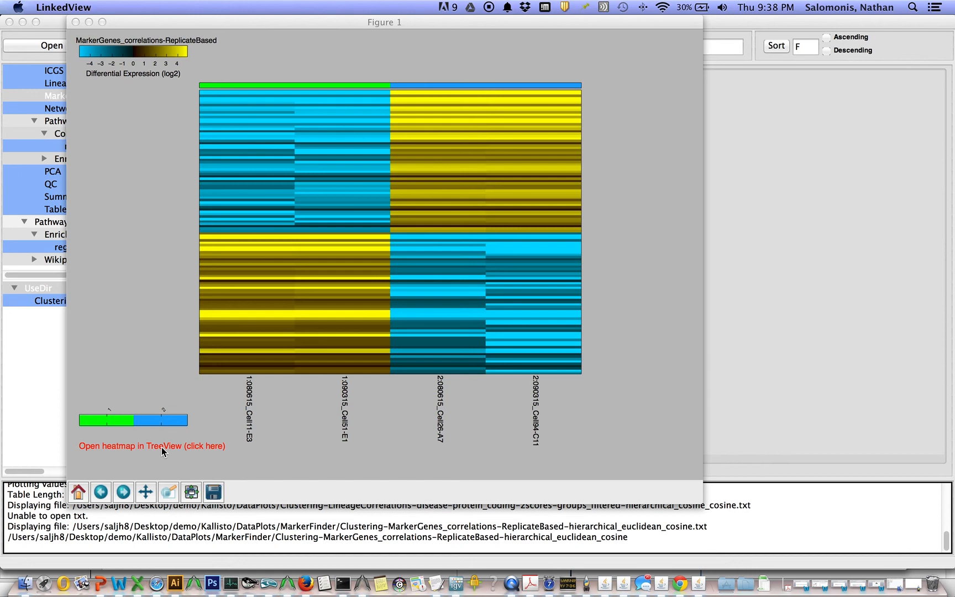
click(151, 445)
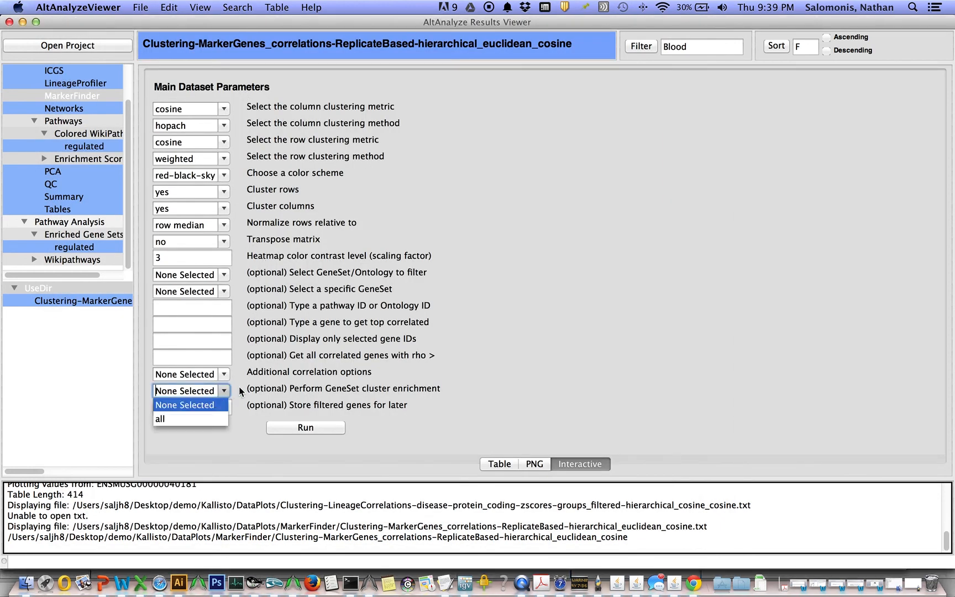
mouse_move(226, 392)
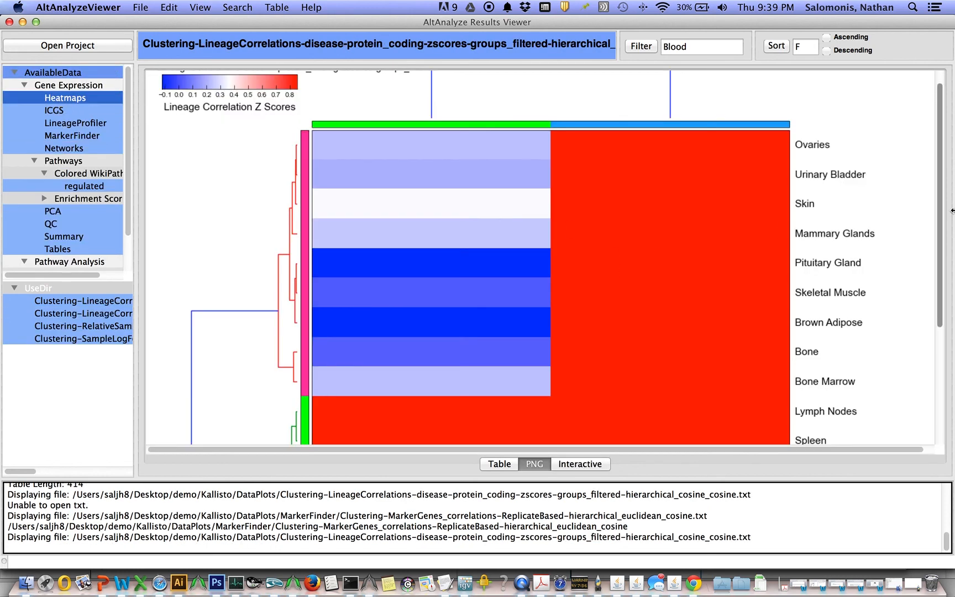
scroll(down, 3)
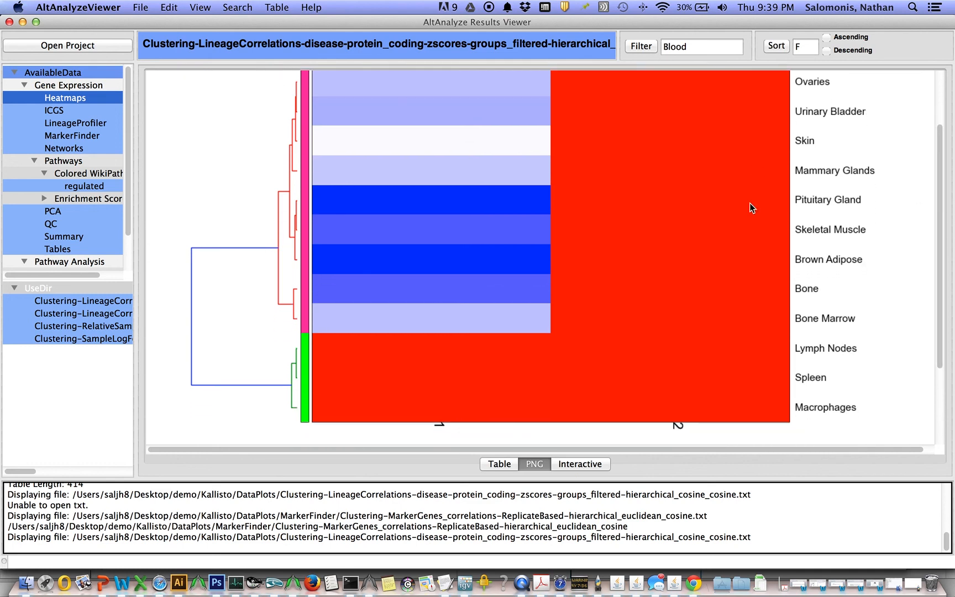
mouse_move(622, 407)
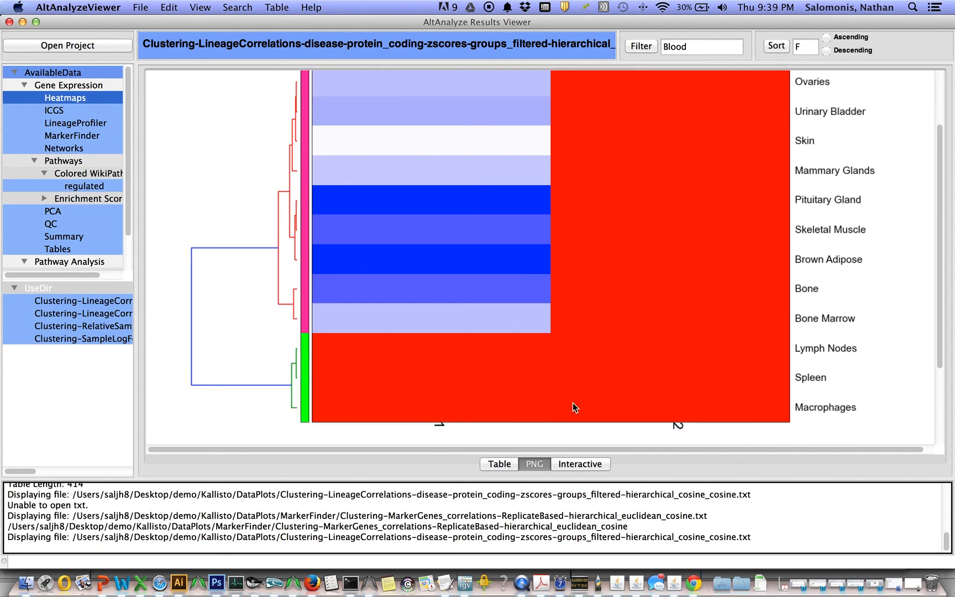
mouse_move(76, 141)
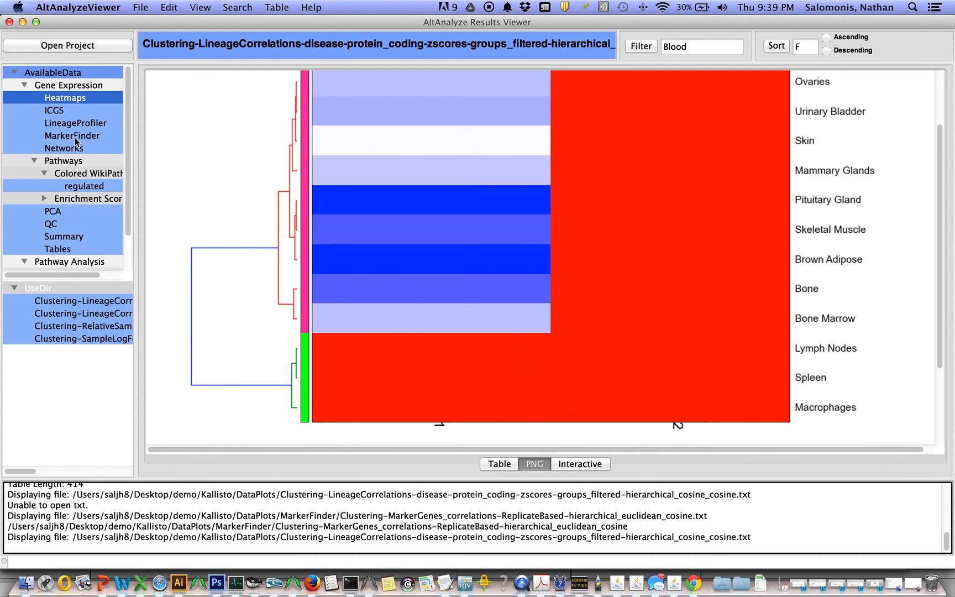
Show the ICGS disease correlated-features heatmap and scroll down its gene clusters
click(54, 111)
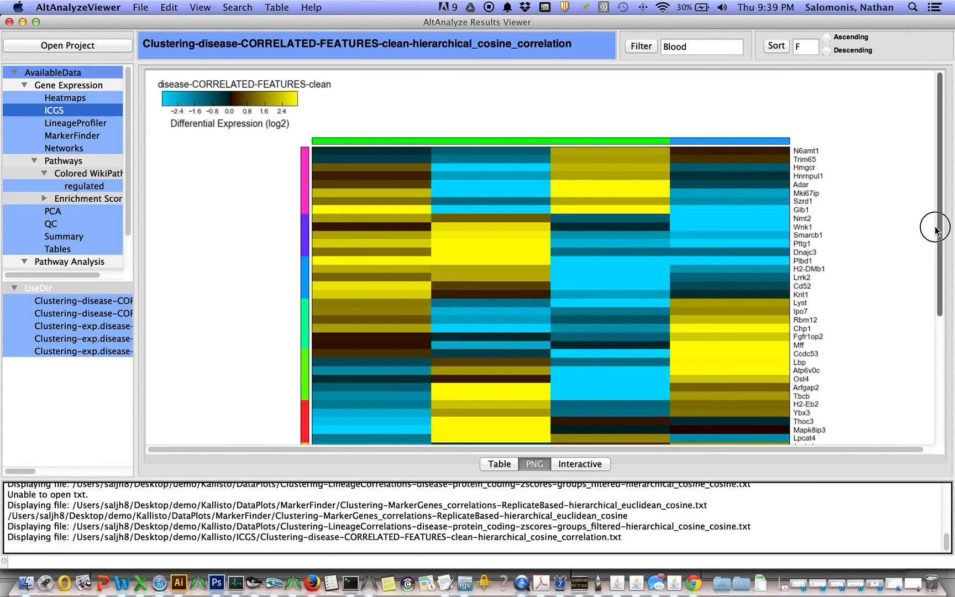
scroll(down, 3)
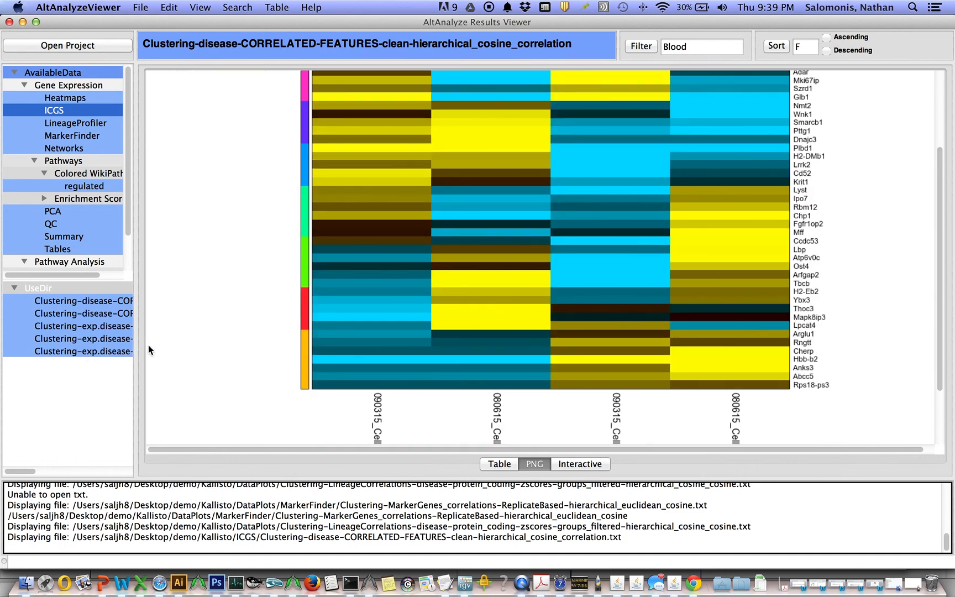
mouse_move(150, 339)
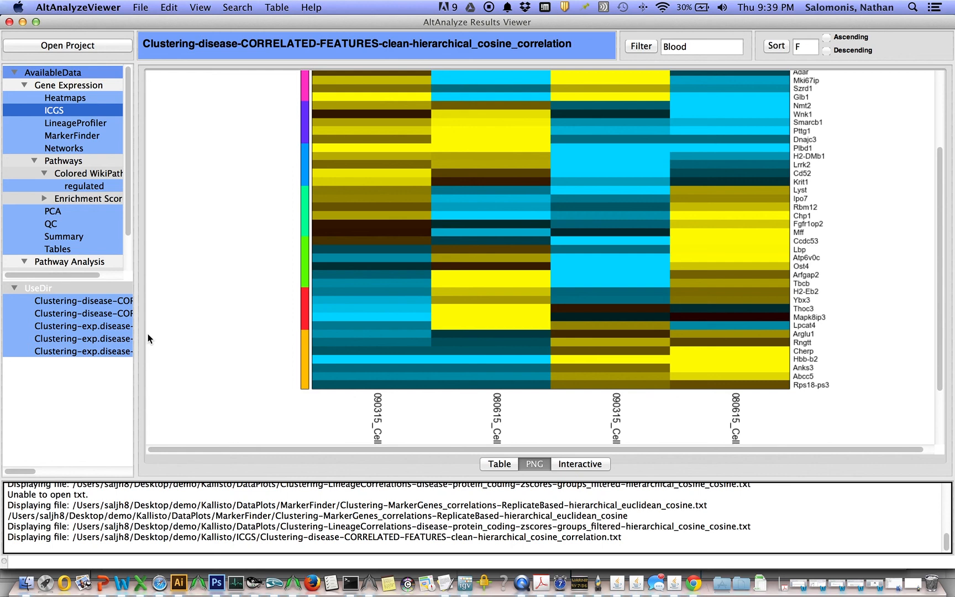
mouse_move(94, 121)
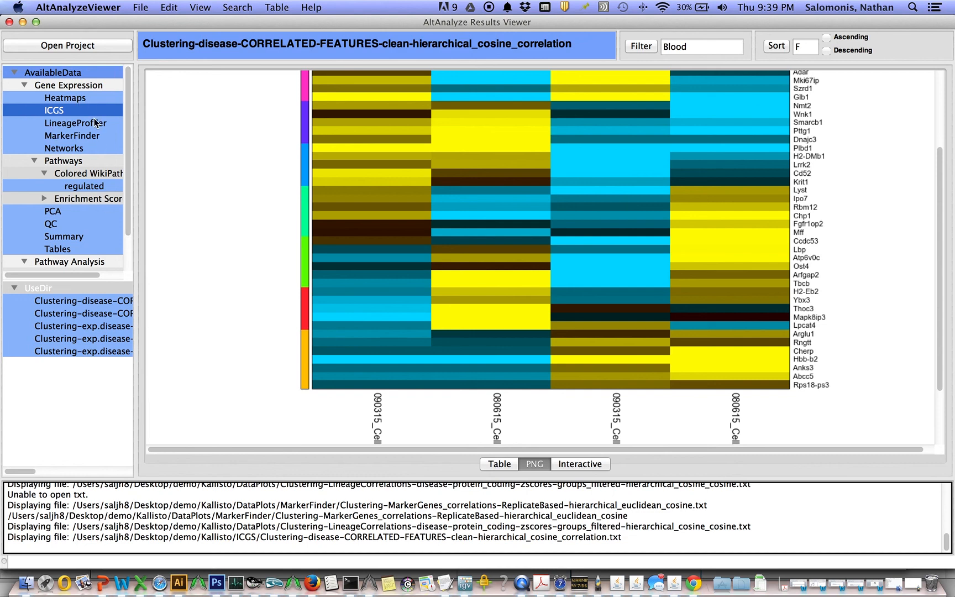